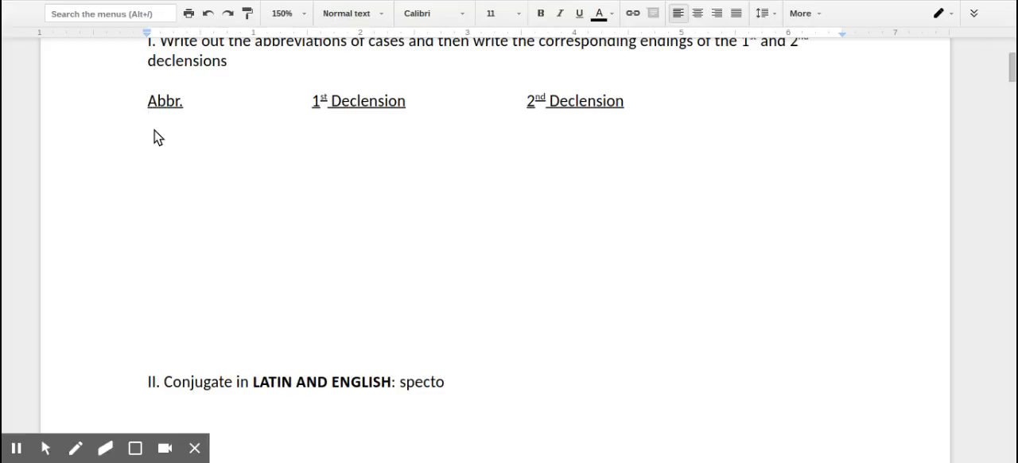
Label singular (S) and plural (Pl) columns under both declension headings
{"action": "type", "text": "s"}
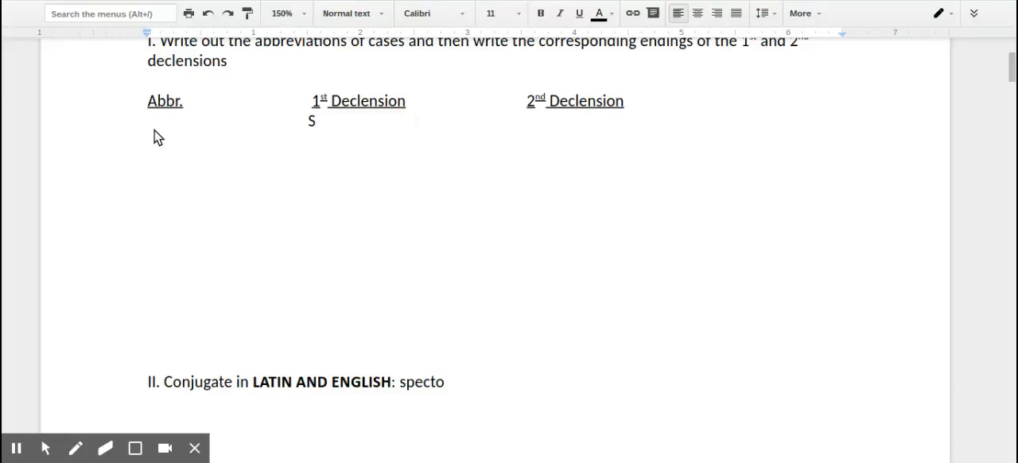
{"action": "type", "text": "Pl"}
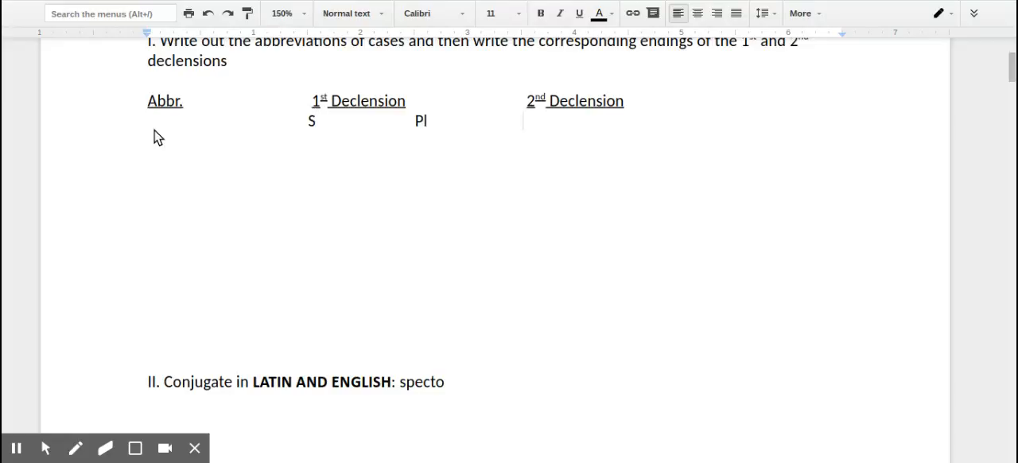
{"action": "type", "text": "S"}
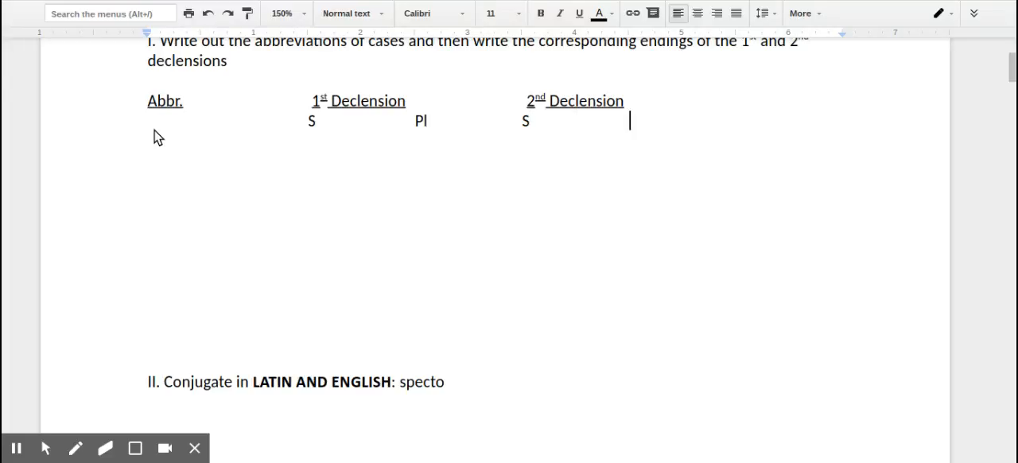
{"action": "type", "text": "Pl"}
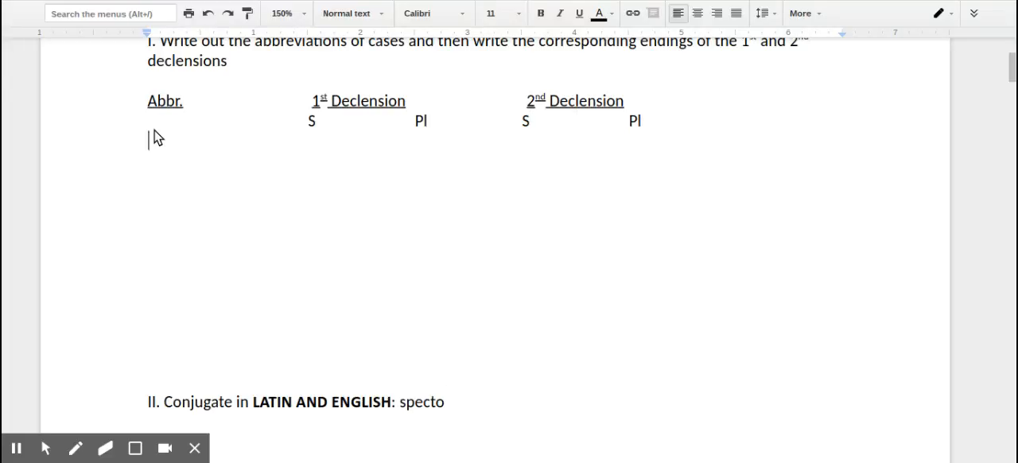
Fill in the NOM row with the endings a, ae, us/r, i
{"action": "type", "text": "NOM"}
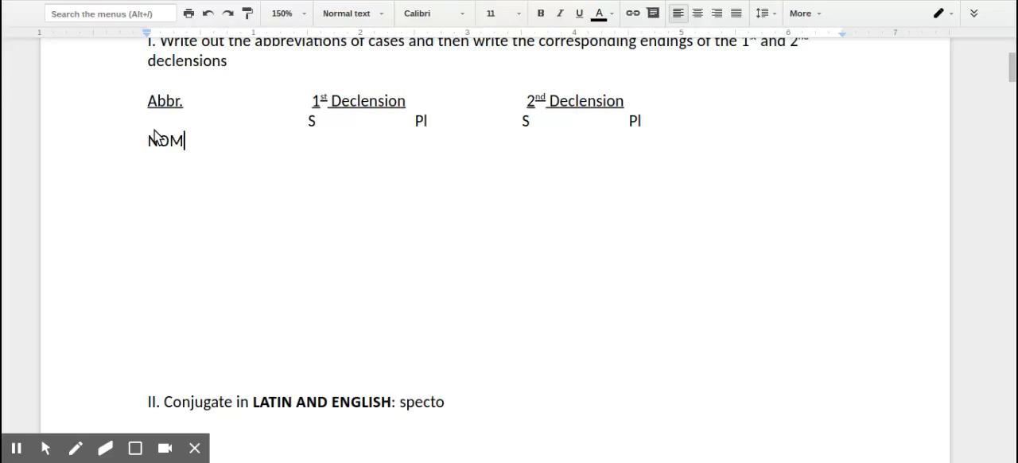
{"action": "type", "text": "s"}
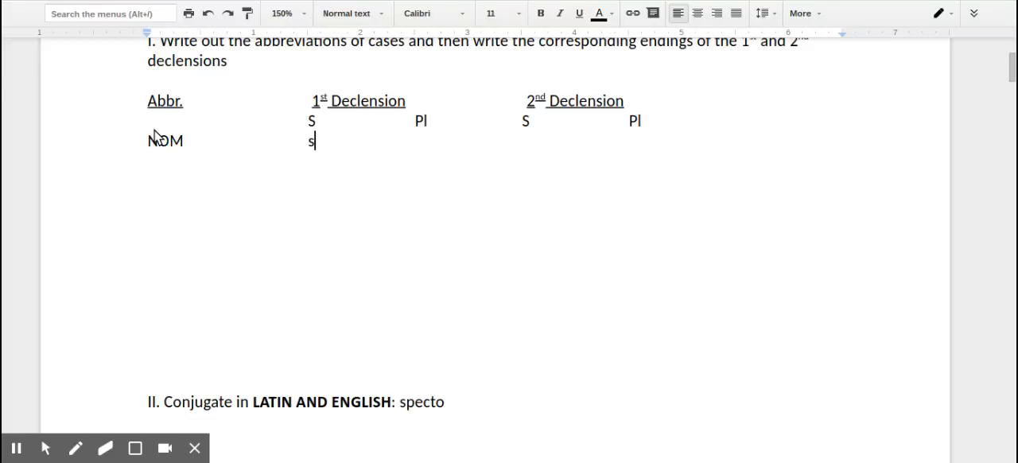
{"action": "type", "text": "a ae u"}
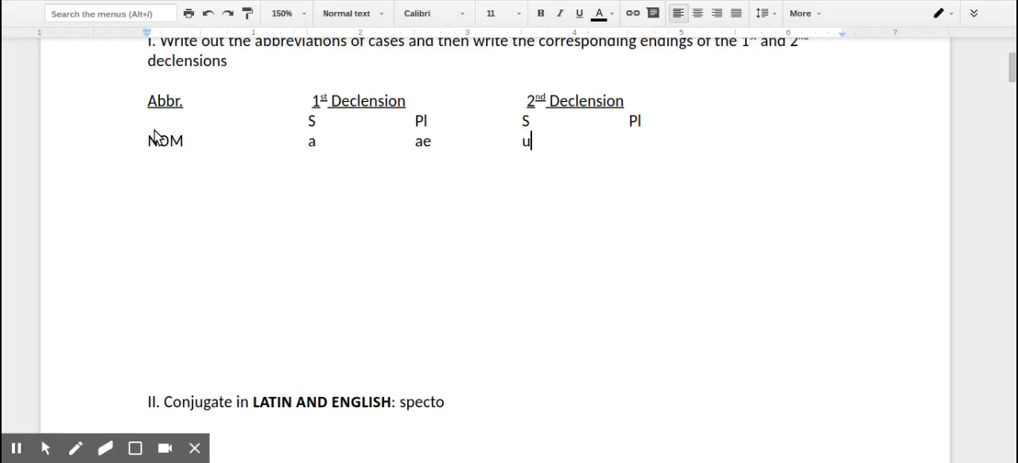
{"action": "type", "text": "s/r"}
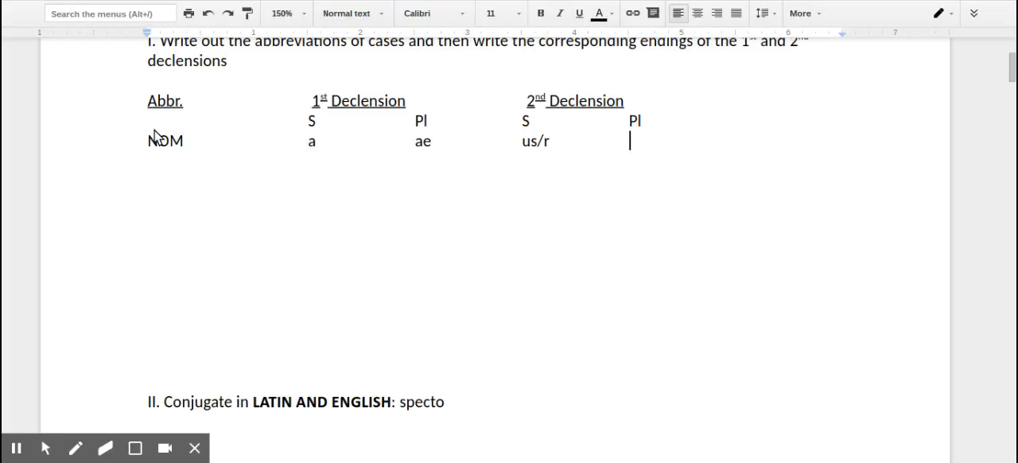
{"action": "type", "text": "i"}
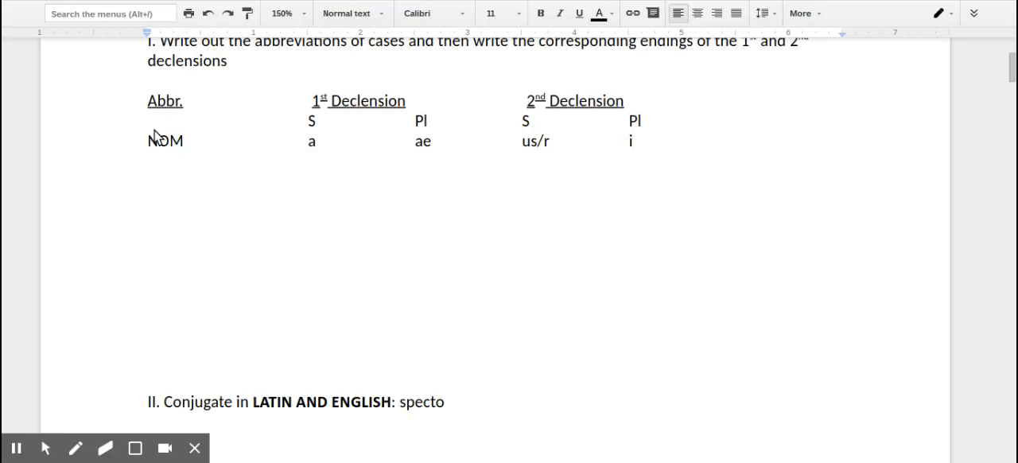
Fill in the GEN row with the endings ae, arum, i, orum
{"action": "type", "text": "GEN ae a"}
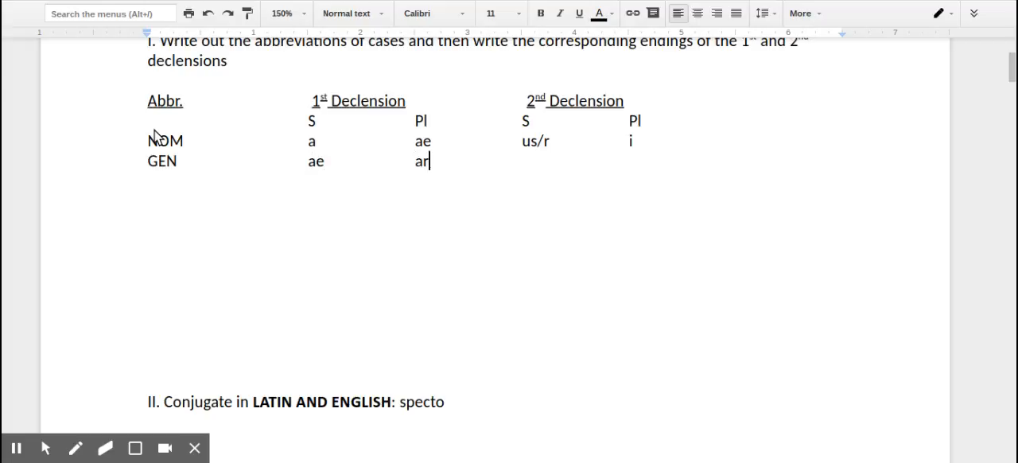
{"action": "type", "text": "rum\ti"}
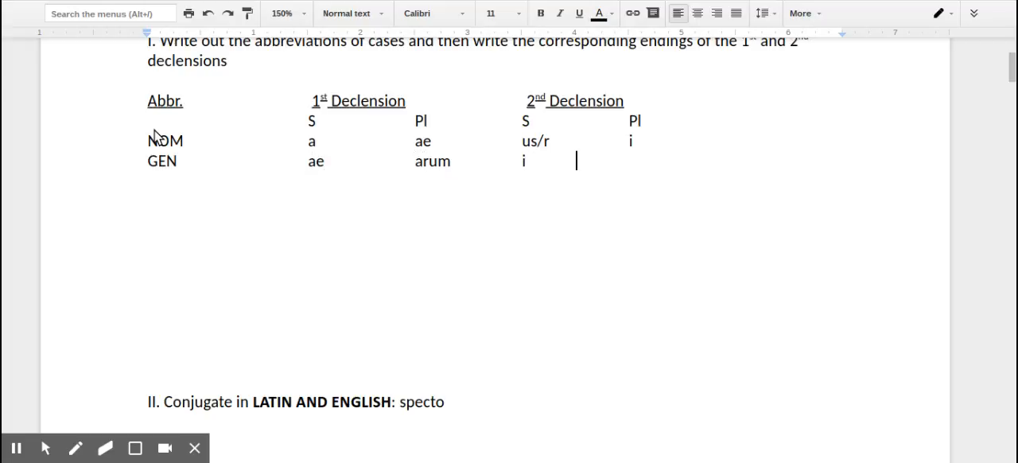
{"action": "type", "text": "oru"}
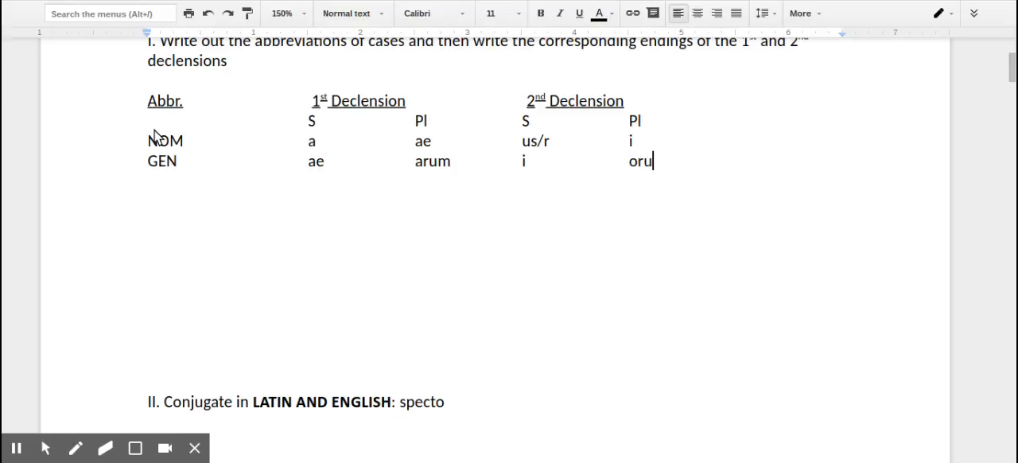
{"action": "type", "text": "m"}
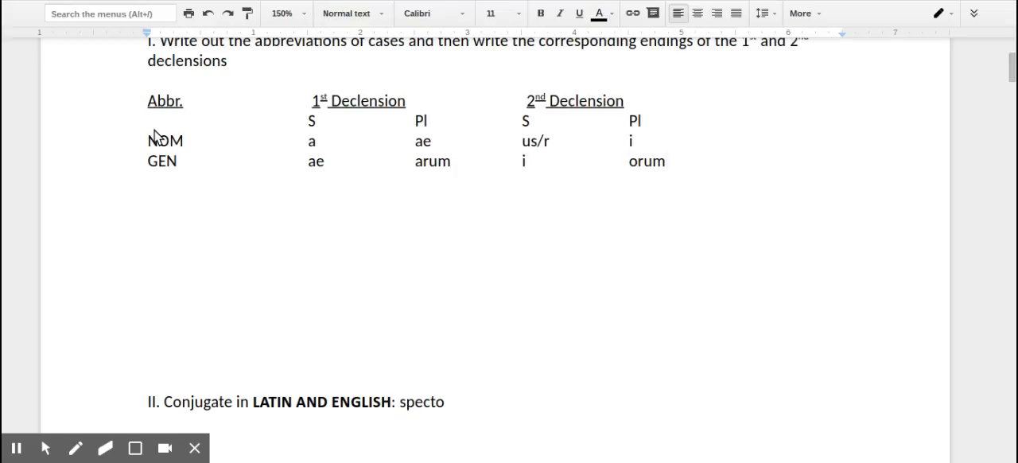
Fill in the DAT row with the endings ae, is, o, is
{"action": "type", "text": "DT"}
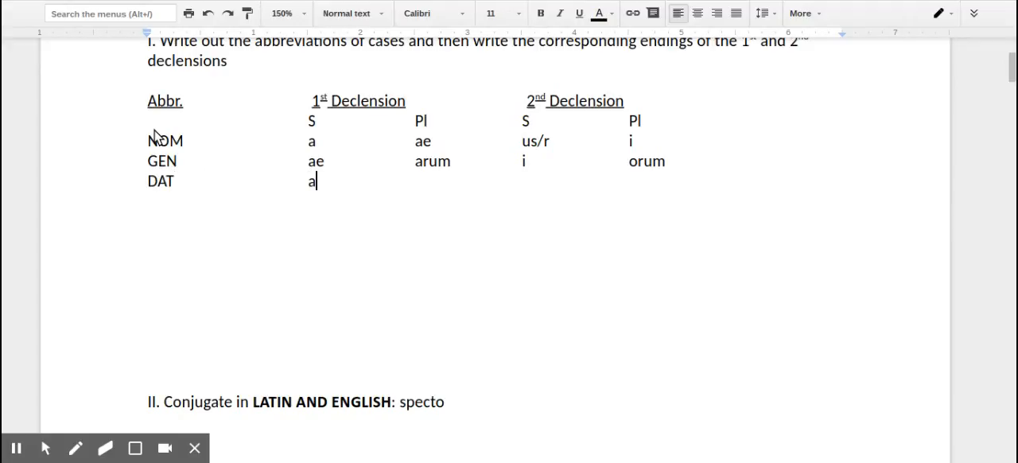
{"action": "type", "text": "e\tis"}
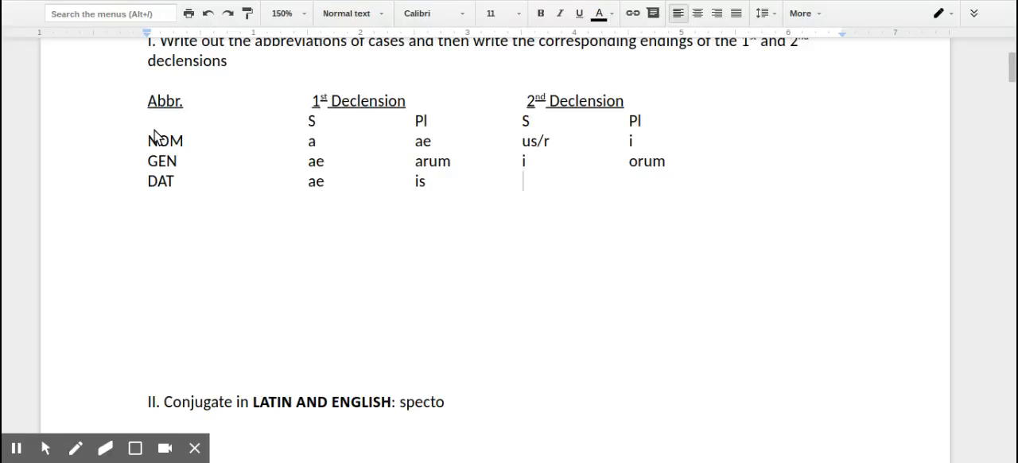
{"action": "type", "text": "o\ti"}
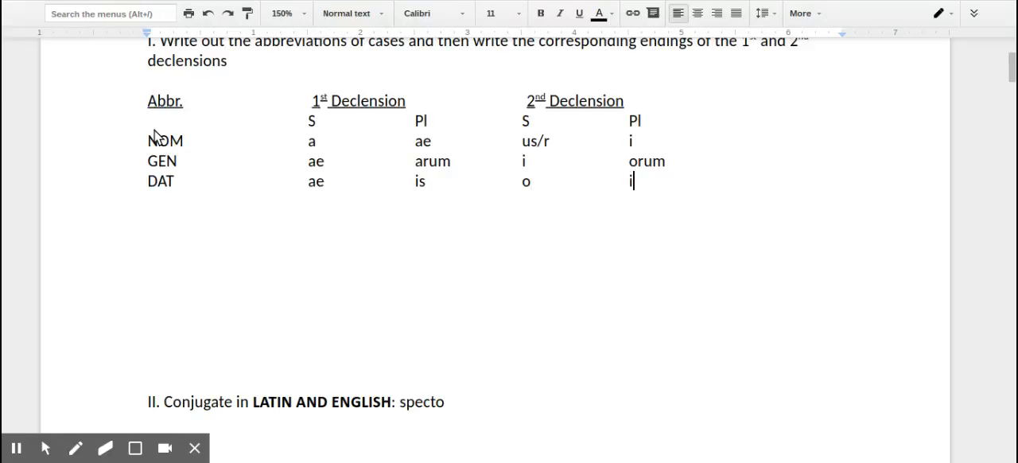
{"action": "type", "text": "s"}
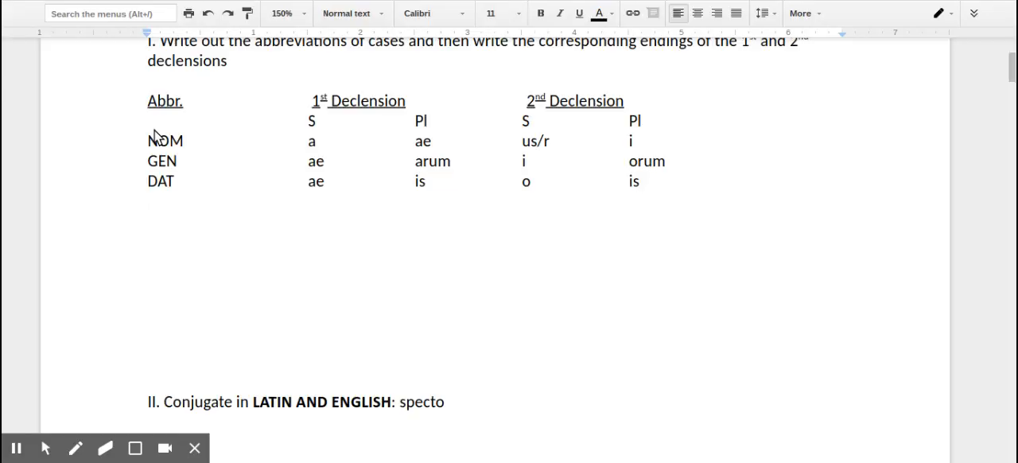
Fill in the ACC row with the endings am, as, um, os
{"action": "type", "text": "ACC"}
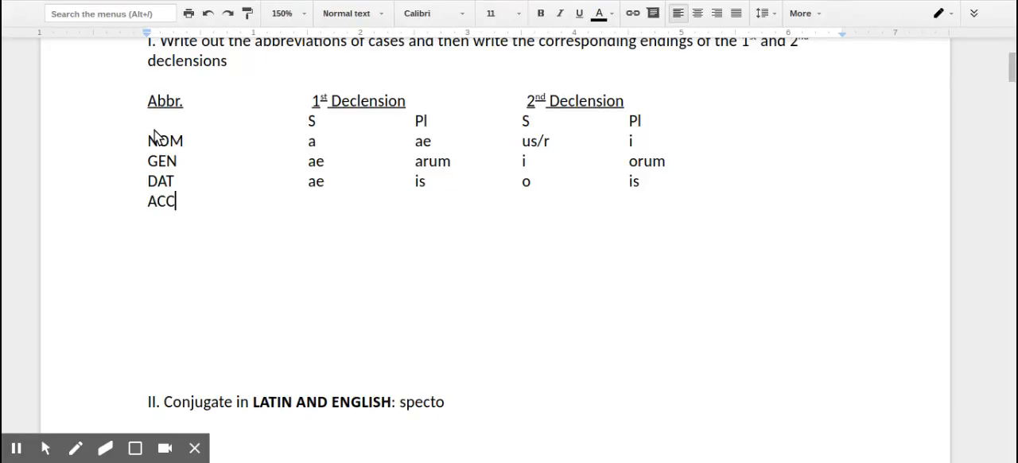
{"action": "type", "text": "am"}
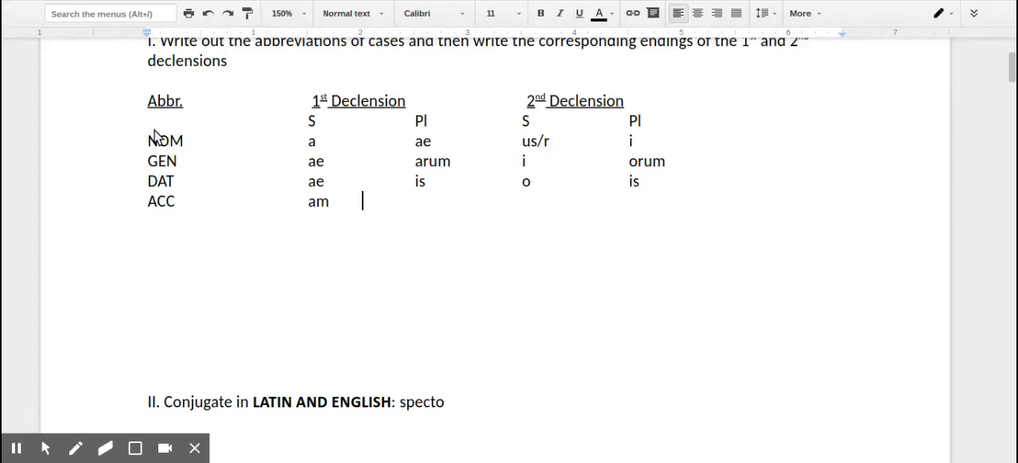
{"action": "type", "text": "as"}
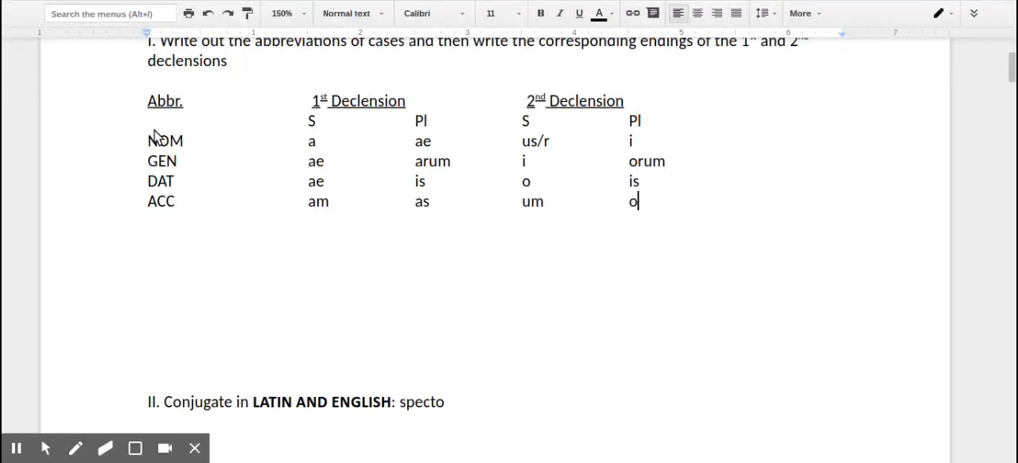
{"action": "type", "text": "s"}
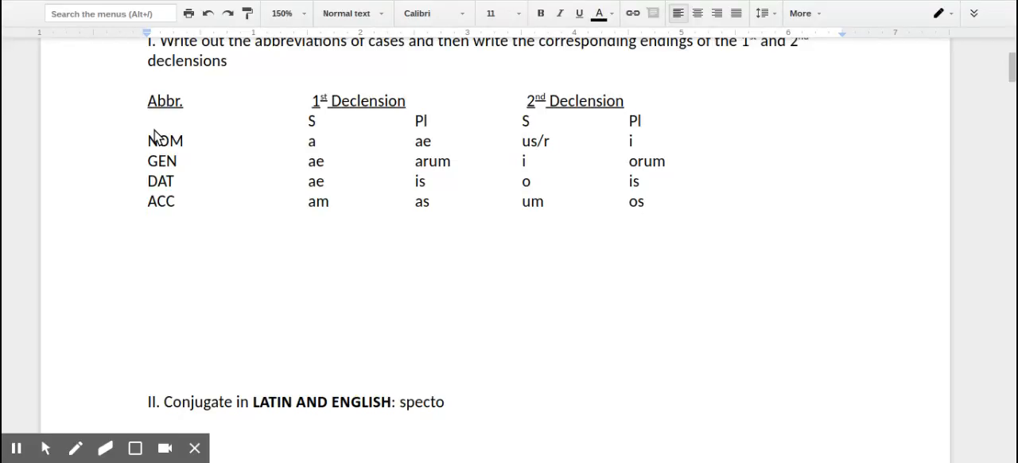
Fill in the ABL row with the endings a, is, o, is
{"action": "type", "text": "ABL"}
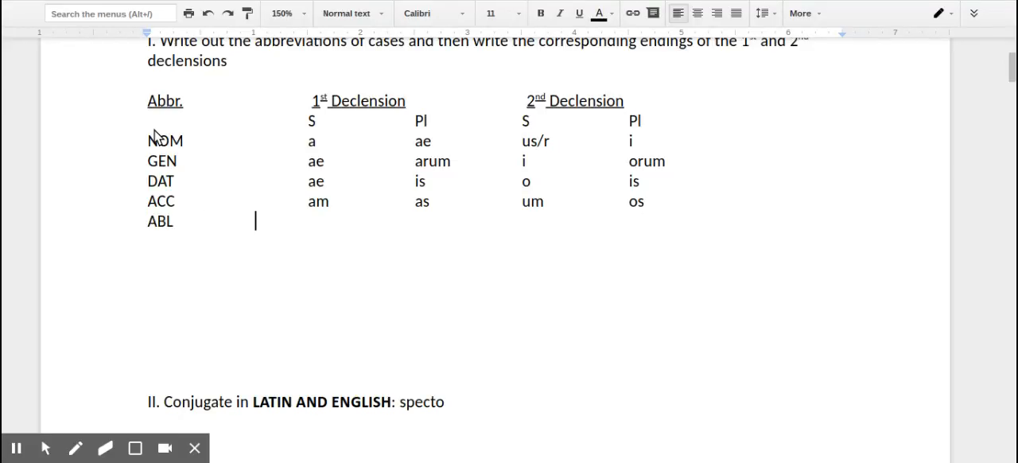
{"action": "type", "text": "a"}
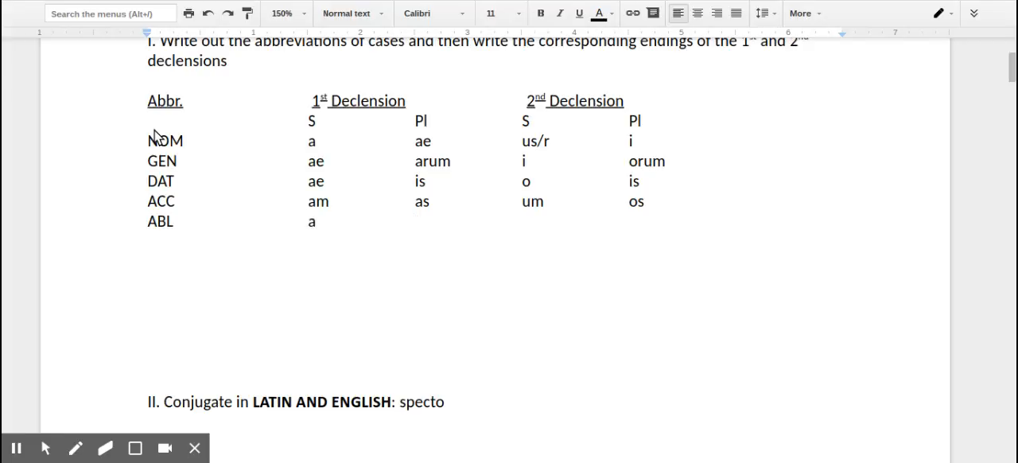
{"action": "type", "text": "is"}
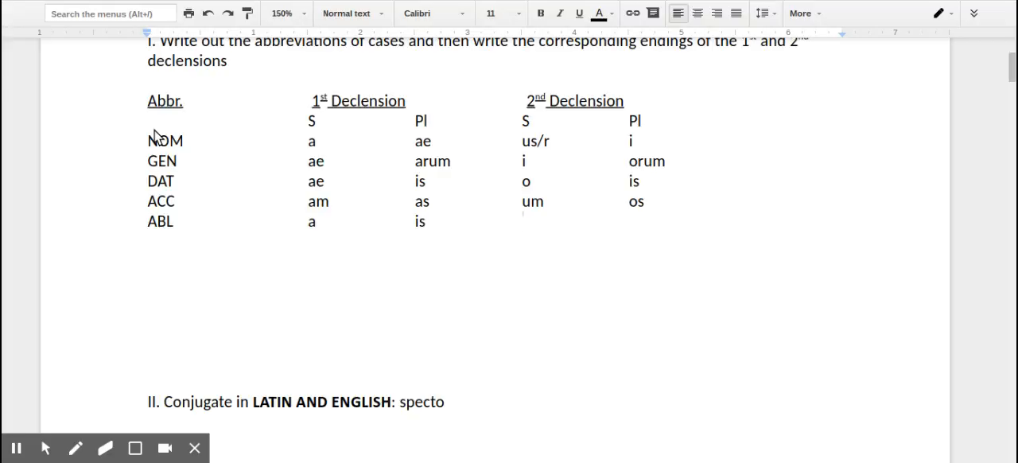
{"action": "type", "text": "o is"}
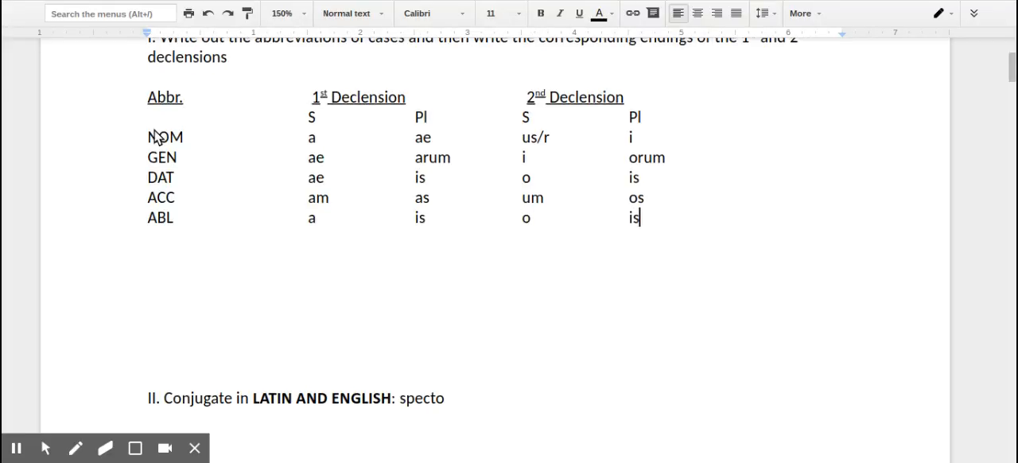
Write specto I watch, spectas You (s.) watch, spectat He/she/it watches
{"action": "scroll", "scroll_direction": "down", "scroll_amount": 3}
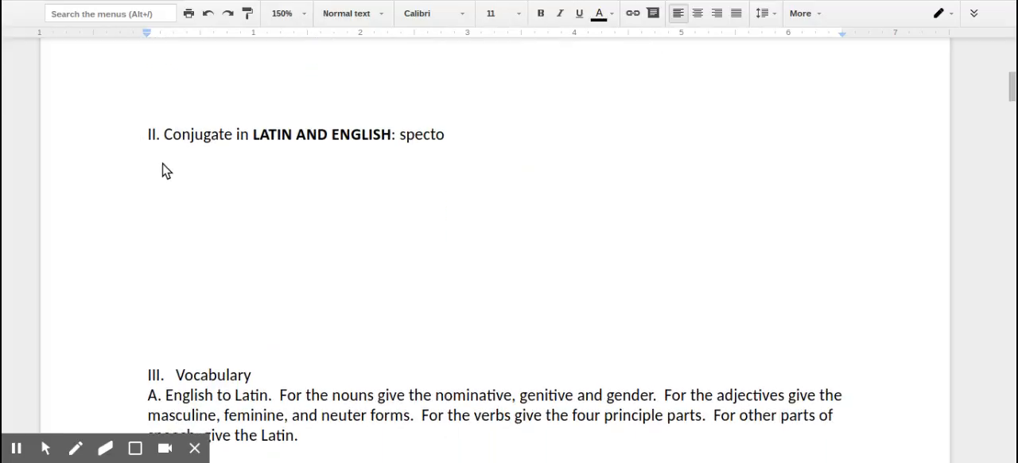
{"action": "type", "text": "s"}
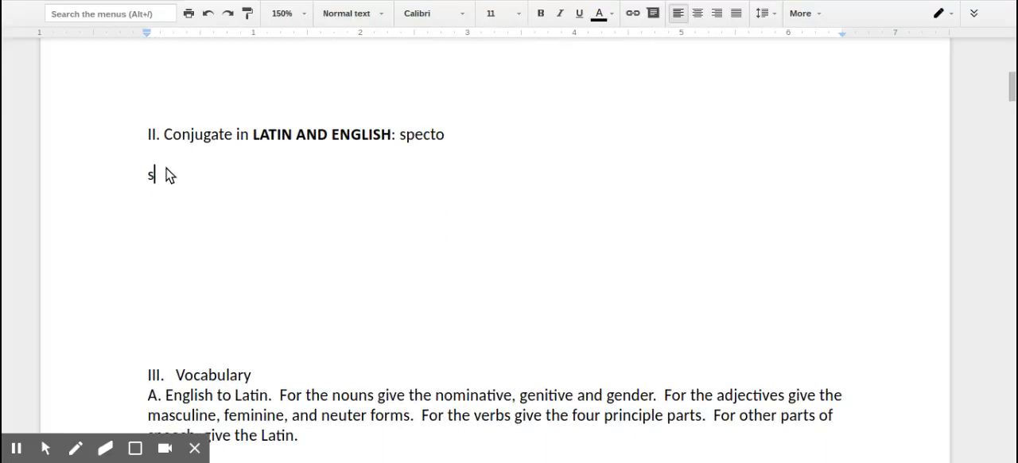
{"action": "type", "text": "pecto"}
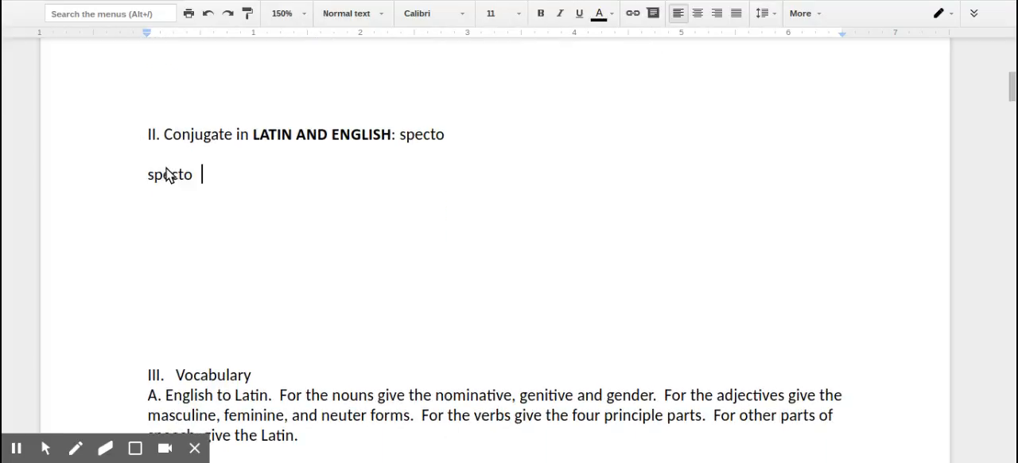
{"action": "type", "text": "I"}
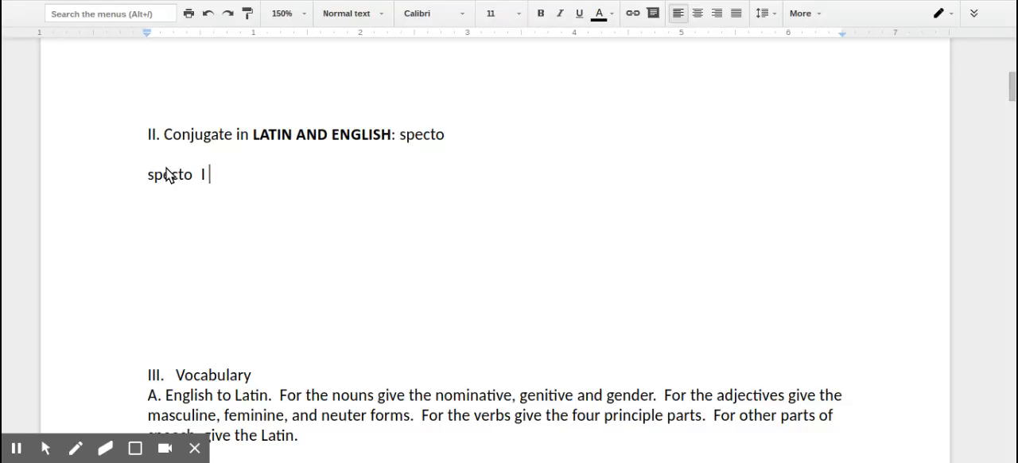
{"action": "type", "text": "watch"}
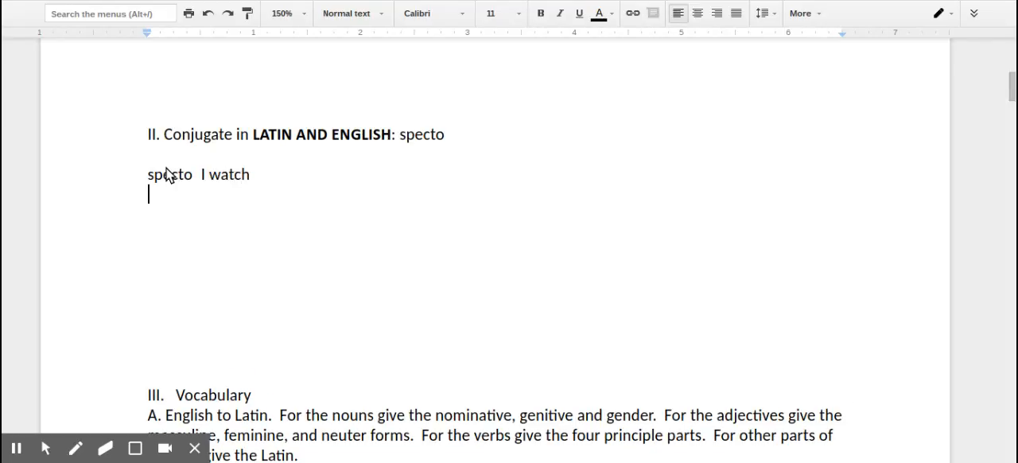
{"action": "type", "text": "spectas"}
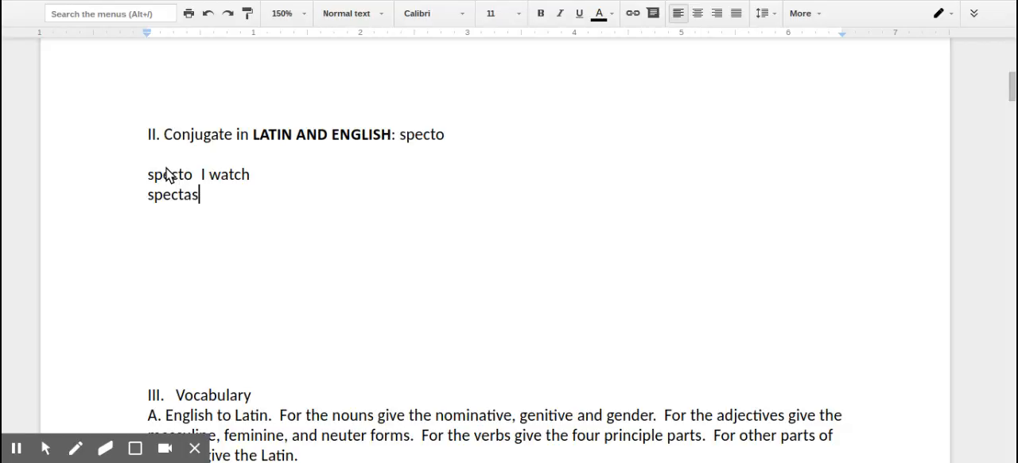
{"action": "type", "text": "You"}
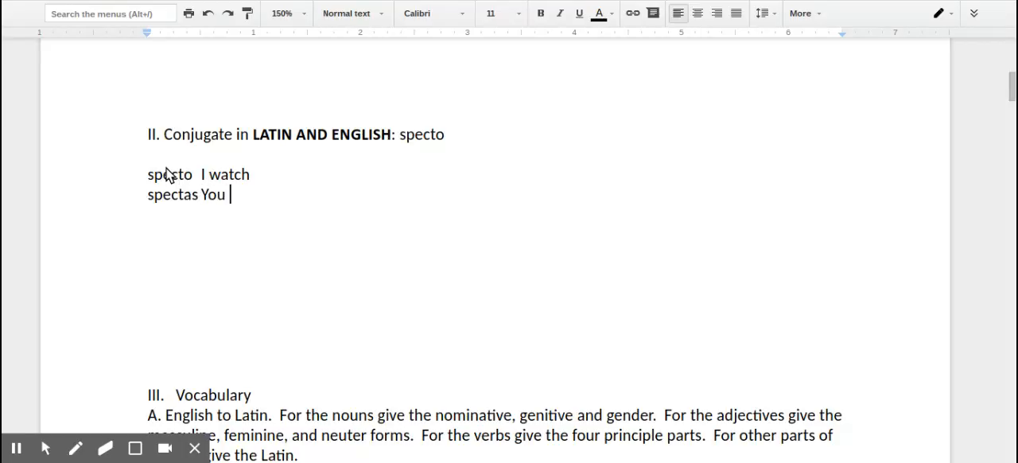
{"action": "type", "text": "(s.) watch"}
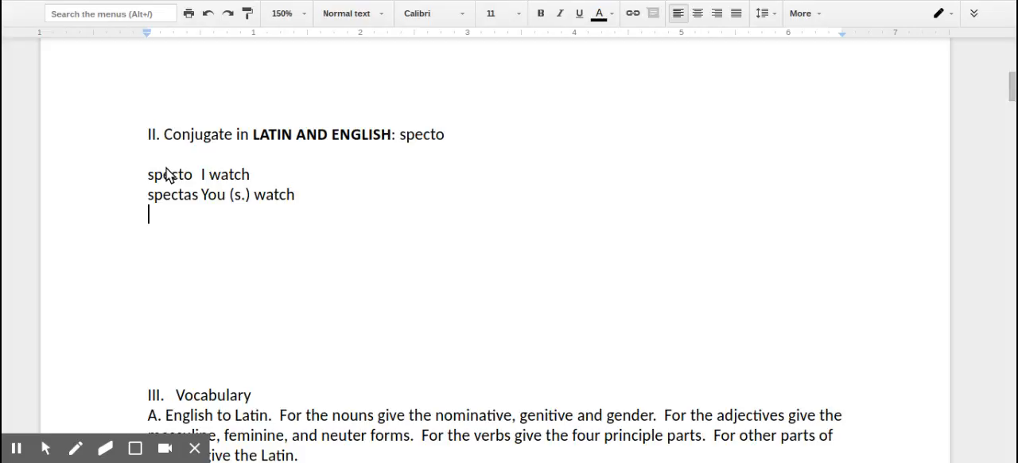
{"action": "type", "text": "spectat"}
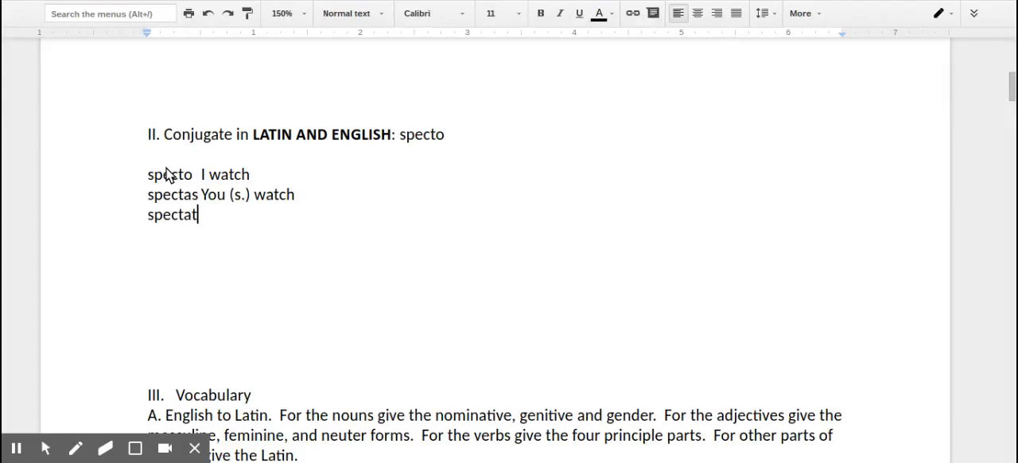
{"action": "type", "text": "He"}
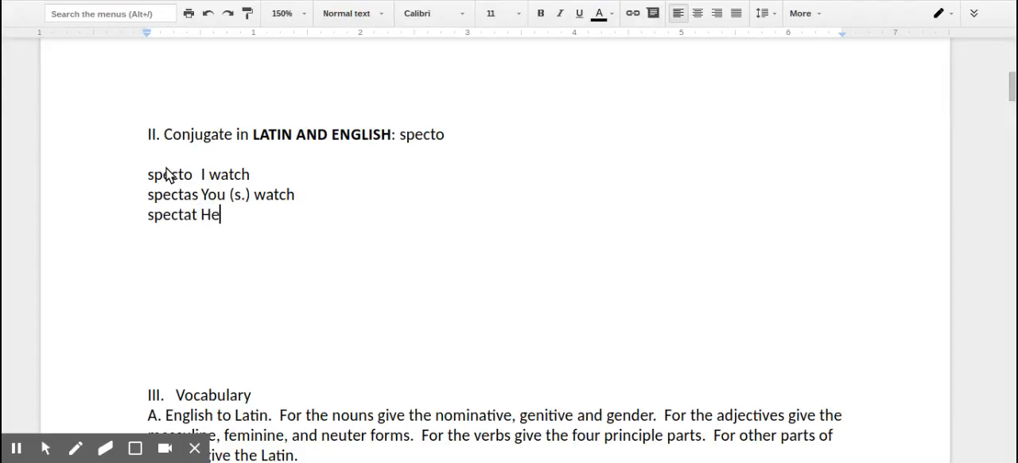
{"action": "type", "text": "/she/i"}
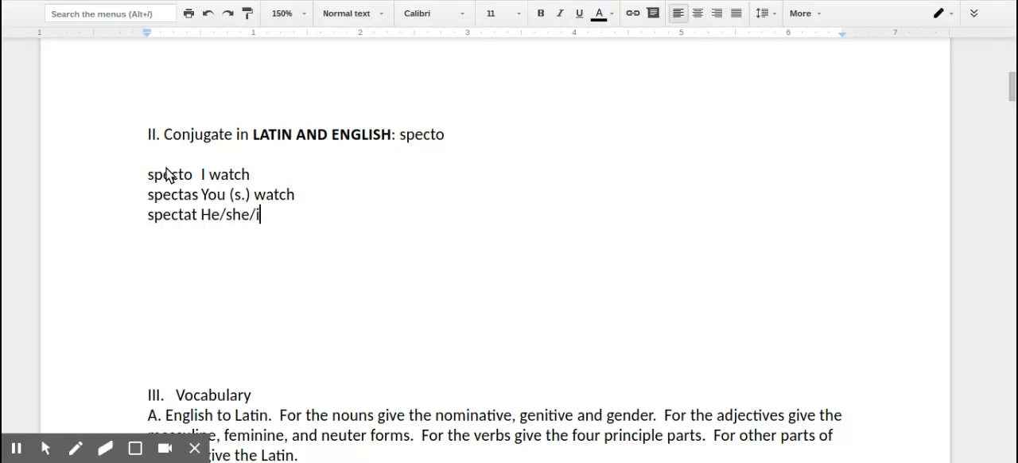
{"action": "type", "text": "t wat"}
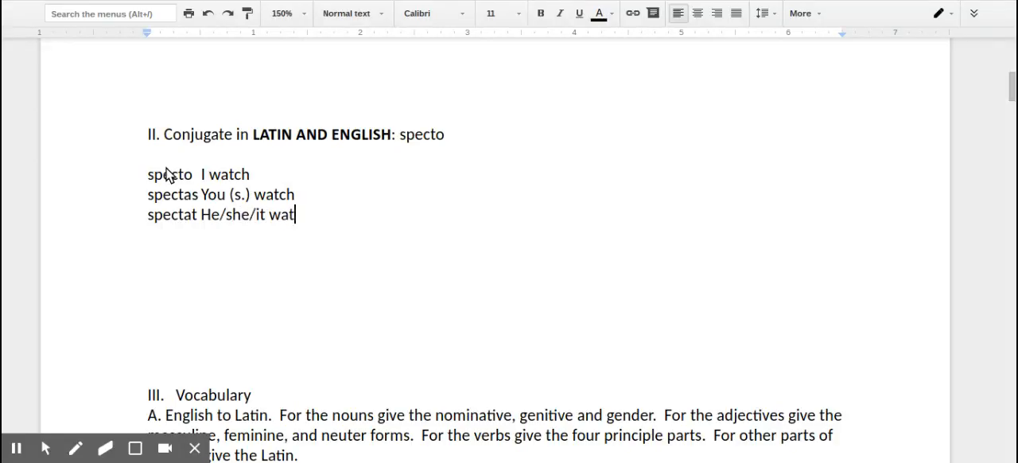
{"action": "type", "text": "ches"}
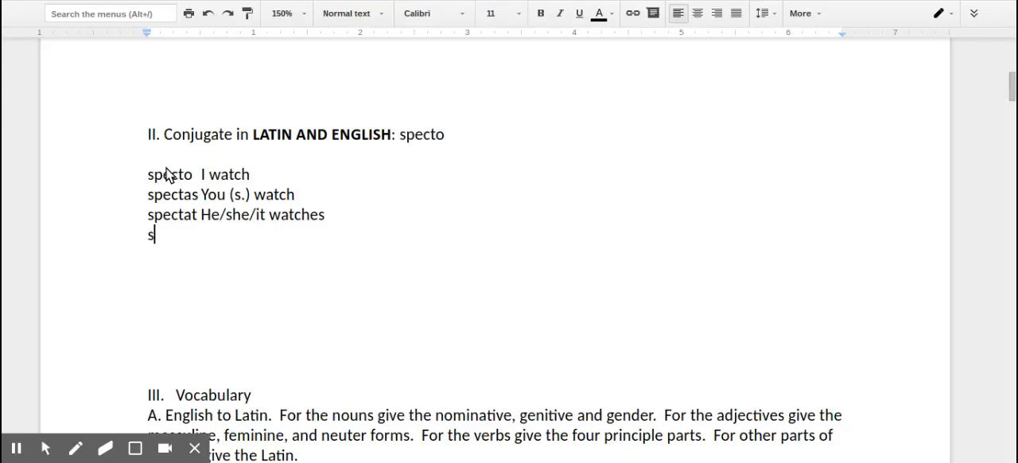
Write spectamus We watch, spectatis You (pl) watch, spectant They watch
{"action": "type", "text": "peca"}
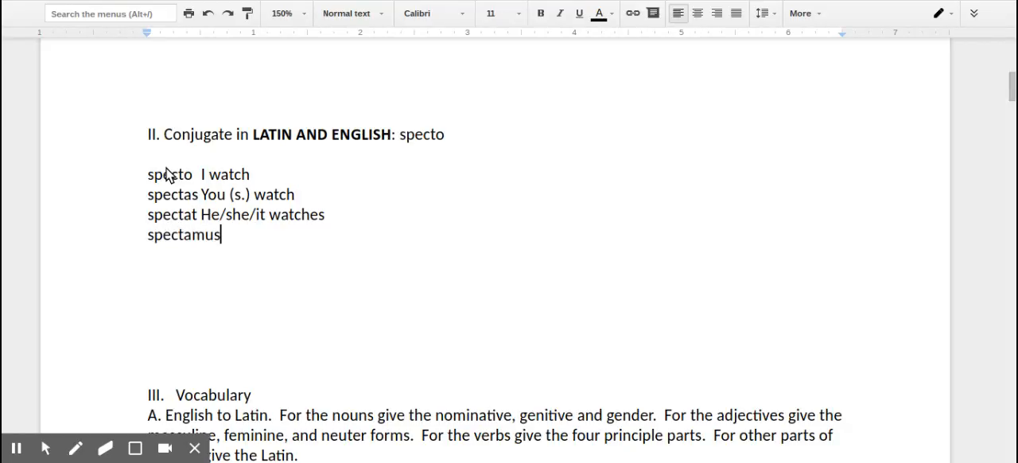
{"action": "type", "text": "We w"}
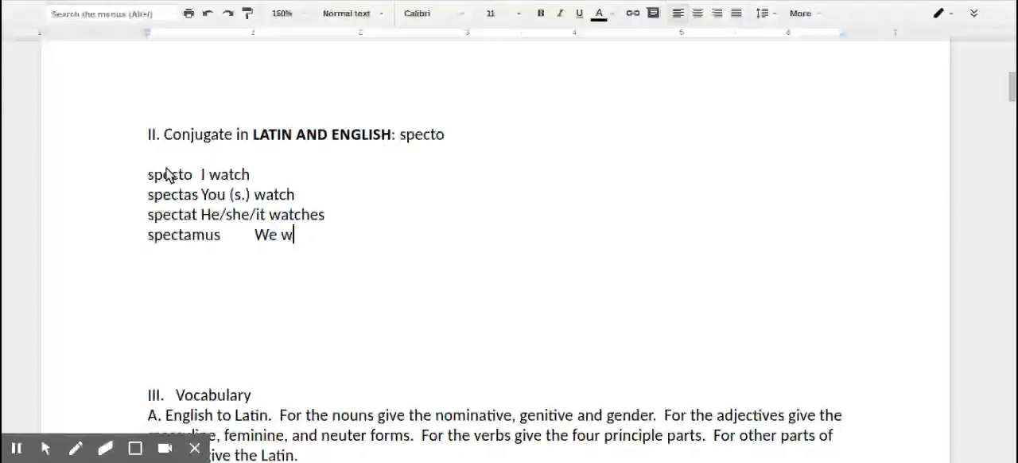
{"action": "type", "text": "atc"}
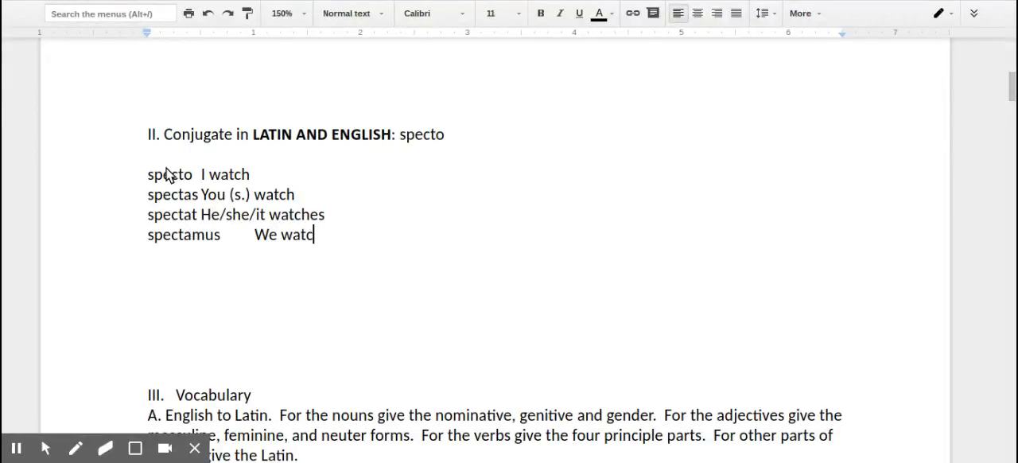
{"action": "type", "text": "h"}
{"action": "type", "text": "spectatis"}
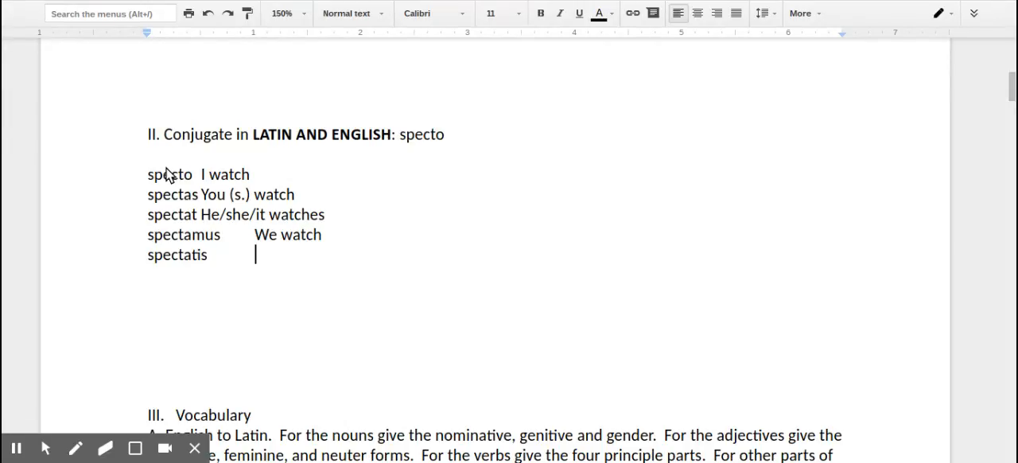
{"action": "type", "text": "You (pl.) watch"}
{"action": "type", "text": "spe"}
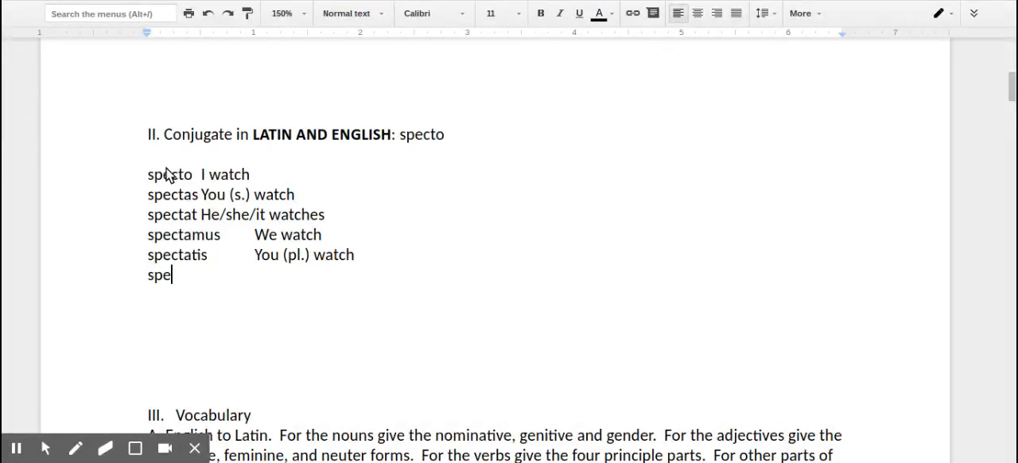
{"action": "type", "text": "ctant"}
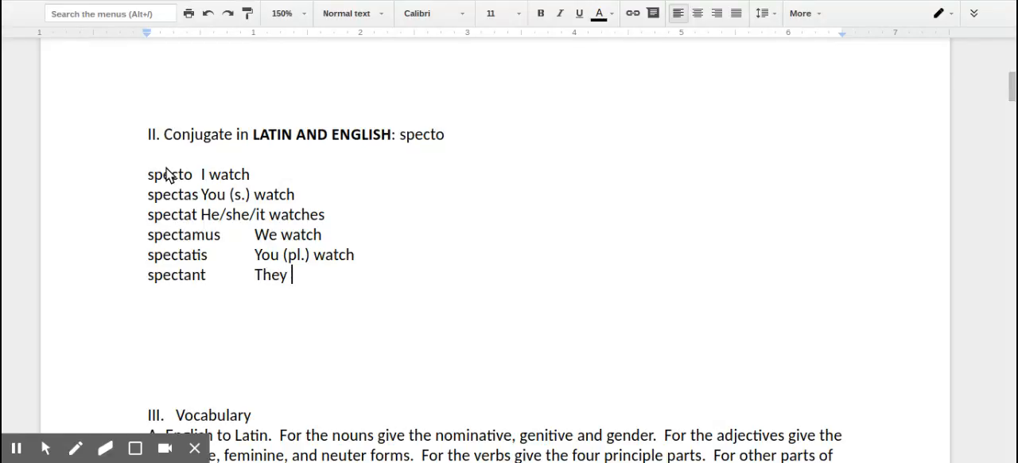
{"action": "type", "text": "wat"}
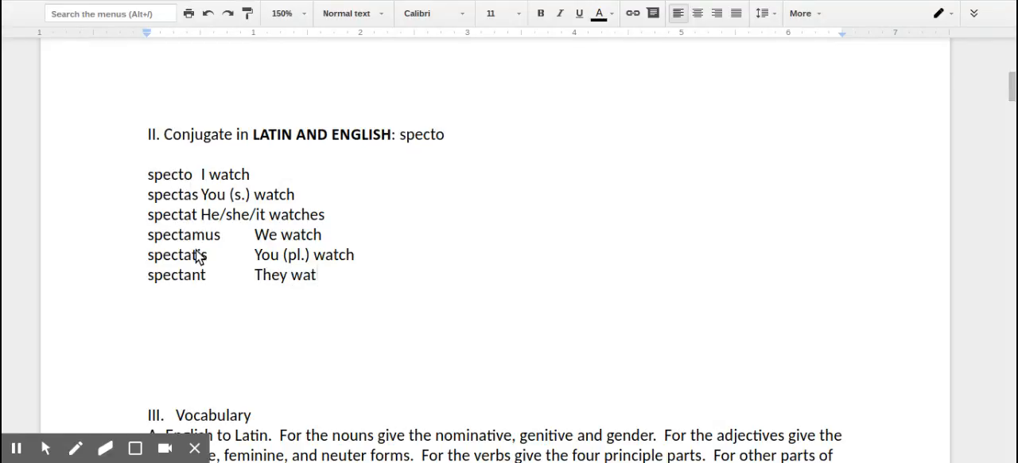
{"action": "type", "text": "ch"}
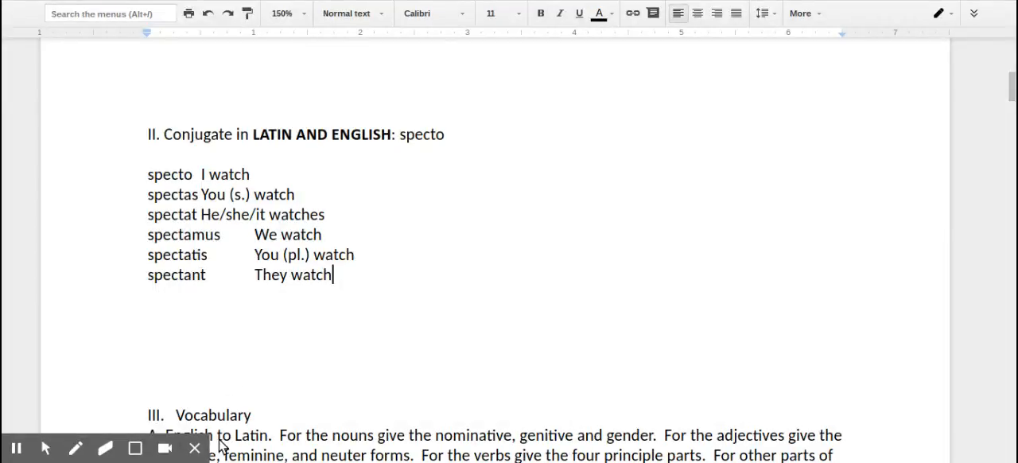
Scroll down past the vocabulary tables to section IV, Parts of Speech
{"action": "scroll", "scroll_direction": "down", "scroll_amount": 3}
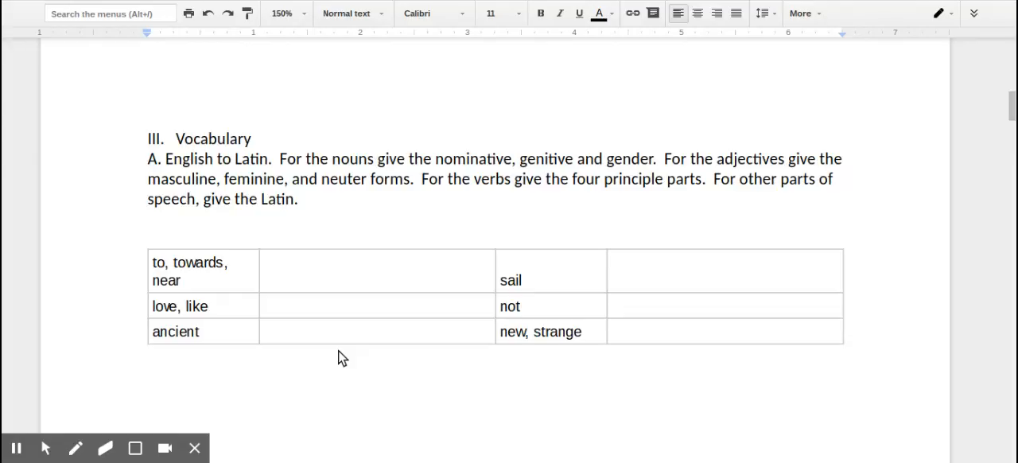
{"action": "scroll", "scroll_direction": "down", "scroll_amount": 3}
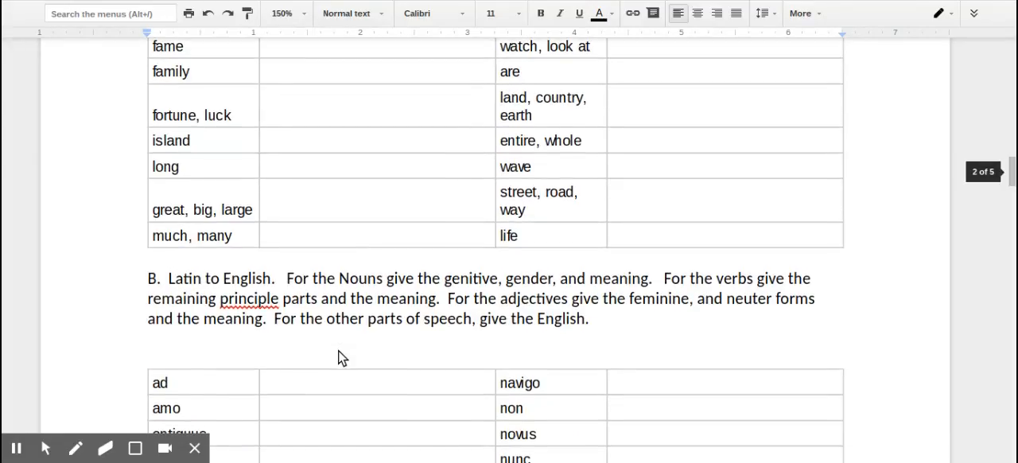
{"action": "scroll", "scroll_direction": "down", "scroll_amount": 3}
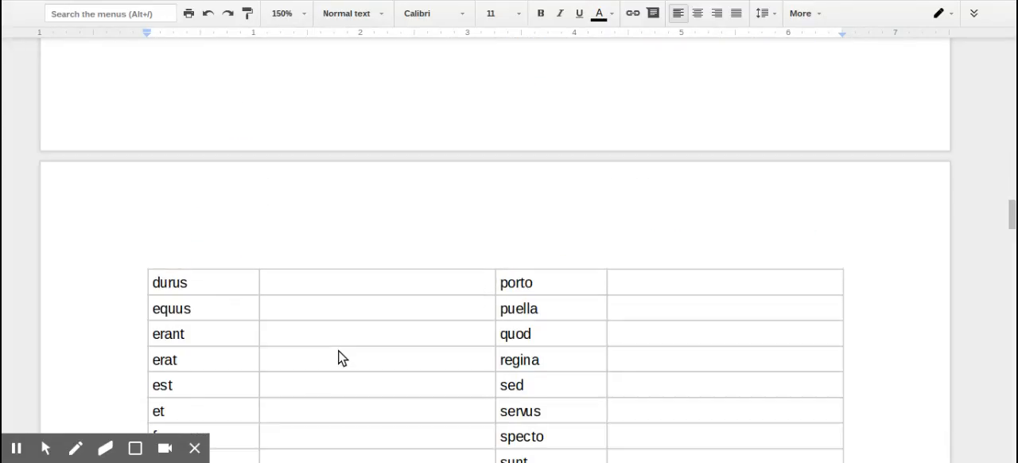
{"action": "scroll", "scroll_direction": "down", "scroll_amount": 3}
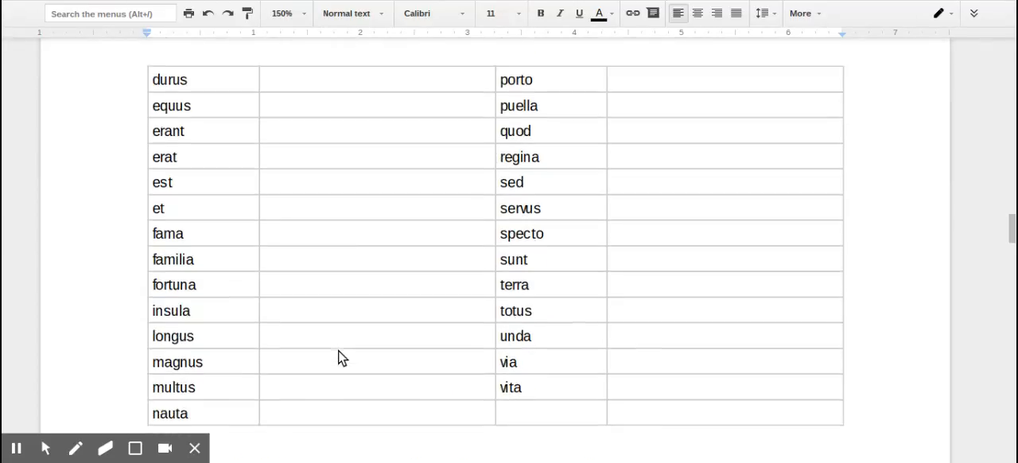
{"action": "scroll", "scroll_direction": "down", "scroll_amount": 3}
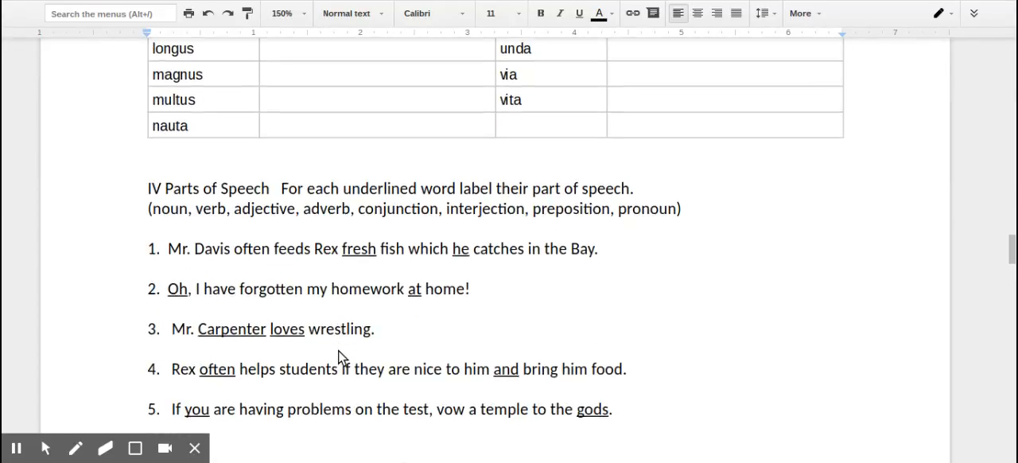
{"action": "scroll", "scroll_direction": "down", "scroll_amount": 3}
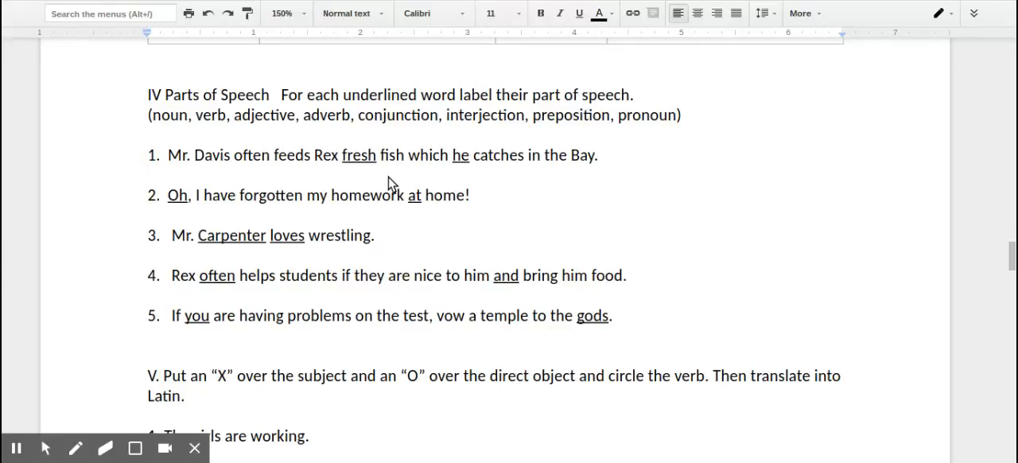
{"action": "mouse_move", "coordinate": [337, 178]}
{"action": "type", "text": "adject"}
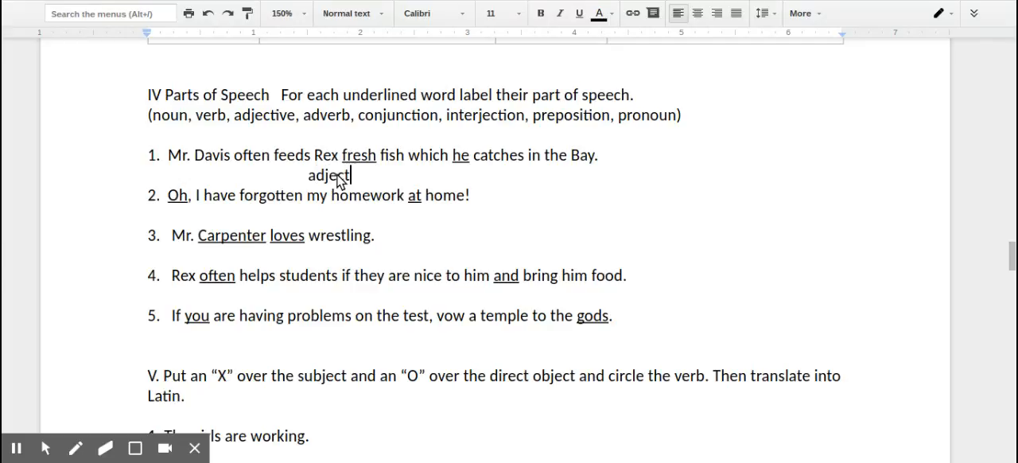
Label the underlined words of sentences 1–3: adjective, pronoun, interjection, preposition, noun, verb
{"action": "type", "text": "ive"}
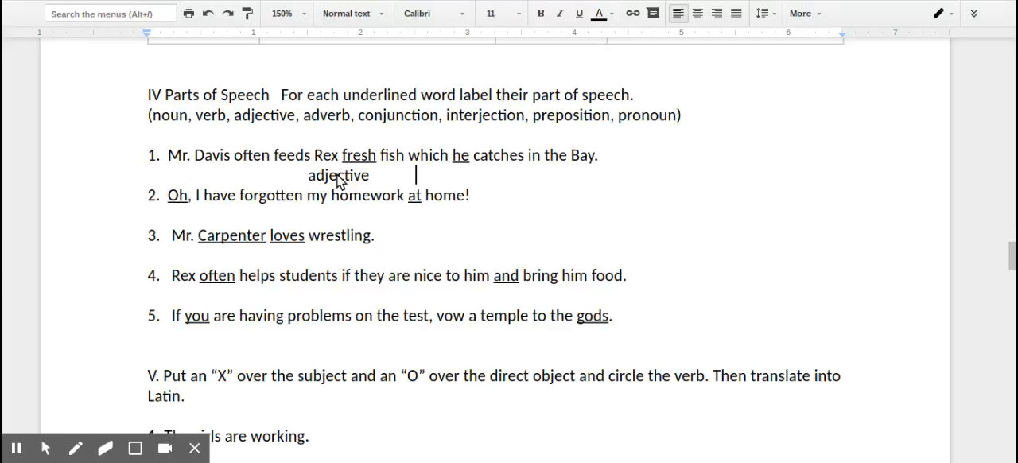
{"action": "type", "text": "p"}
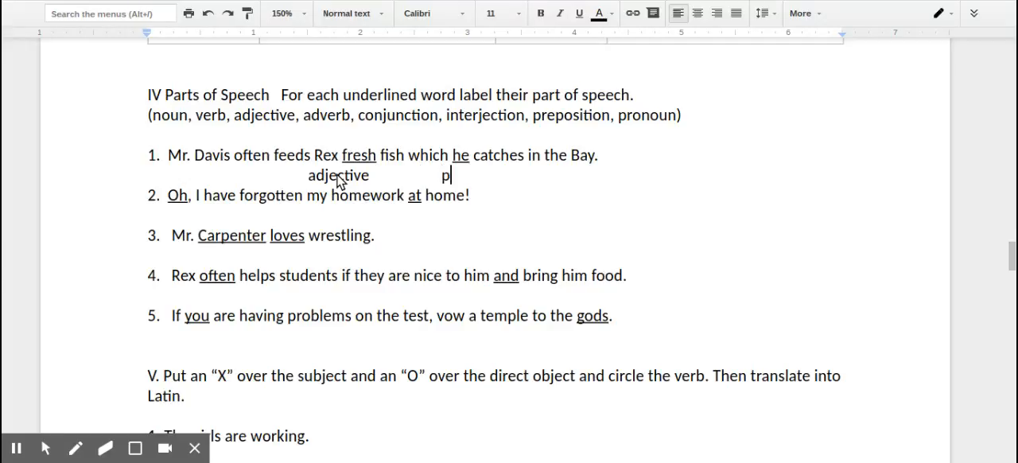
{"action": "type", "text": "ro"}
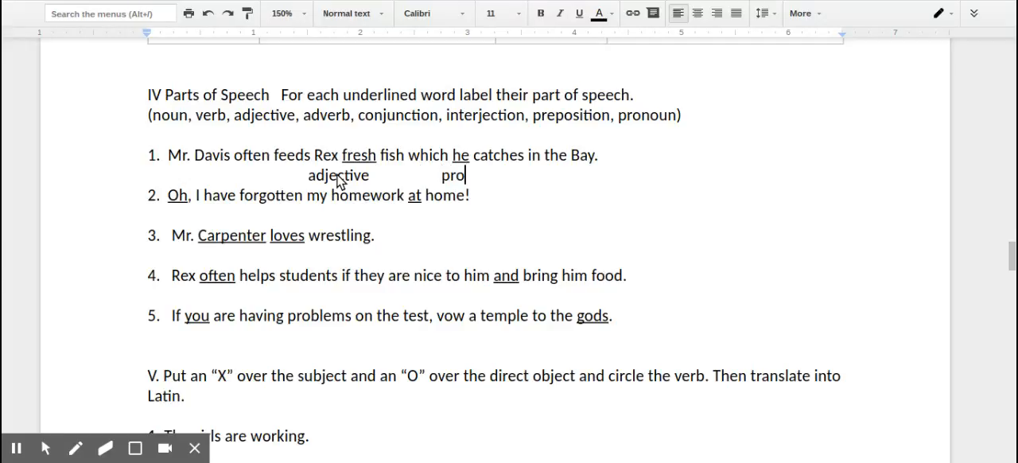
{"action": "type", "text": "noun"}
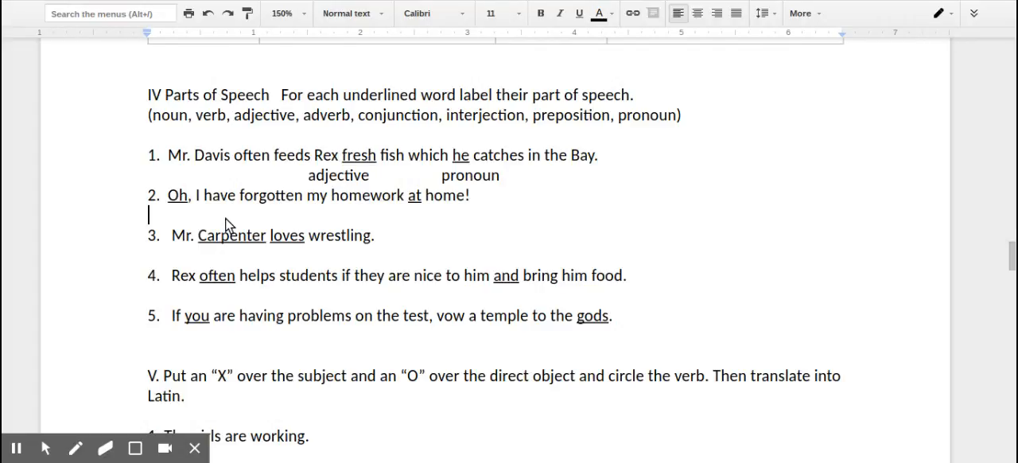
{"action": "type", "text": "Interj"}
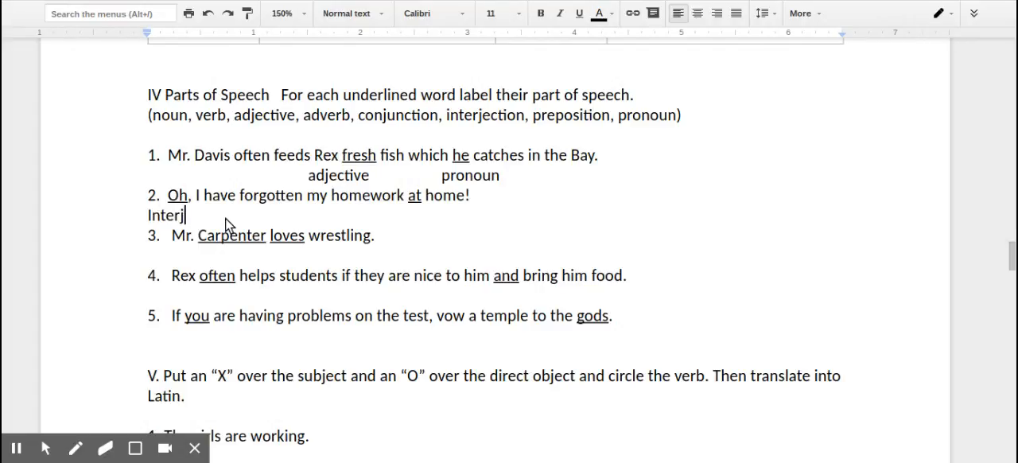
{"action": "type", "text": "ection"}
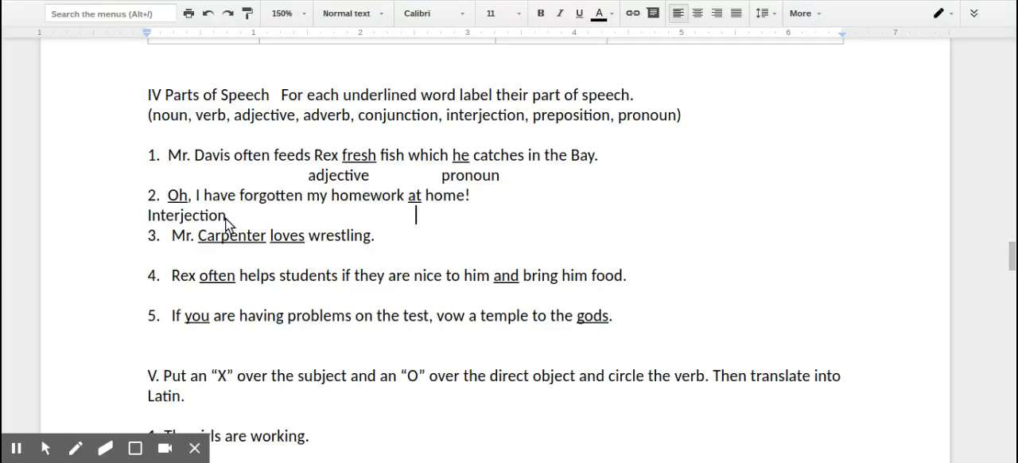
{"action": "type", "text": "pre"}
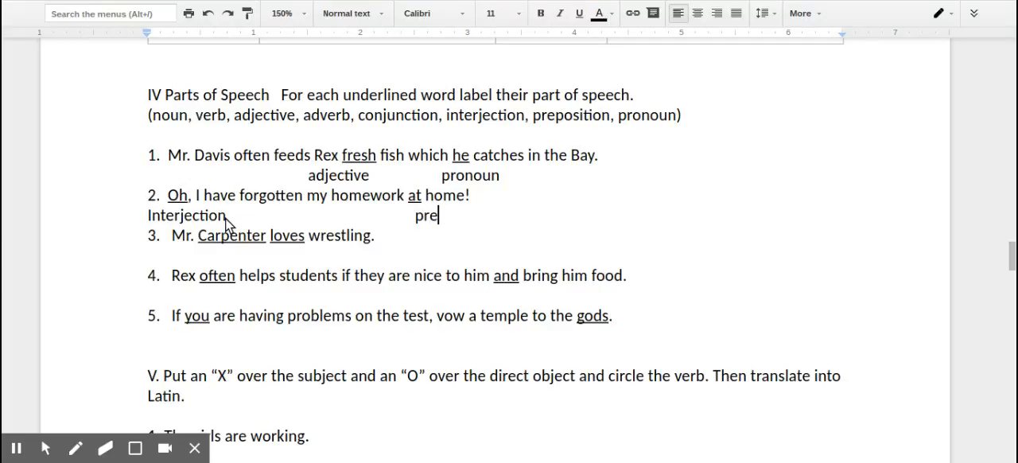
{"action": "type", "text": "position"}
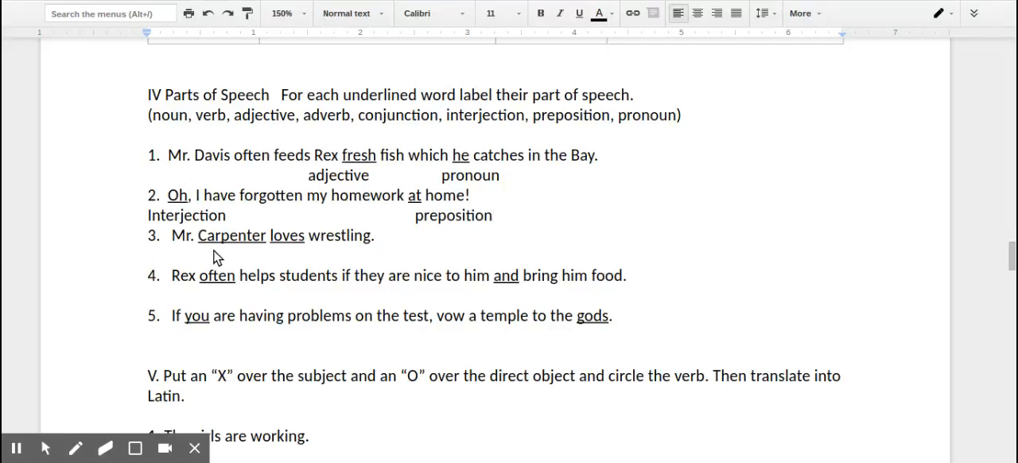
{"action": "type", "text": "Noun"}
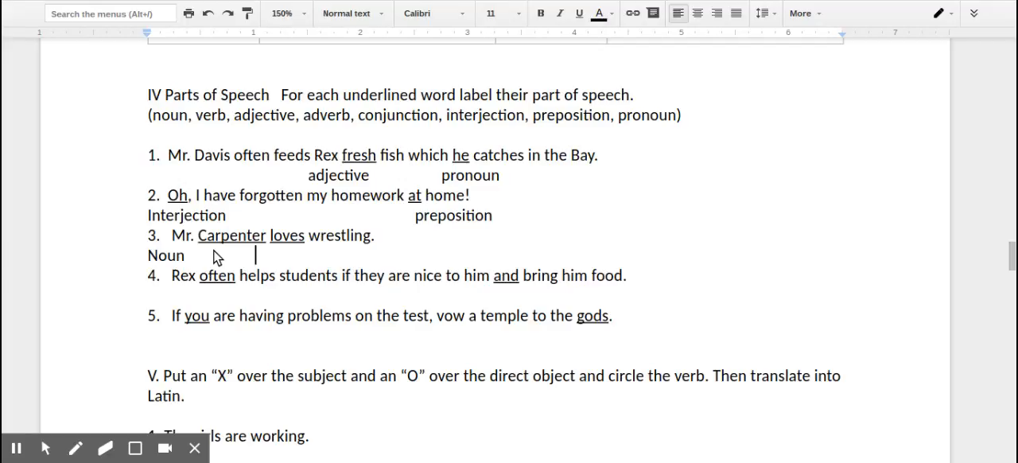
{"action": "type", "text": "ver"}
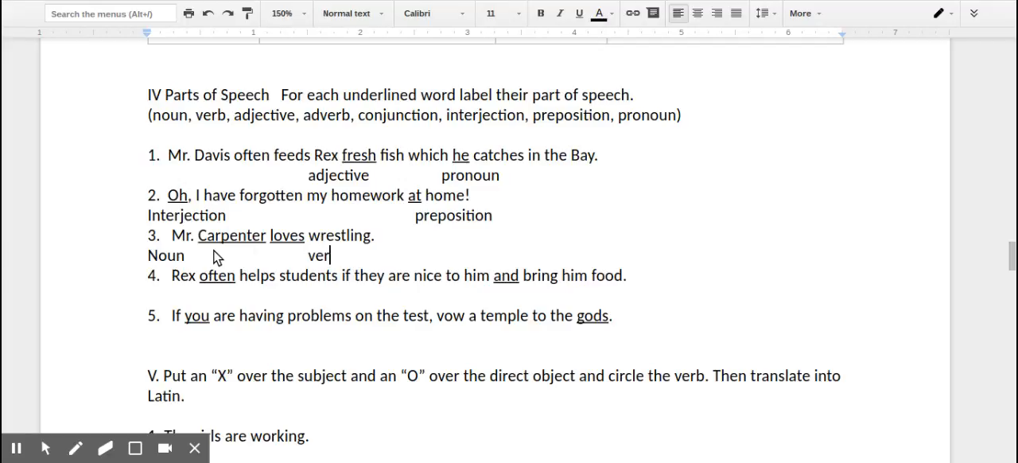
{"action": "type", "text": "b"}
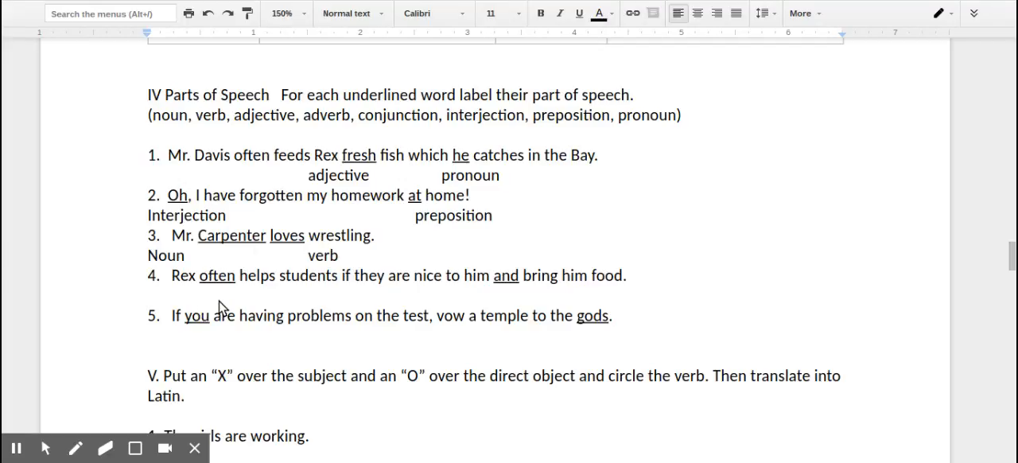
Label the underlined words of sentences 4–5: adverb, conjunction, pronoun, noun
{"action": "left_click", "coordinate": [204, 296]}
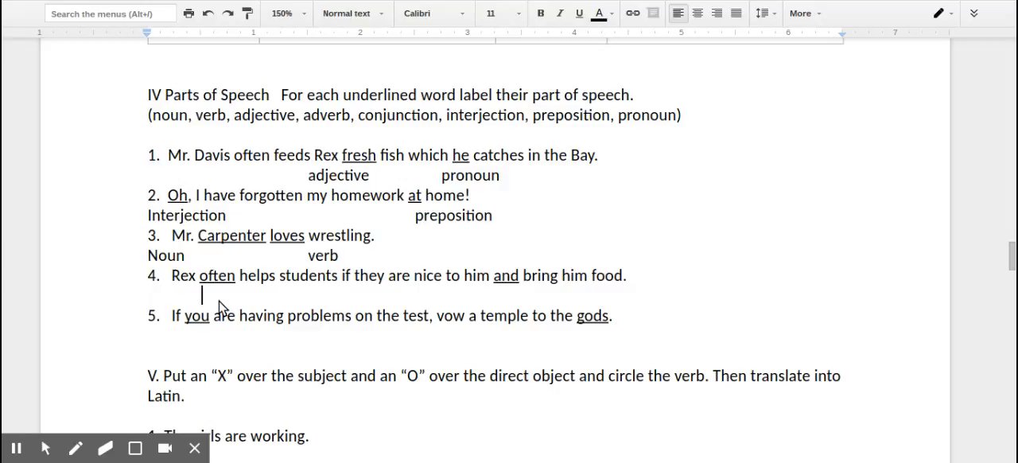
{"action": "type", "text": "adverb"}
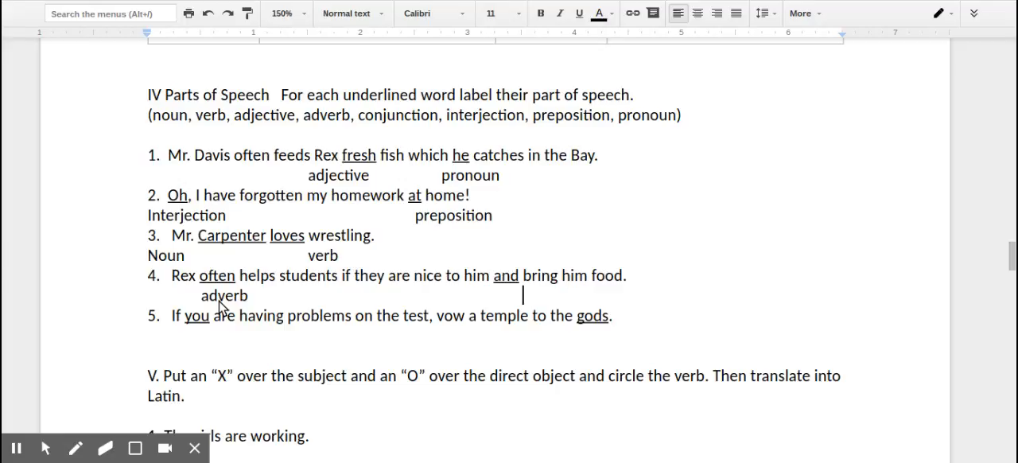
{"action": "type", "text": "conj"}
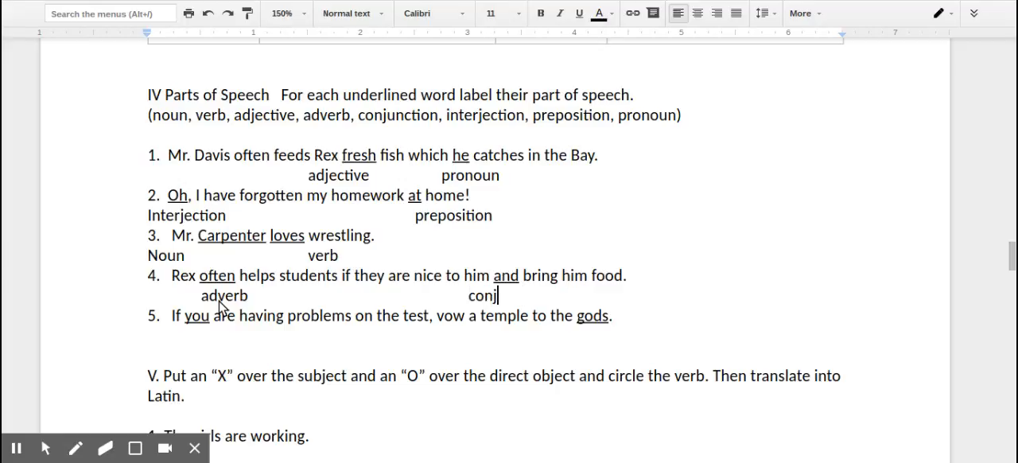
{"action": "type", "text": "u"}
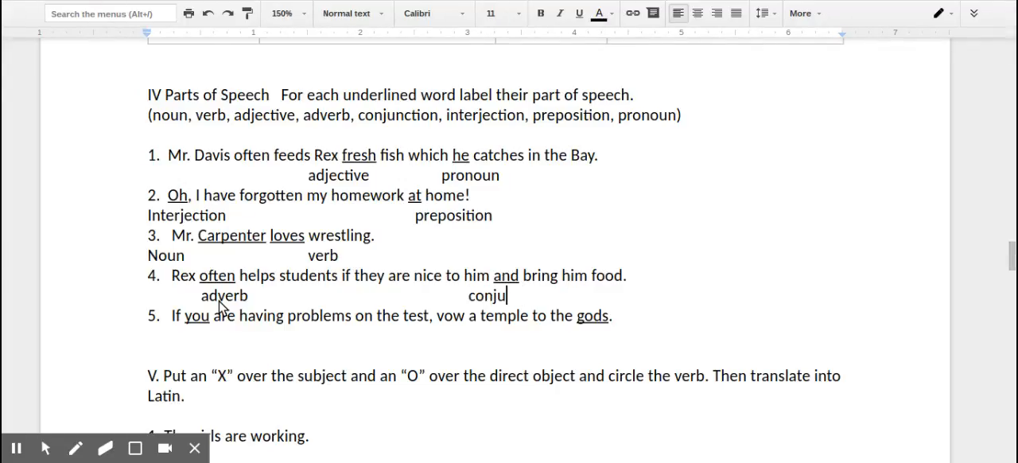
{"action": "type", "text": "j"}
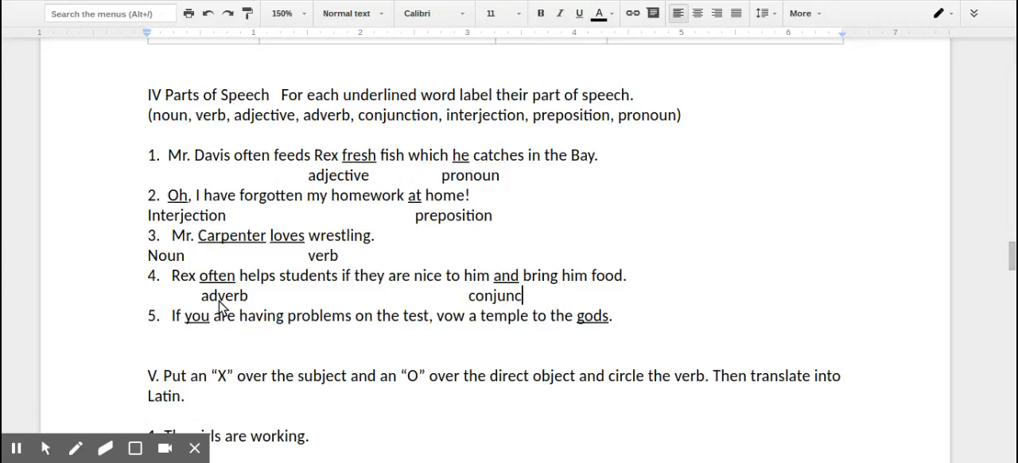
{"action": "type", "text": "tion"}
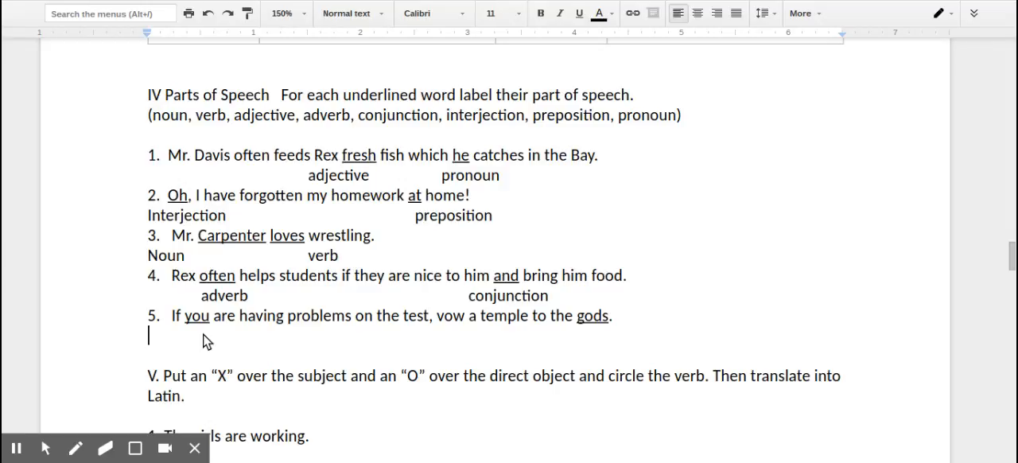
{"action": "type", "text": "pronou"}
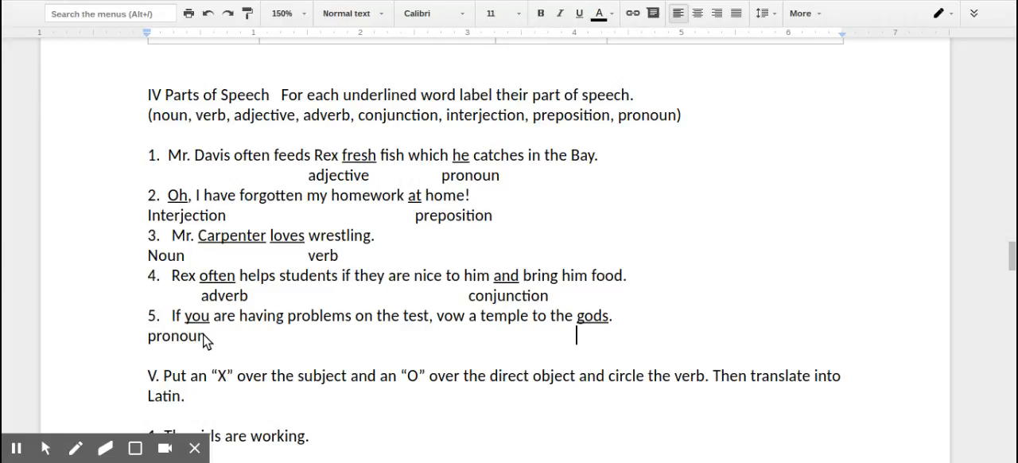
{"action": "type", "text": "noun"}
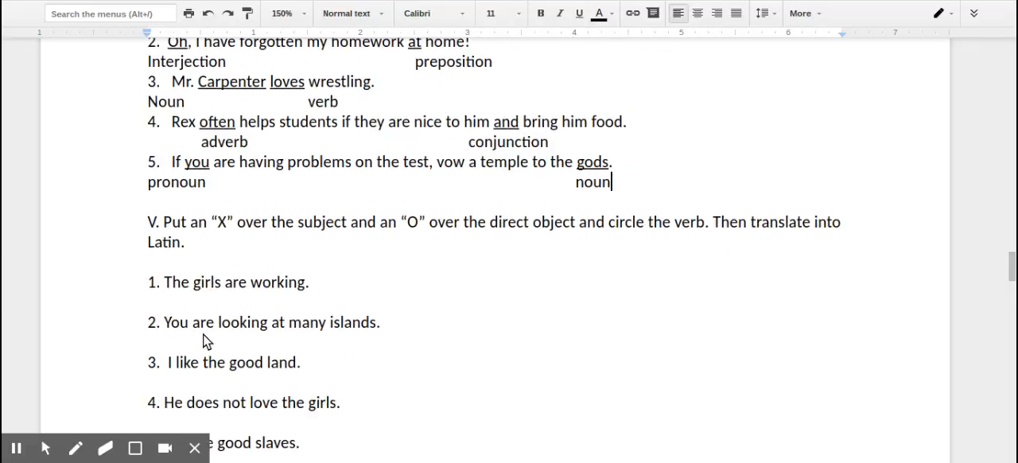
Mark subject X, verb V and object O over the first four Part V sentences
{"action": "scroll", "scroll_direction": "down", "scroll_amount": 3}
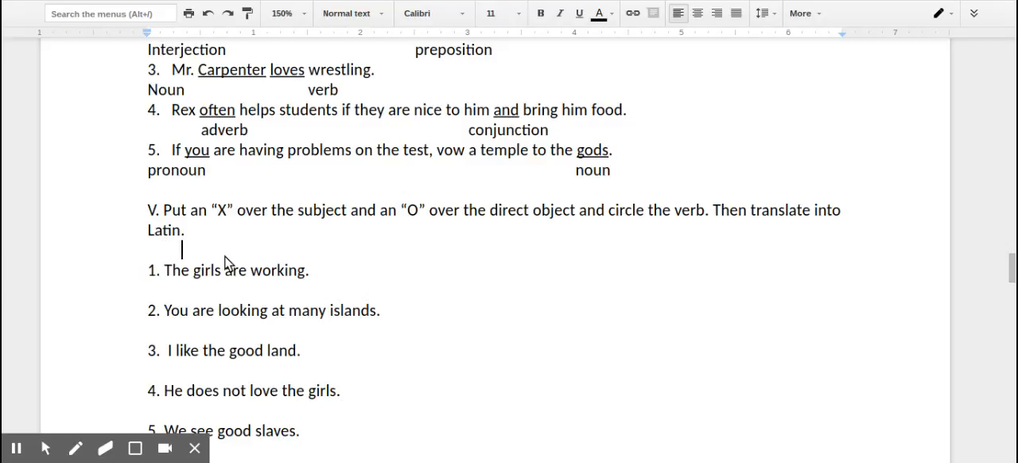
{"action": "type", "text": "X"}
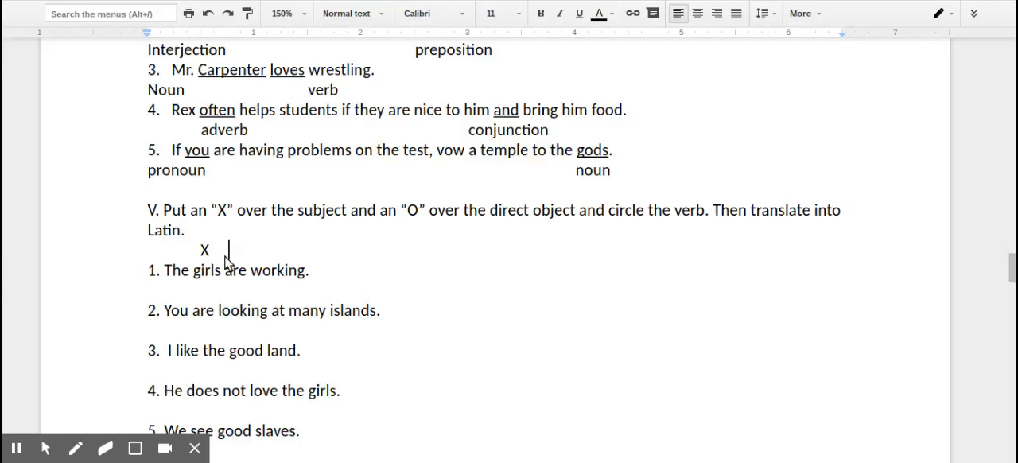
{"action": "type", "text": "V"}
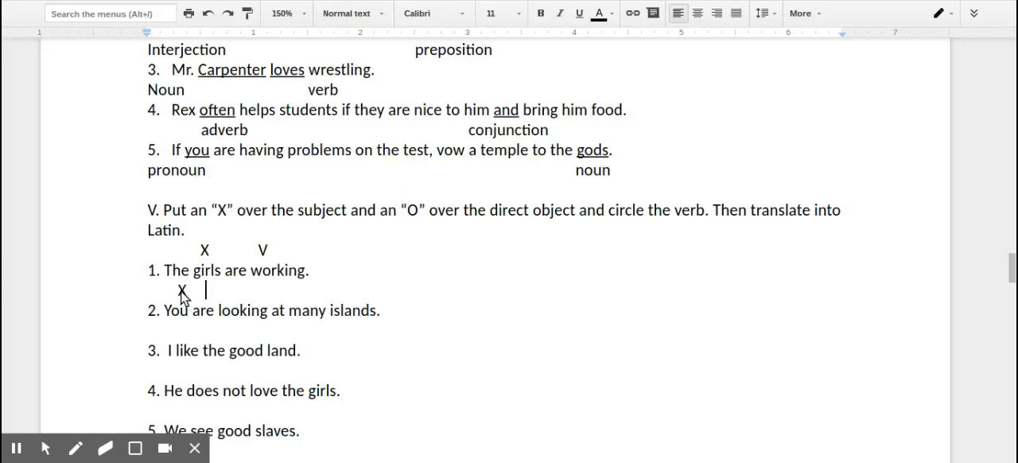
{"action": "type", "text": "V"}
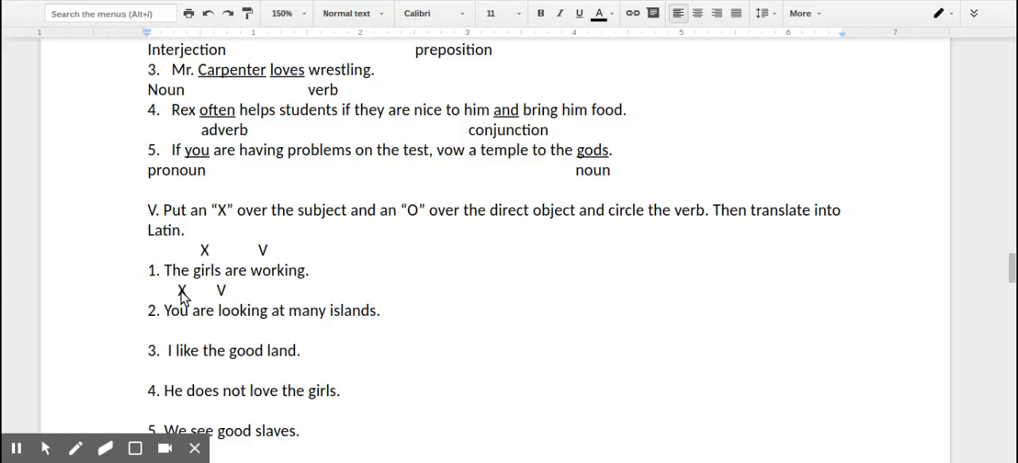
{"action": "type", "text": "O"}
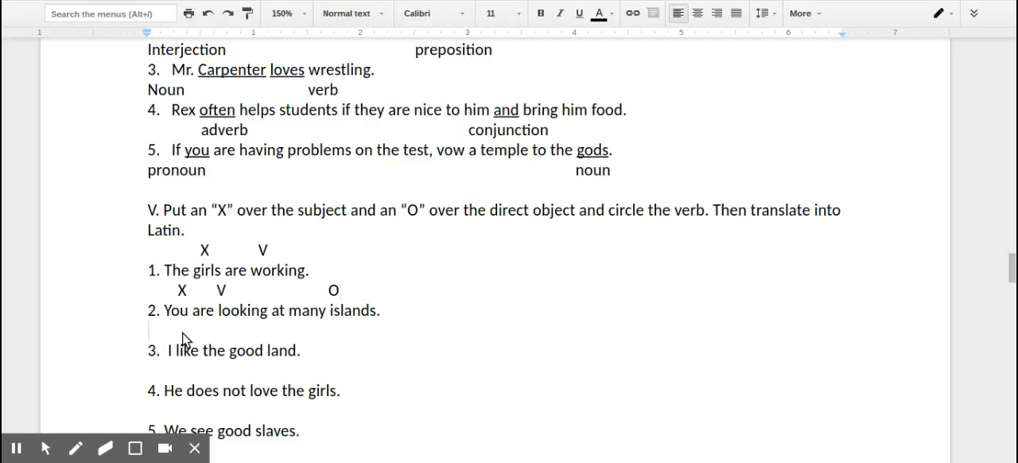
{"action": "type", "text": "X V O"}
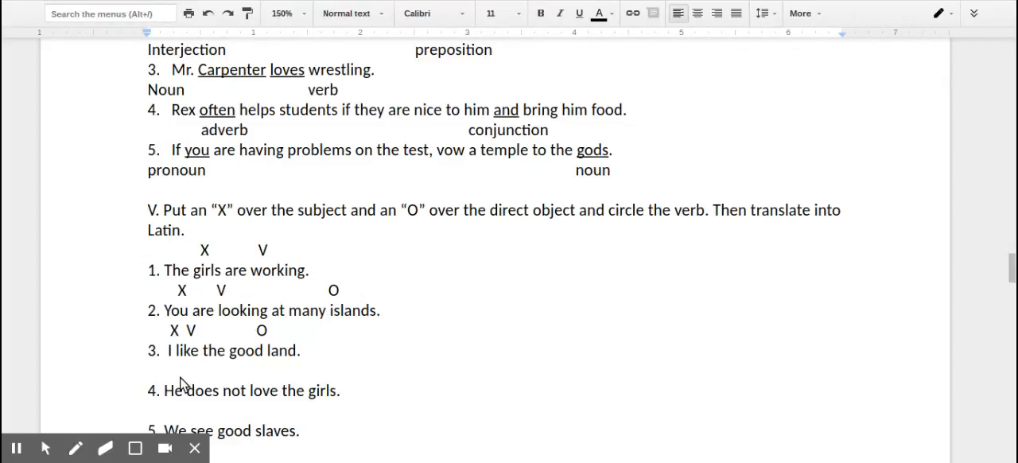
{"action": "type", "text": "X"}
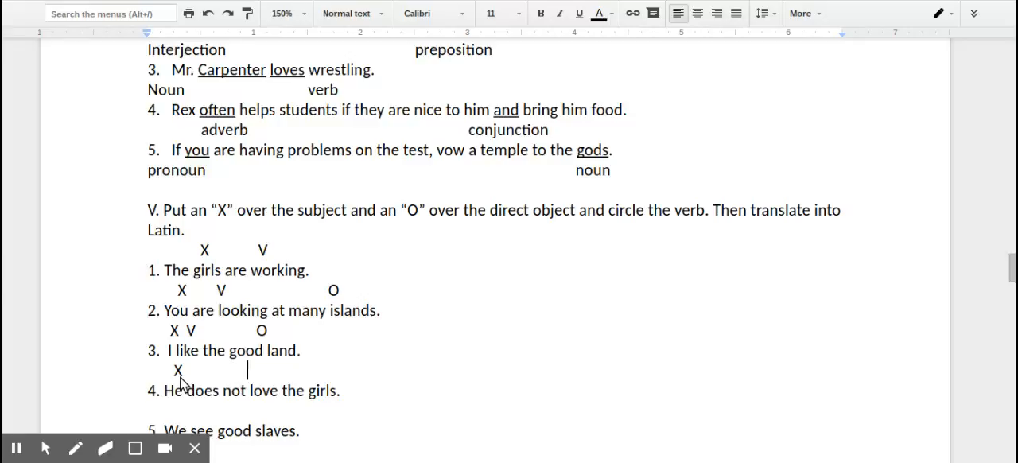
{"action": "type", "text": "V         O"}
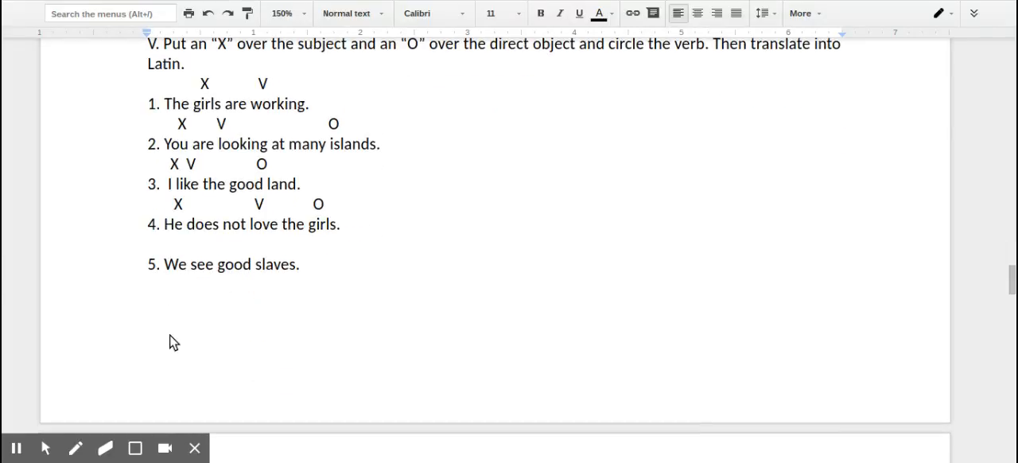
{"action": "mouse_move", "coordinate": [190, 253]}
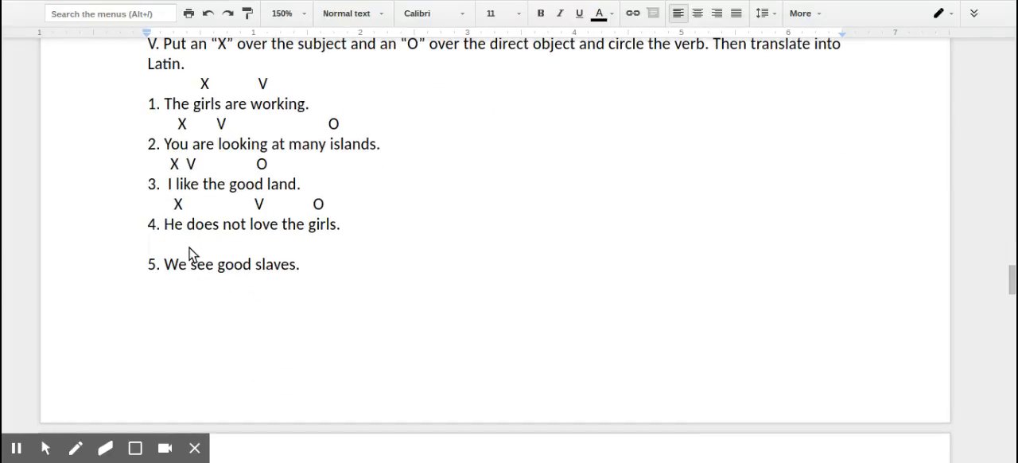
Mark X, V and O over the words of Part V sentence 5
{"action": "left_click", "coordinate": [169, 245]}
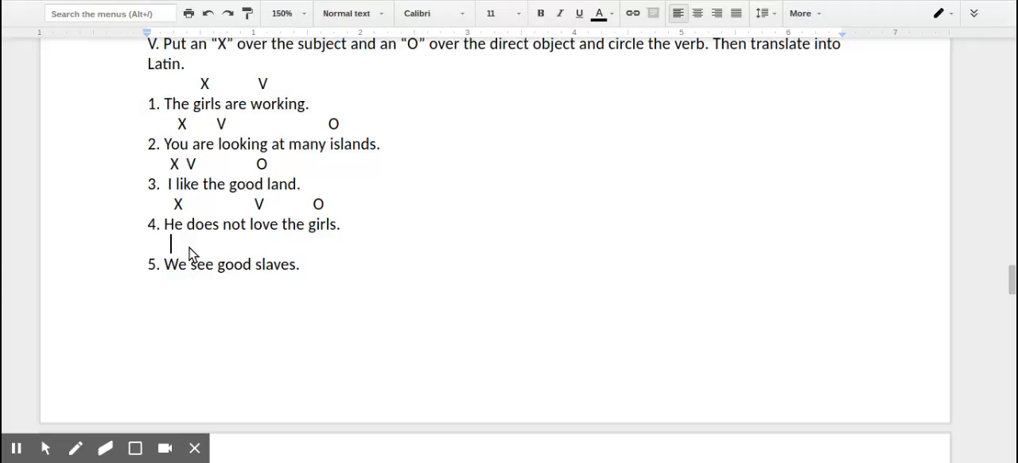
{"action": "type", "text": "X"}
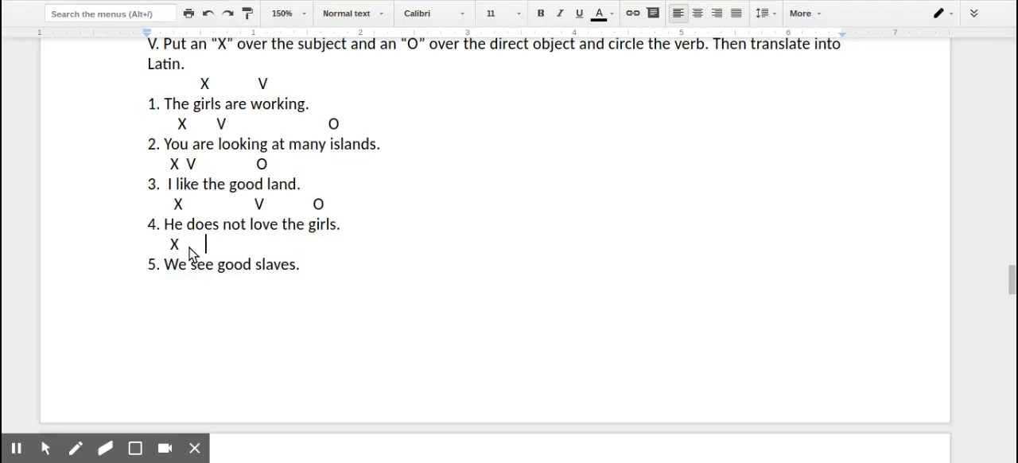
{"action": "type", "text": "V"}
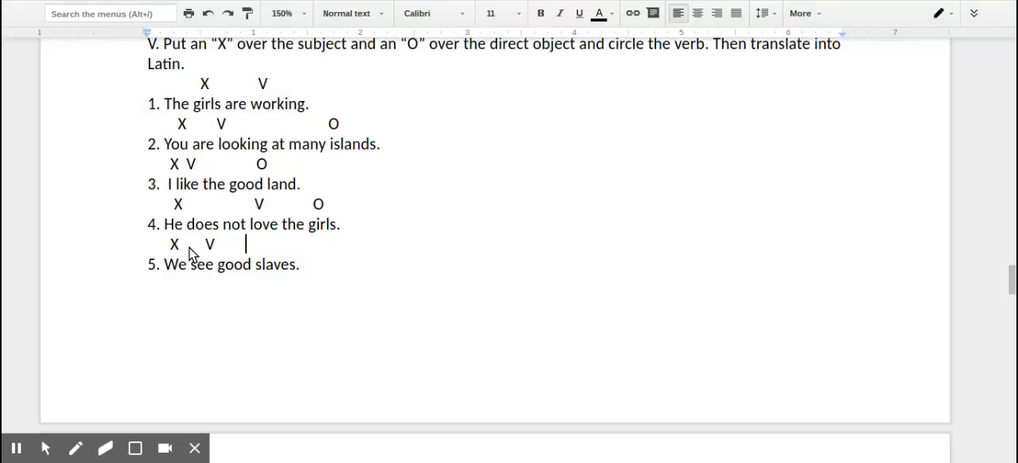
{"action": "type", "text": "O"}
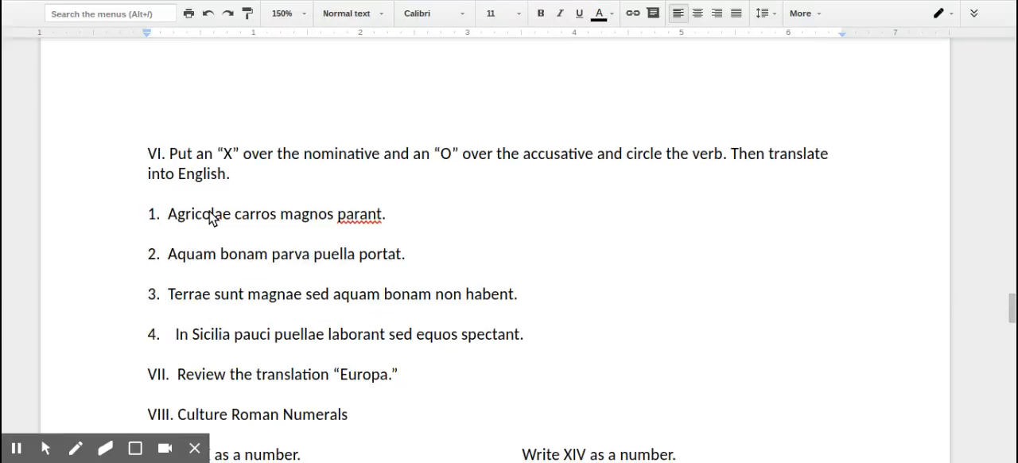
{"action": "mouse_move", "coordinate": [213, 215]}
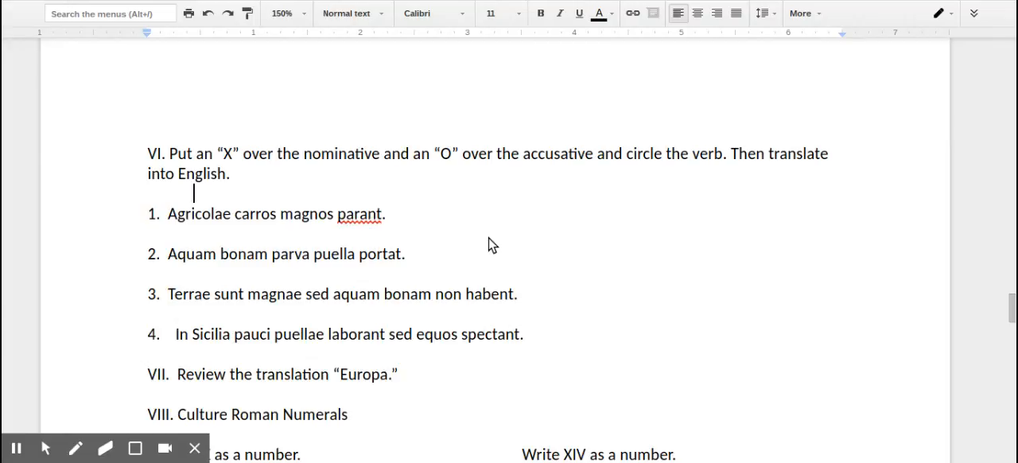
Mark nominative X, accusative O and verb V over Section VI Latin sentences 1 and 2
{"action": "type", "text": "X"}
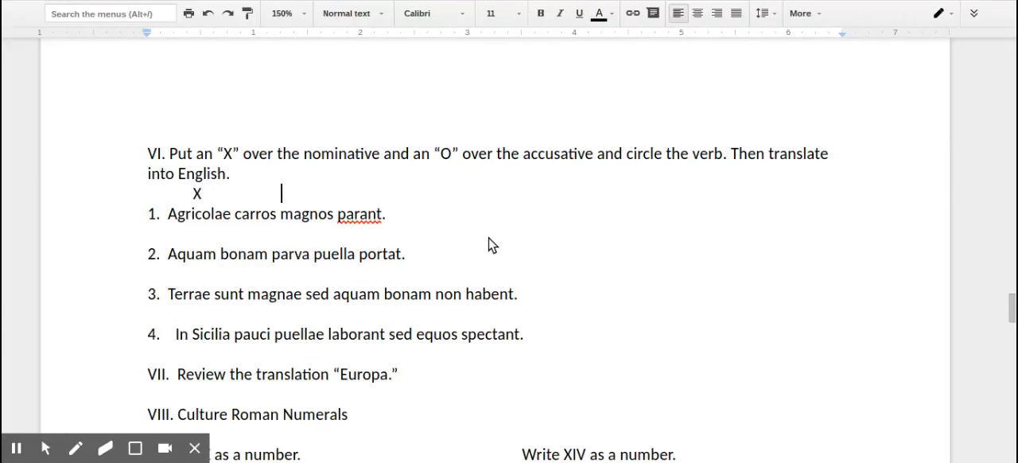
{"action": "type", "text": "O"}
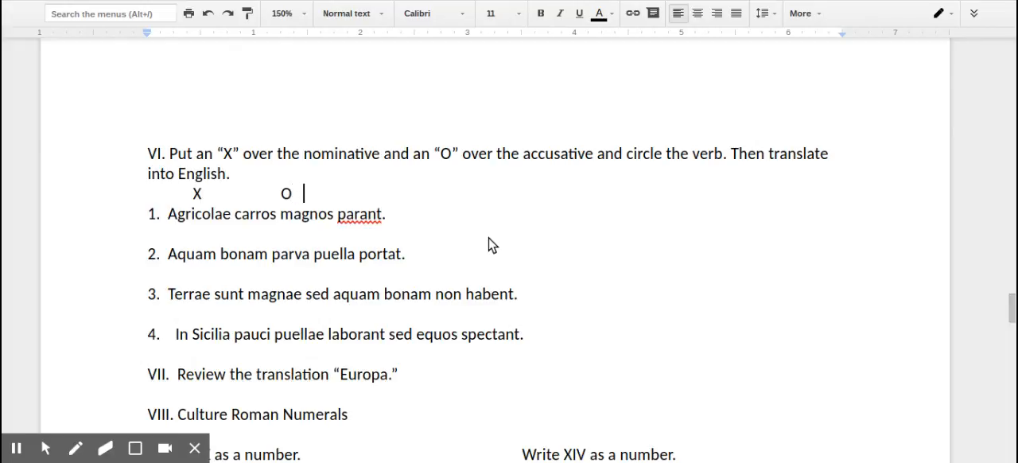
{"action": "type", "text": "V"}
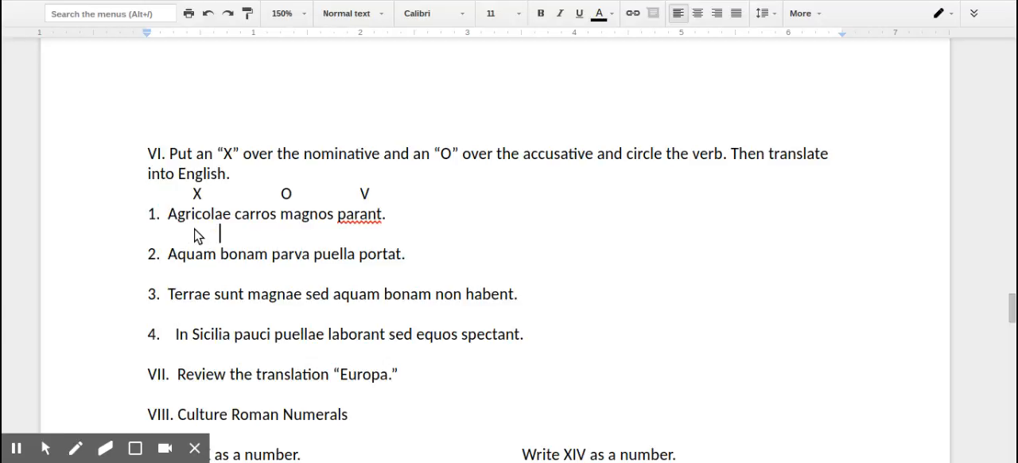
{"action": "type", "text": "O"}
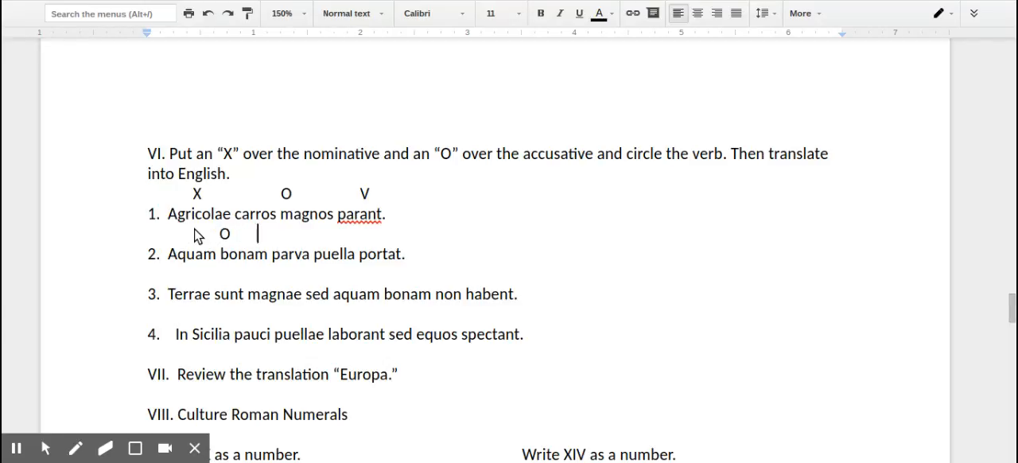
{"action": "type", "text": "X"}
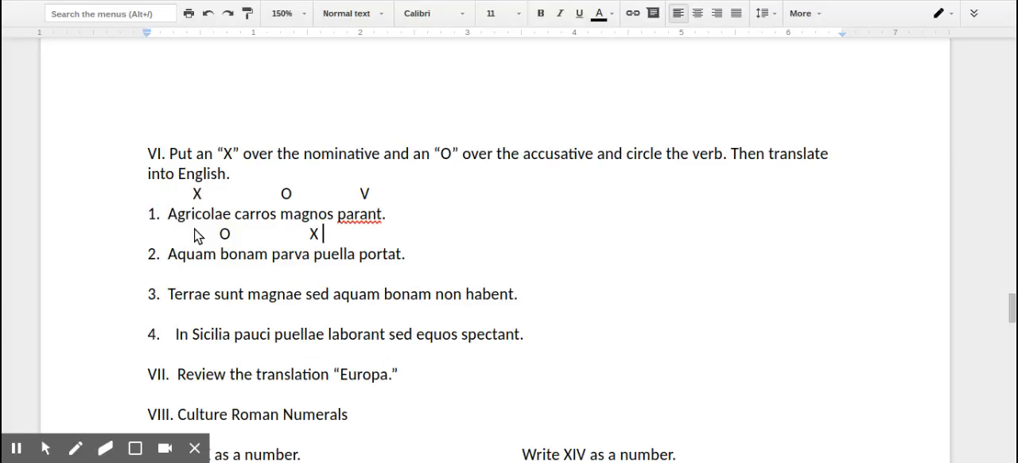
{"action": "type", "text": "V"}
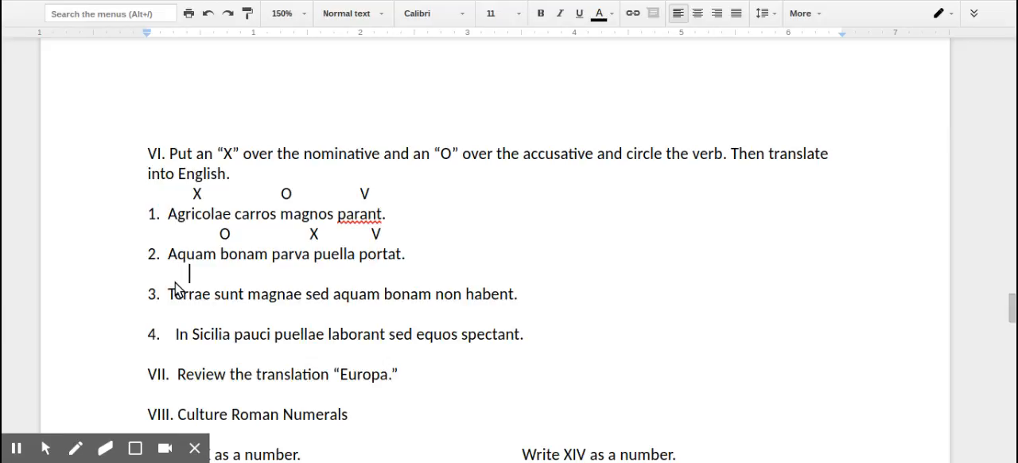
Mark the nominatives, accusative and verb over sentence 3, Terrae sunt magnae..
{"action": "type", "text": "X      V"}
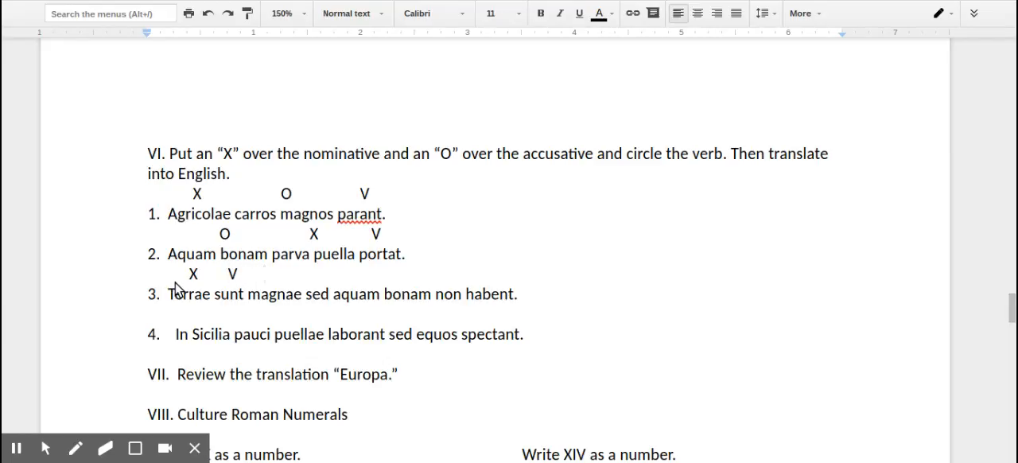
{"action": "type", "text": "X"}
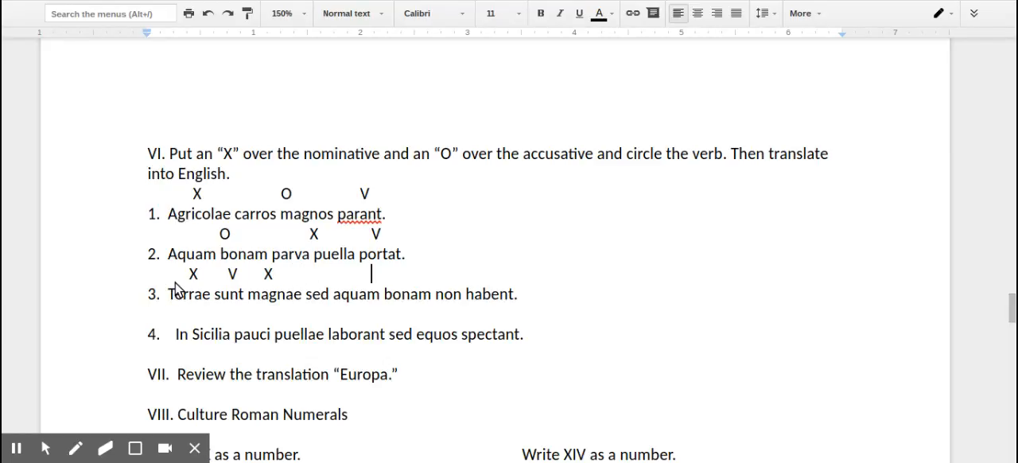
{"action": "type", "text": "O"}
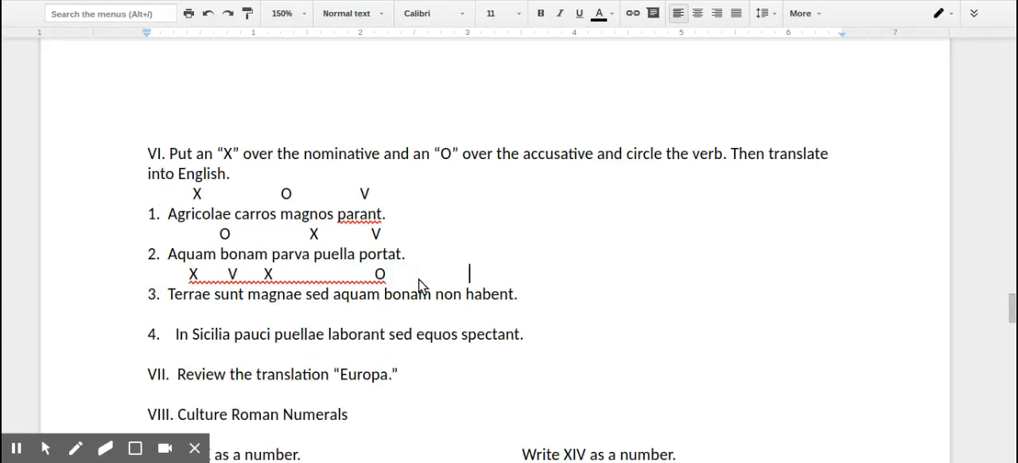
{"action": "type", "text": "V"}
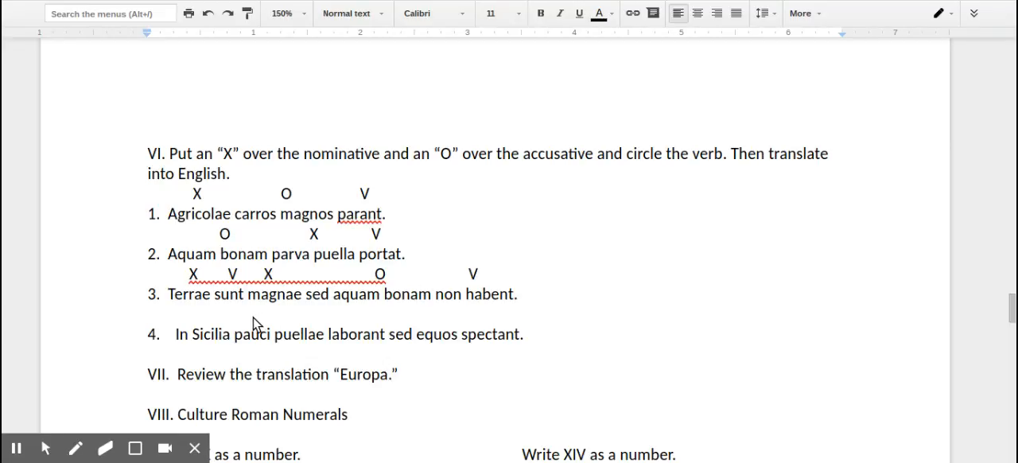
{"action": "left_click", "coordinate": [166, 313]}
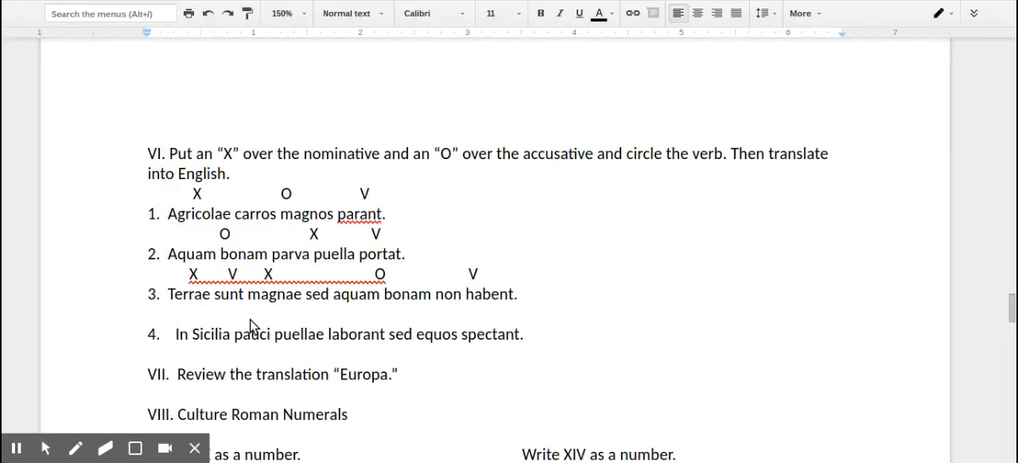
{"action": "mouse_move", "coordinate": [273, 334]}
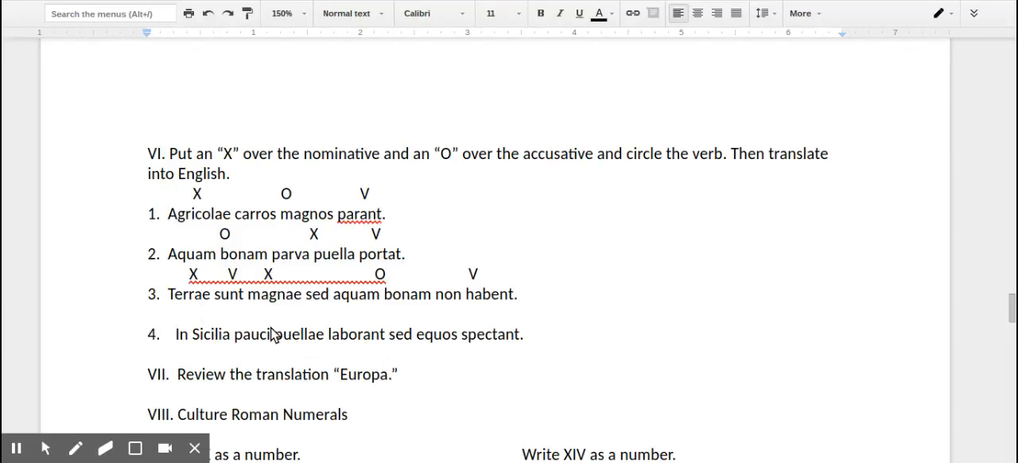
Correct pauci to paucae and mark X, V, O, V over sentence 4, the last V over spectant
{"action": "left_click", "coordinate": [270, 334]}
{"action": "type", "text": "ae"}
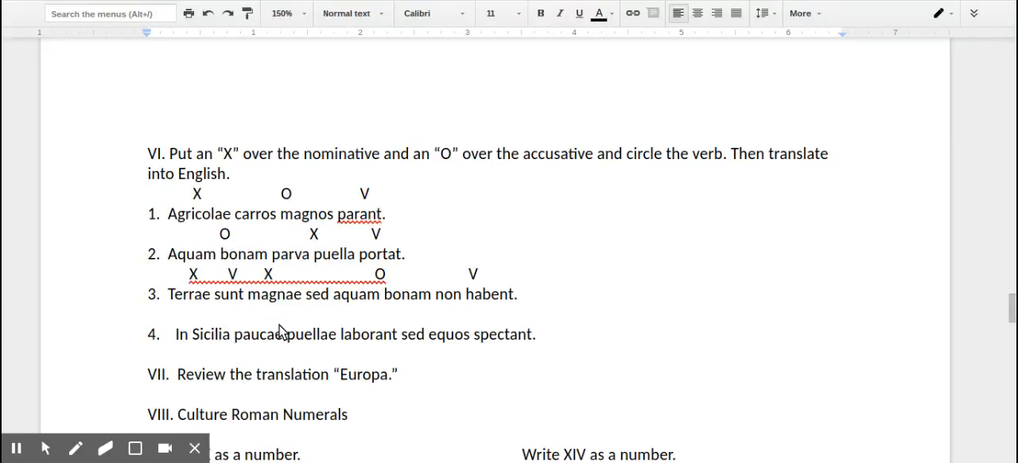
{"action": "left_click", "coordinate": [256, 315]}
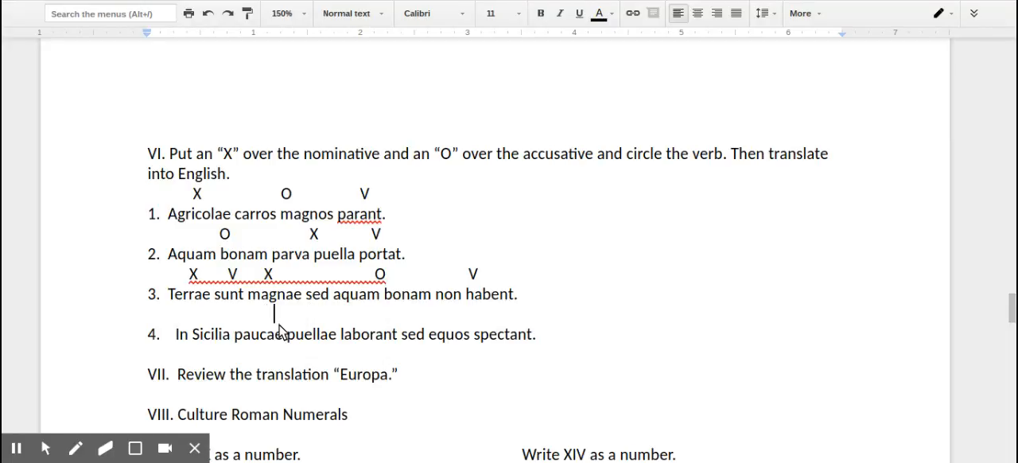
{"action": "type", "text": "X"}
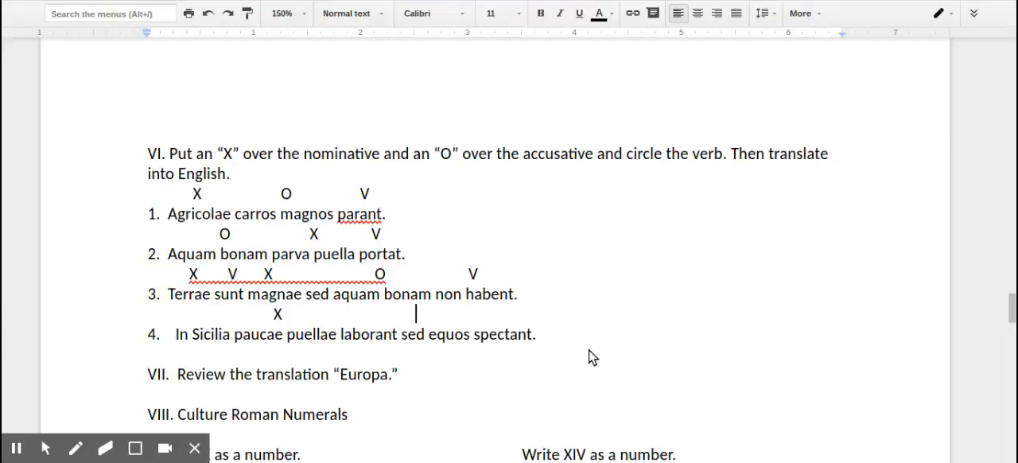
{"action": "type", "text": "V"}
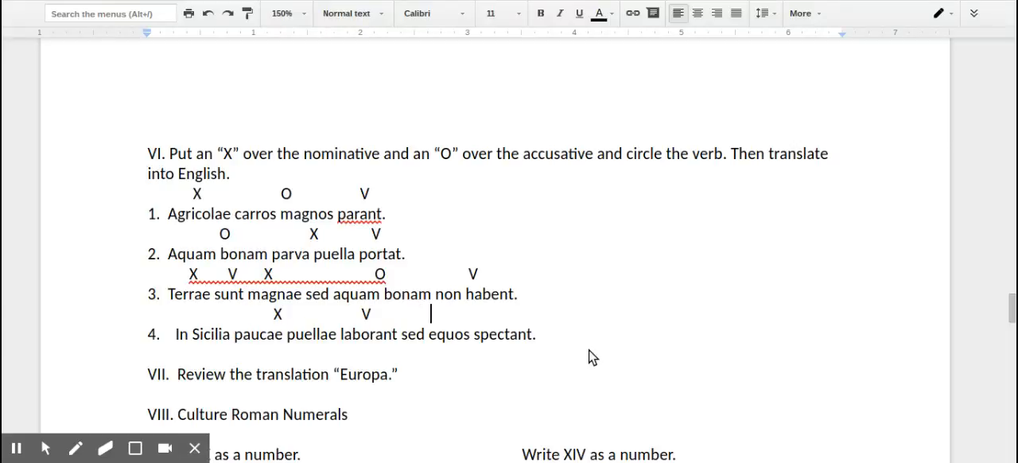
{"action": "type", "text": "O"}
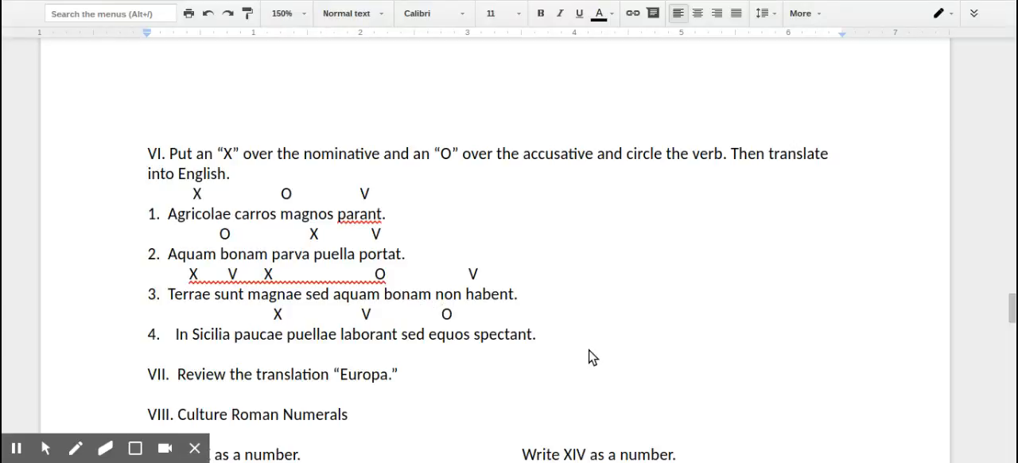
{"action": "left_click", "coordinate": [494, 312]}
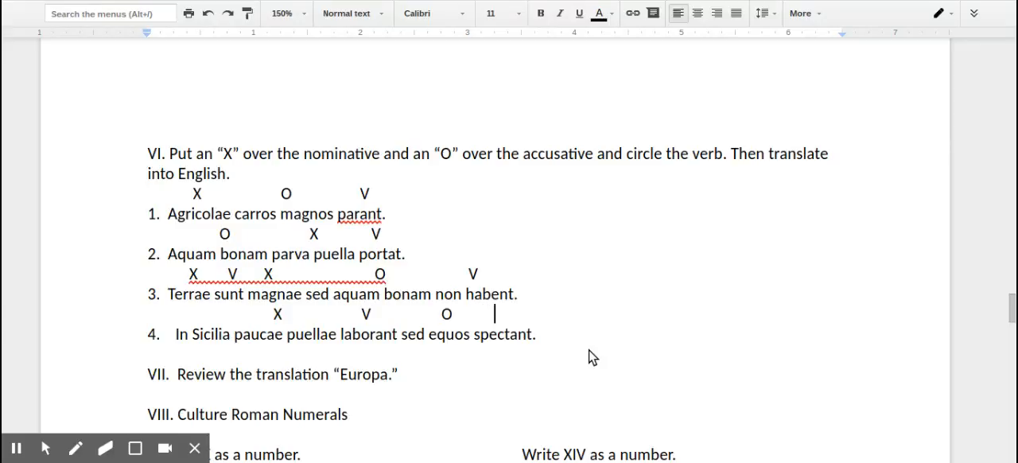
{"action": "type", "text": "V"}
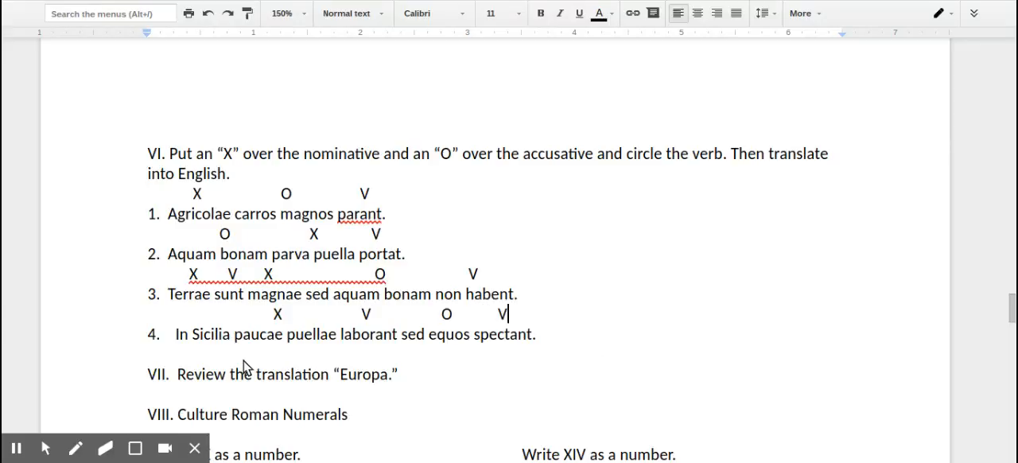
{"action": "scroll", "scroll_direction": "down", "scroll_amount": 3}
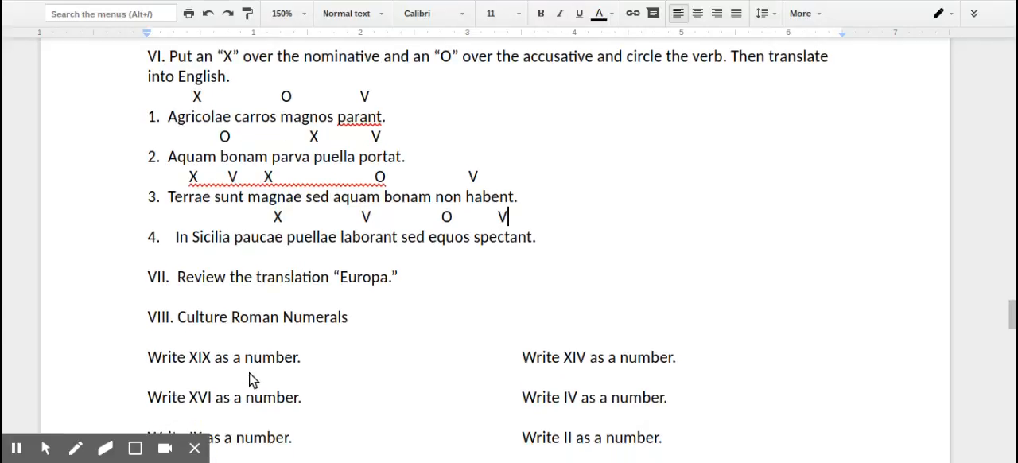
Answer the first Roman numeral prompts, including 19, 14, 16, IV as 4, 9, 21, 71
{"action": "scroll", "scroll_direction": "down", "scroll_amount": 3}
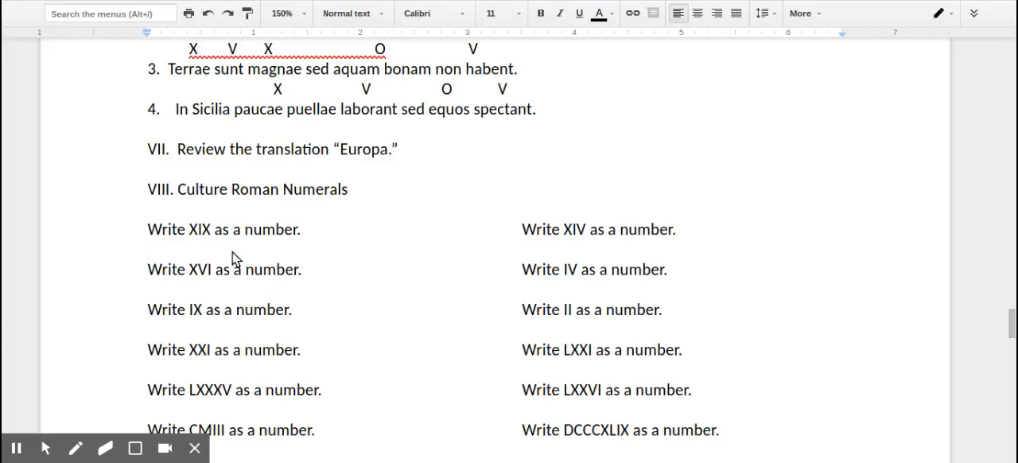
{"action": "type", "text": "19"}
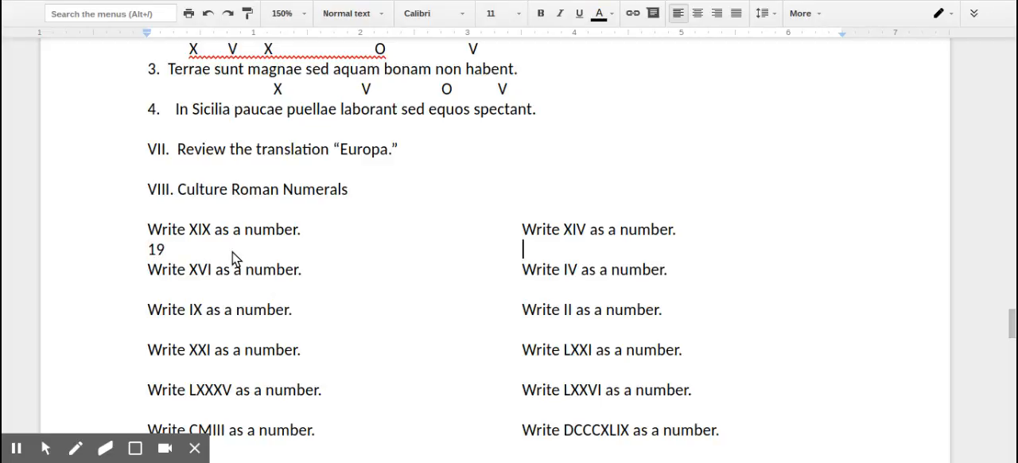
{"action": "type", "text": "1"}
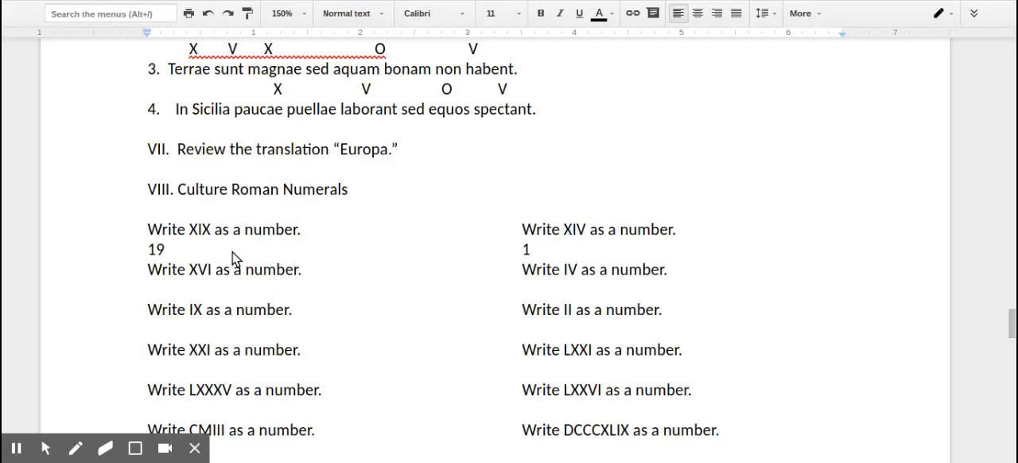
{"action": "type", "text": "4"}
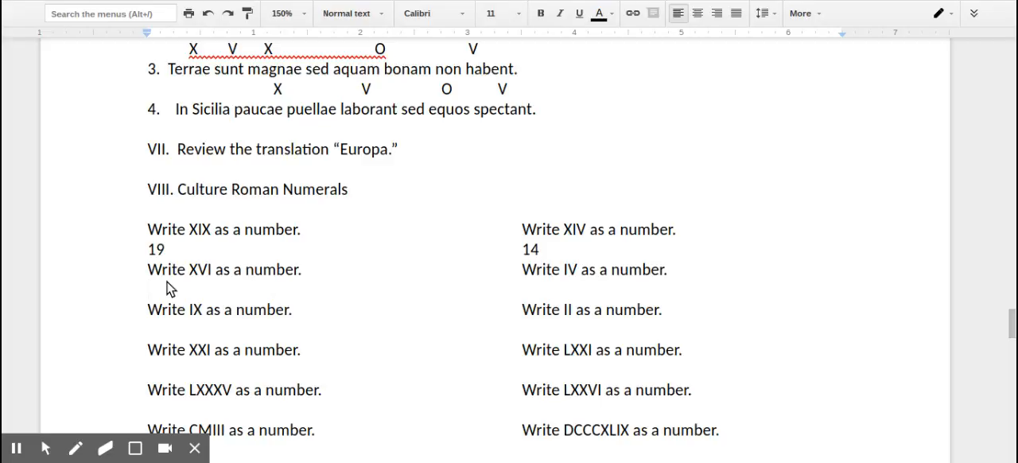
{"action": "type", "text": "16"}
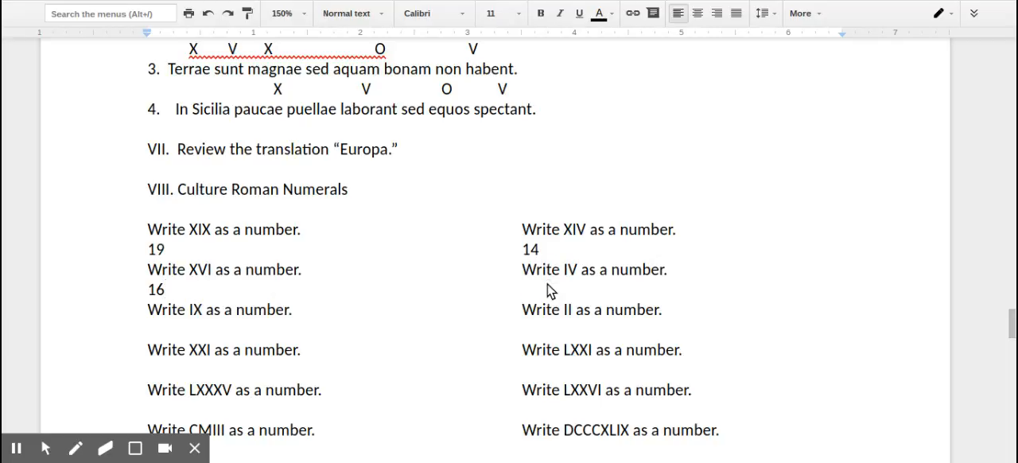
{"action": "left_click", "coordinate": [576, 289]}
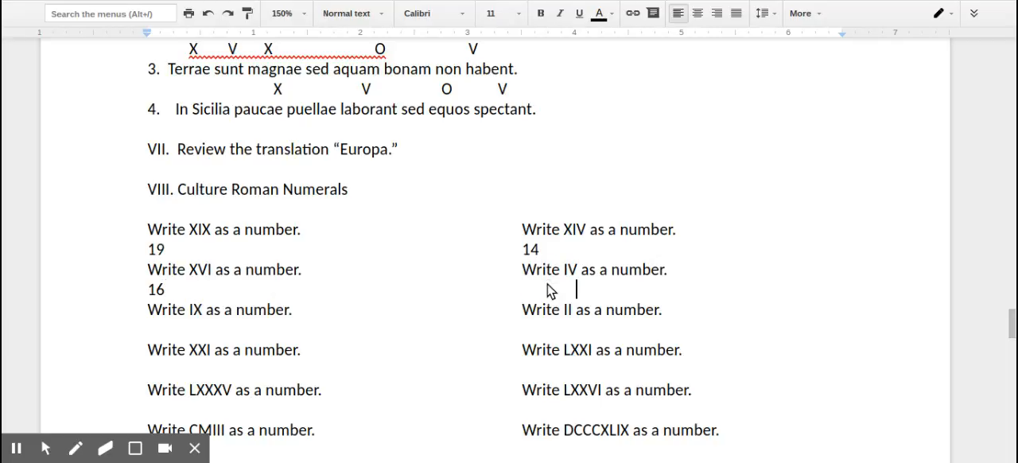
{"action": "type", "text": "4"}
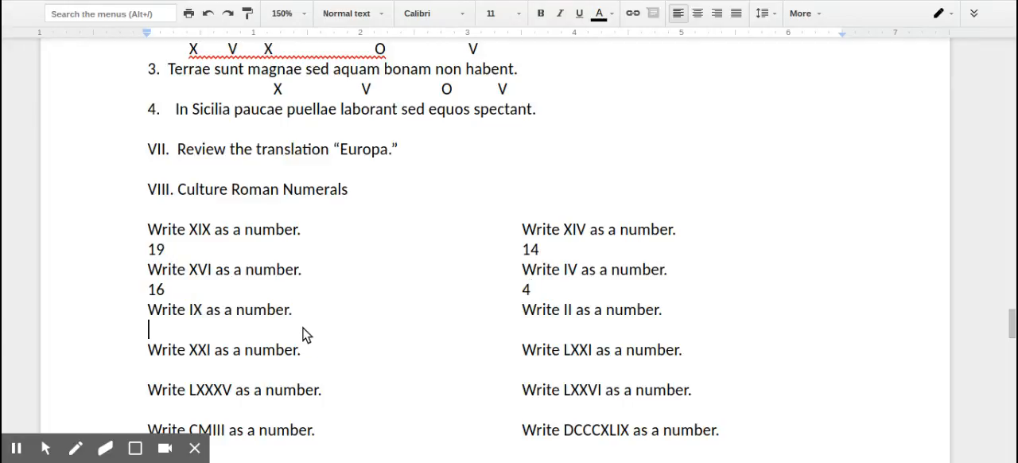
{"action": "type", "text": "9"}
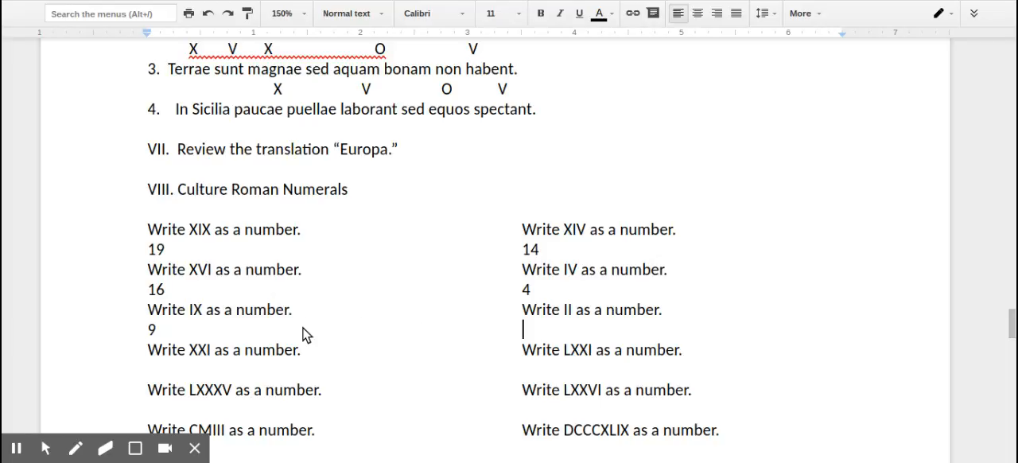
{"action": "type", "text": "2"}
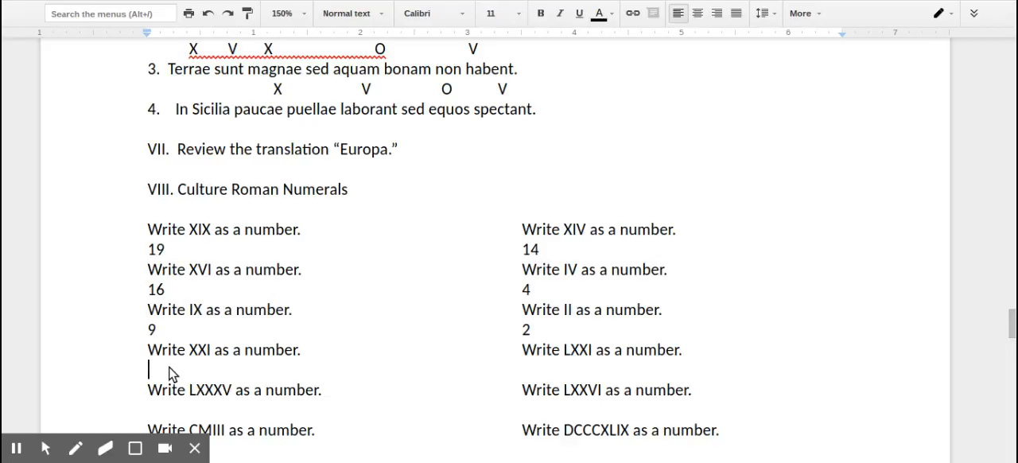
{"action": "type", "text": "21"}
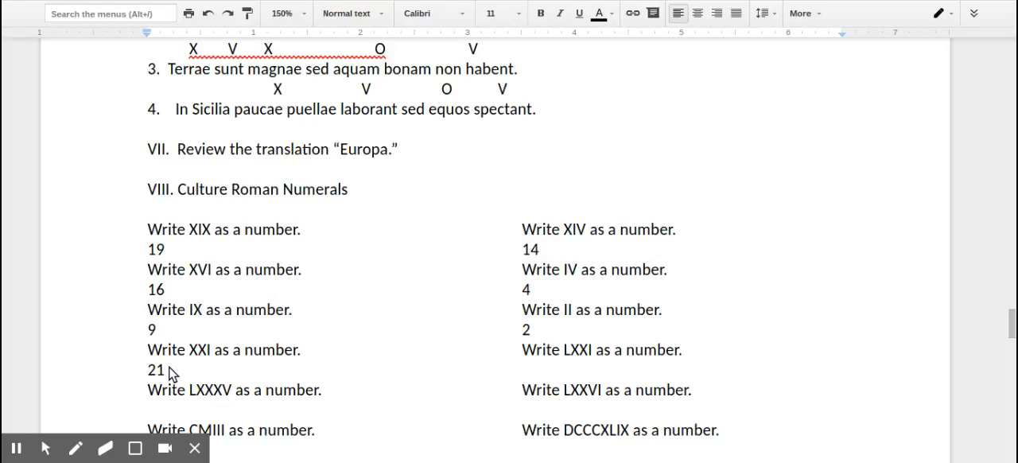
{"action": "type", "text": "71"}
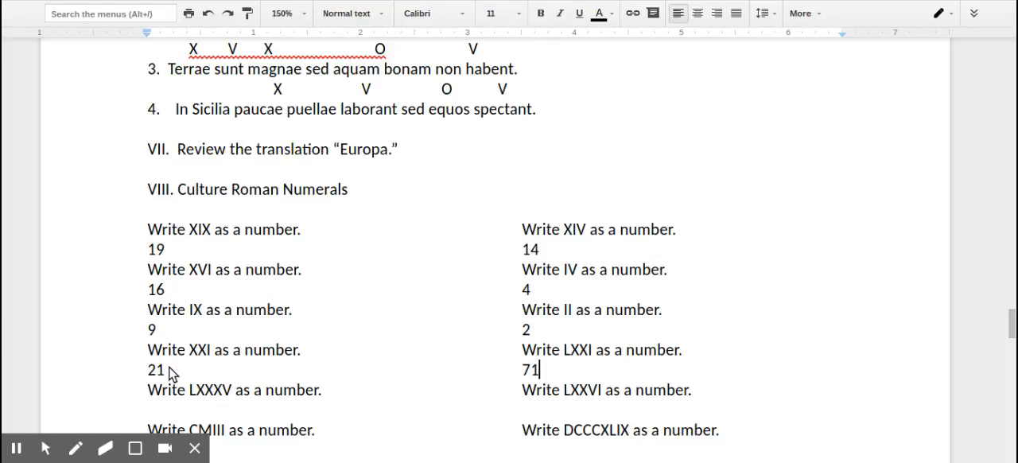
Answer the next numeral prompts, including 85 and the value of LXXVI
{"action": "scroll", "scroll_direction": "down", "scroll_amount": 3}
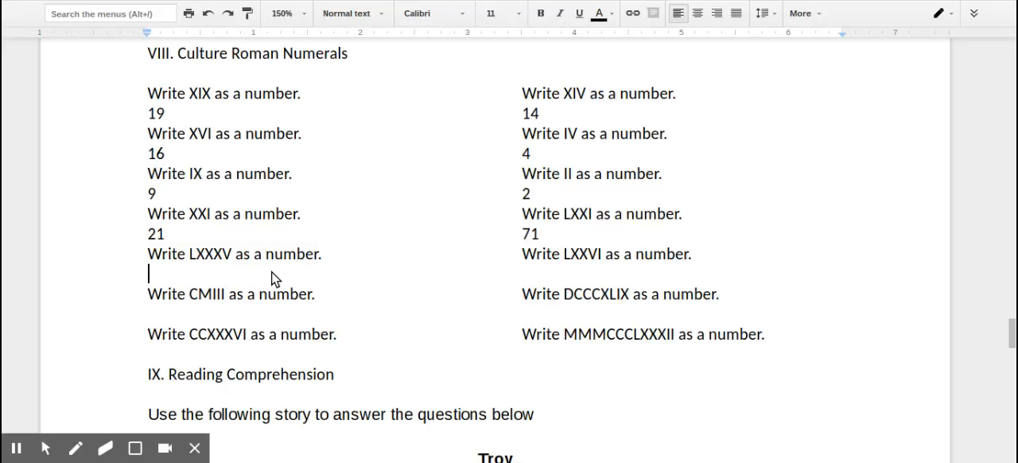
{"action": "type", "text": "85"}
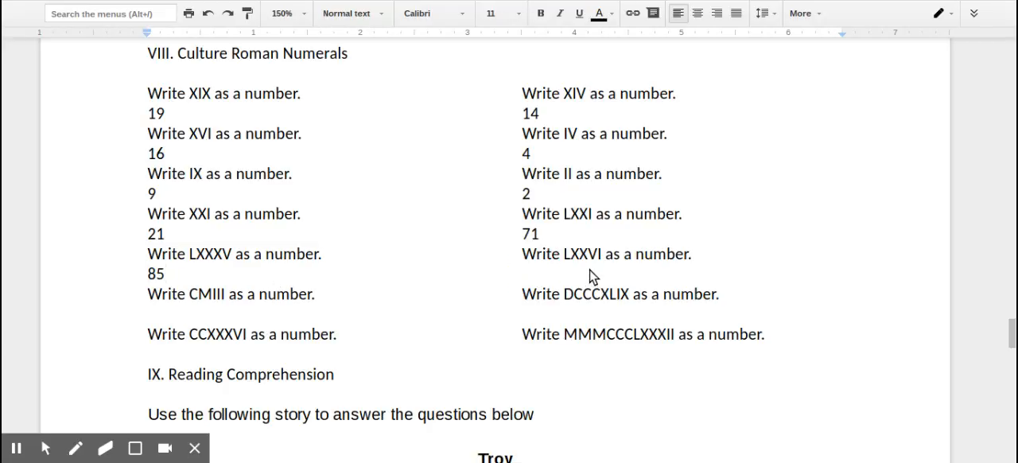
{"action": "left_click", "coordinate": [524, 273]}
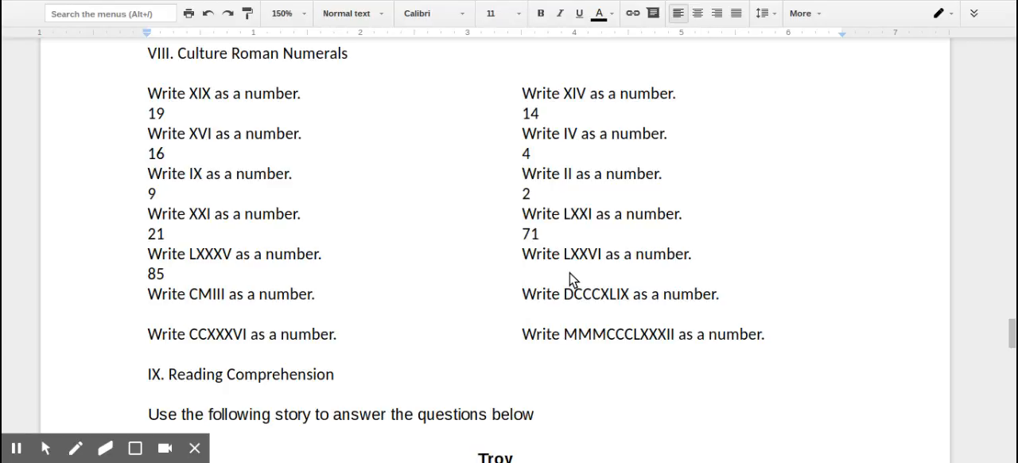
{"action": "type", "text": "76"}
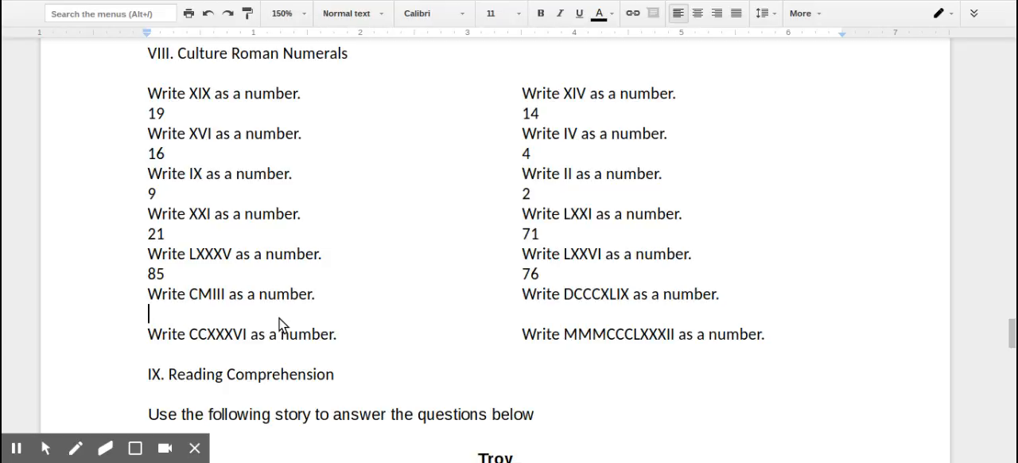
{"action": "type", "text": "9"}
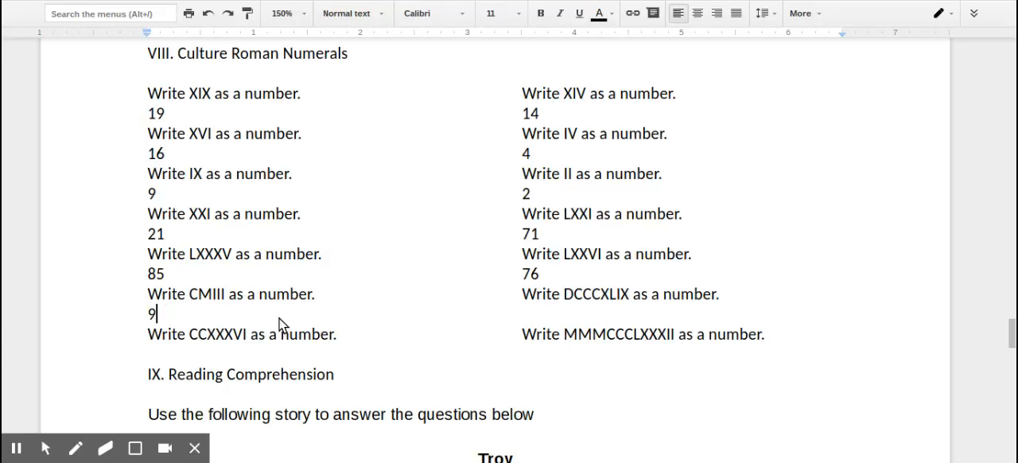
{"action": "type", "text": "0"}
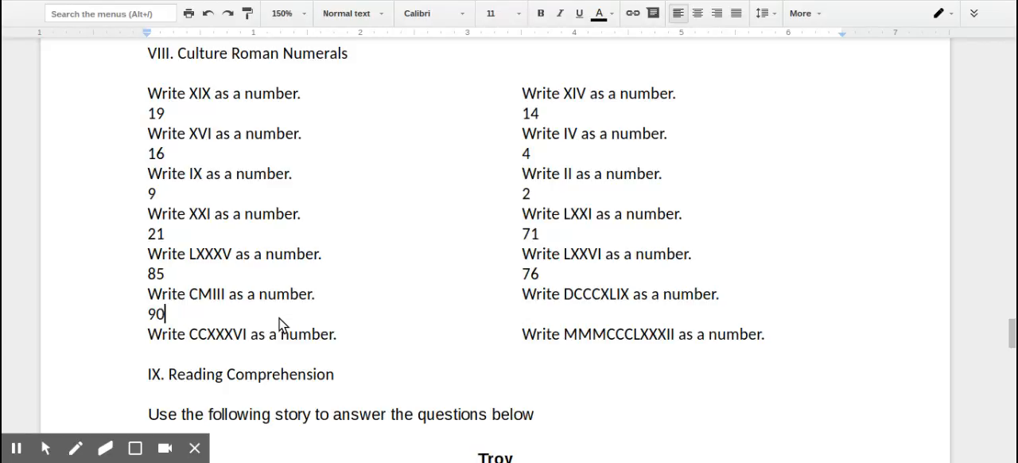
{"action": "type", "text": "3"}
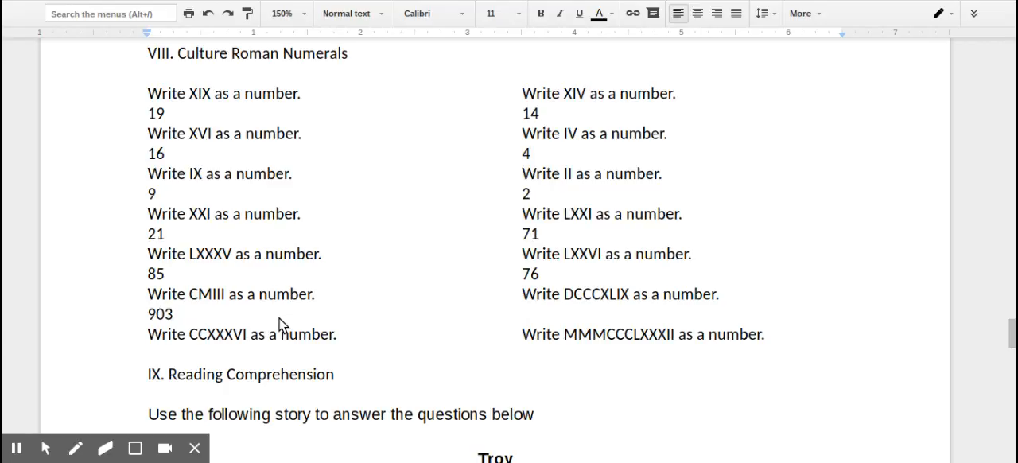
Answer the last Roman numerals as 849, 236 and 3382
{"action": "type", "text": "8"}
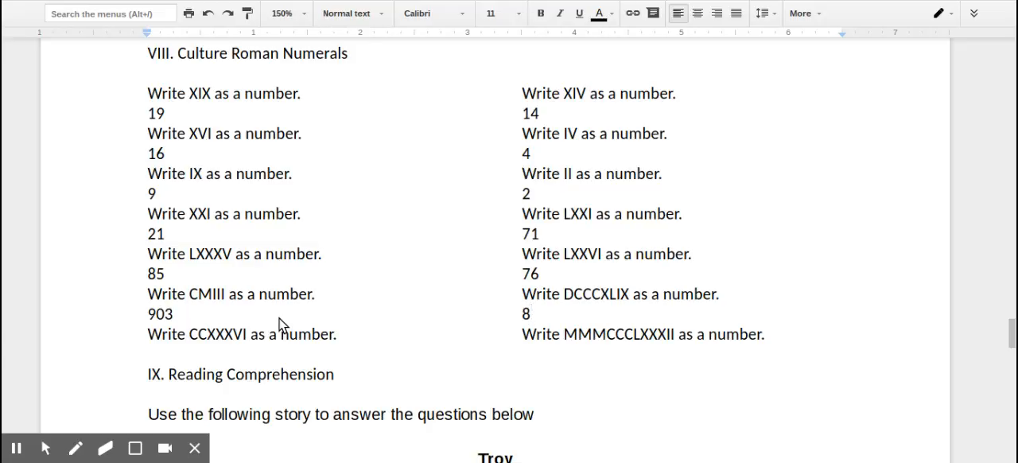
{"action": "type", "text": "4"}
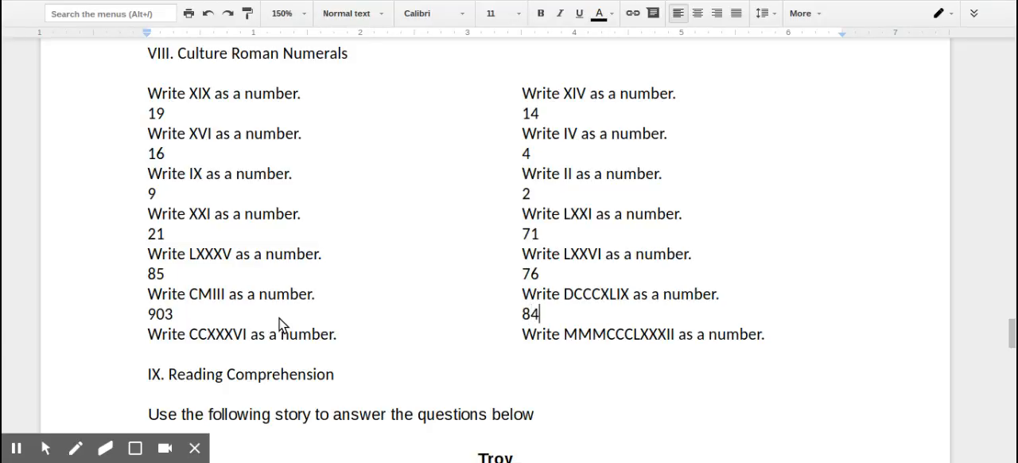
{"action": "type", "text": "9"}
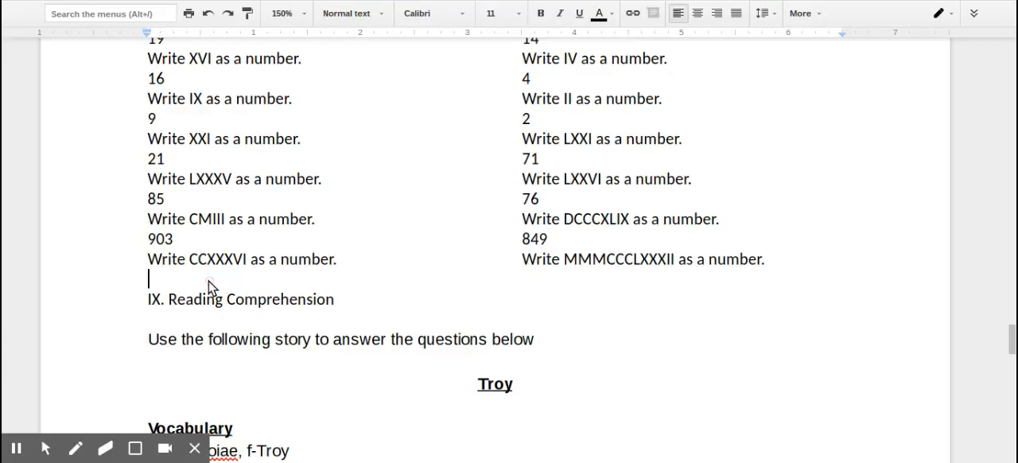
{"action": "type", "text": "2"}
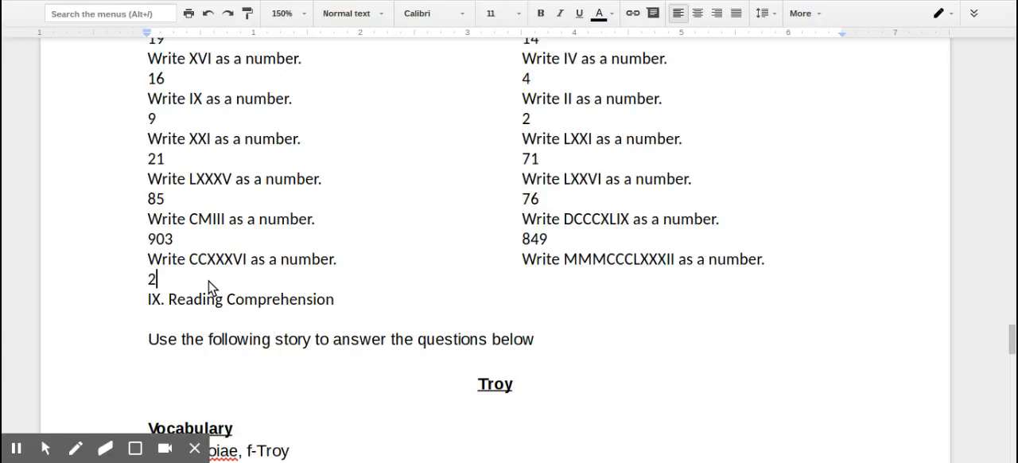
{"action": "type", "text": "36"}
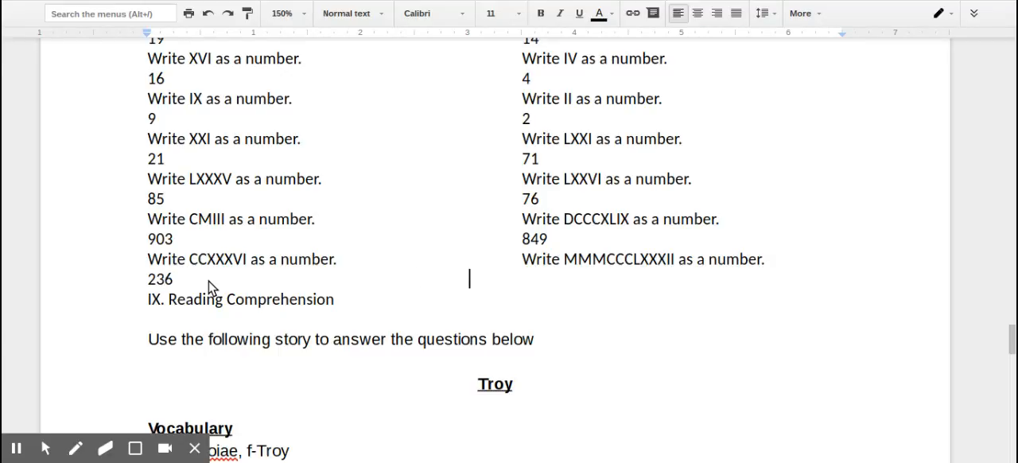
{"action": "type", "text": "3"}
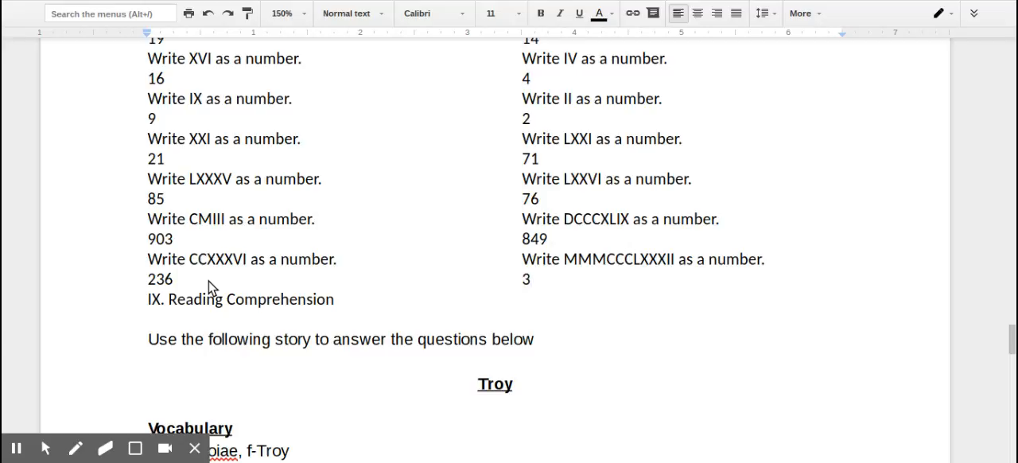
{"action": "type", "text": "38"}
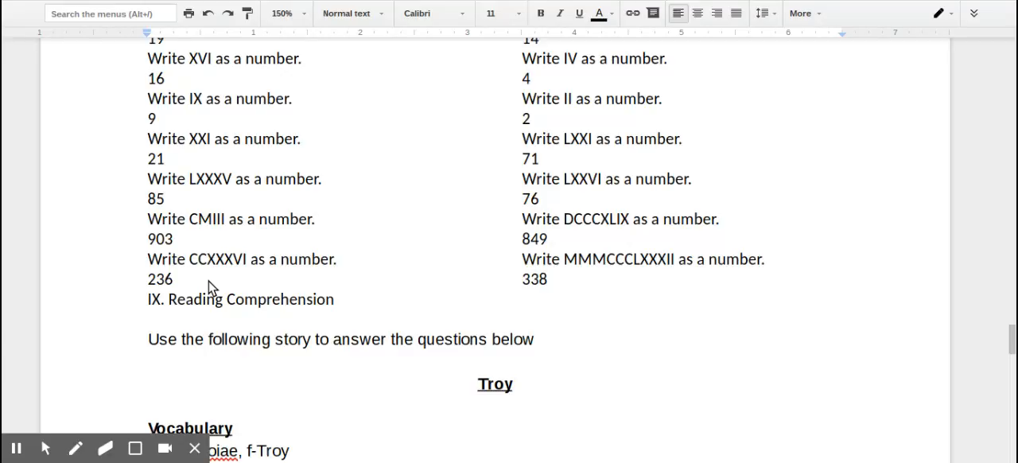
{"action": "type", "text": "3382"}
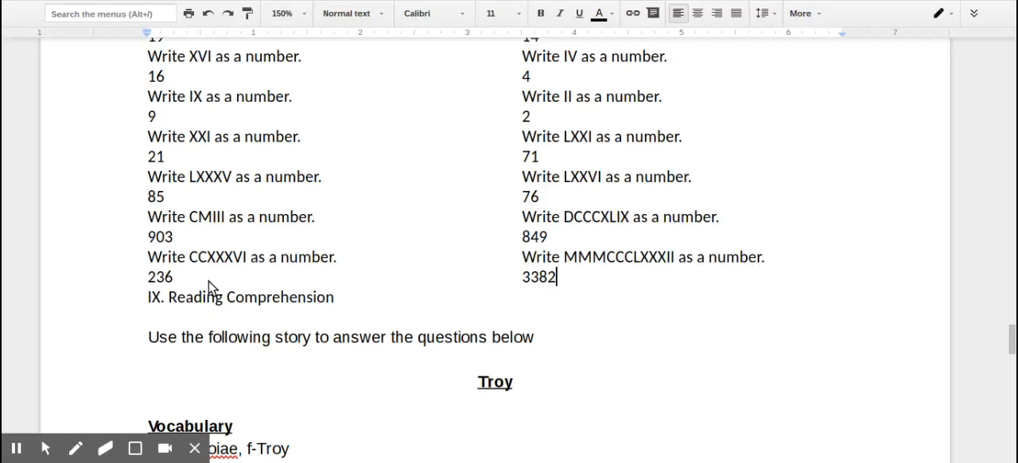
{"action": "scroll", "scroll_direction": "down", "scroll_amount": 3}
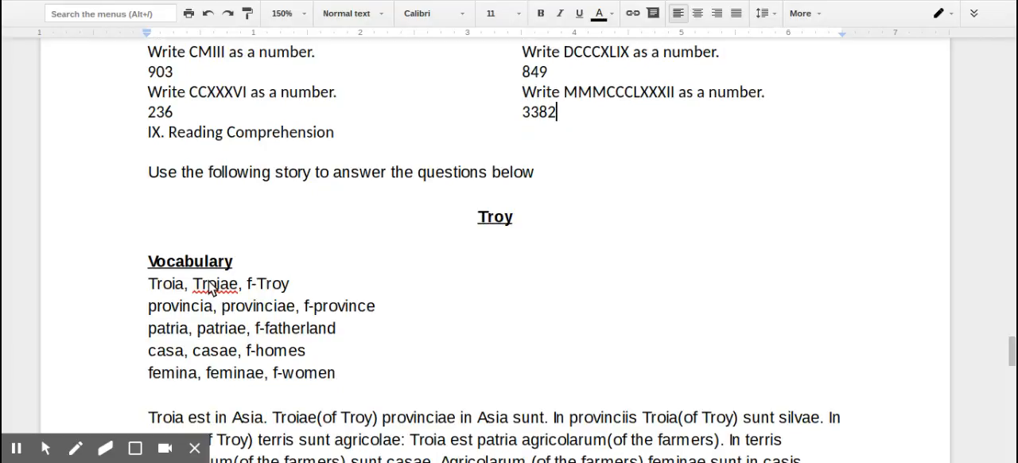
Scroll through the Troy vocabulary and passage down to the Questions section
{"action": "scroll", "scroll_direction": "down", "scroll_amount": 3}
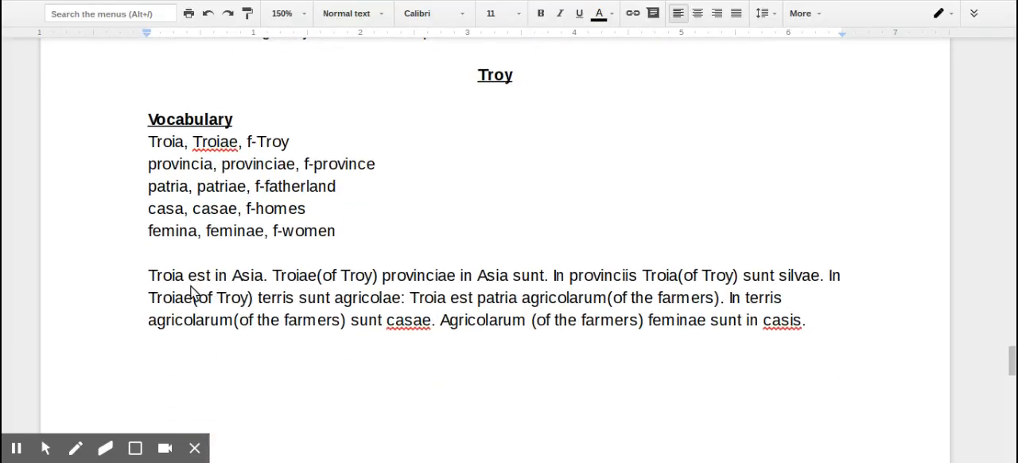
{"action": "mouse_move", "coordinate": [261, 293]}
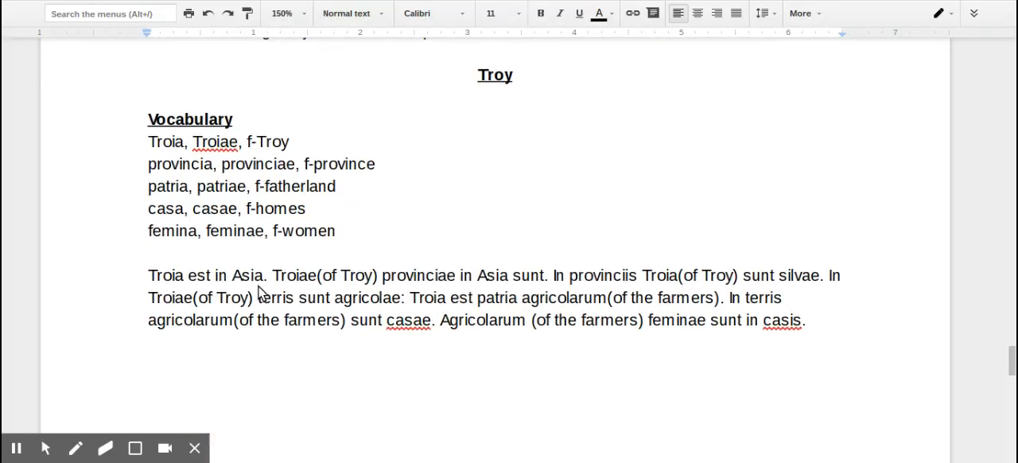
{"action": "mouse_move", "coordinate": [309, 285]}
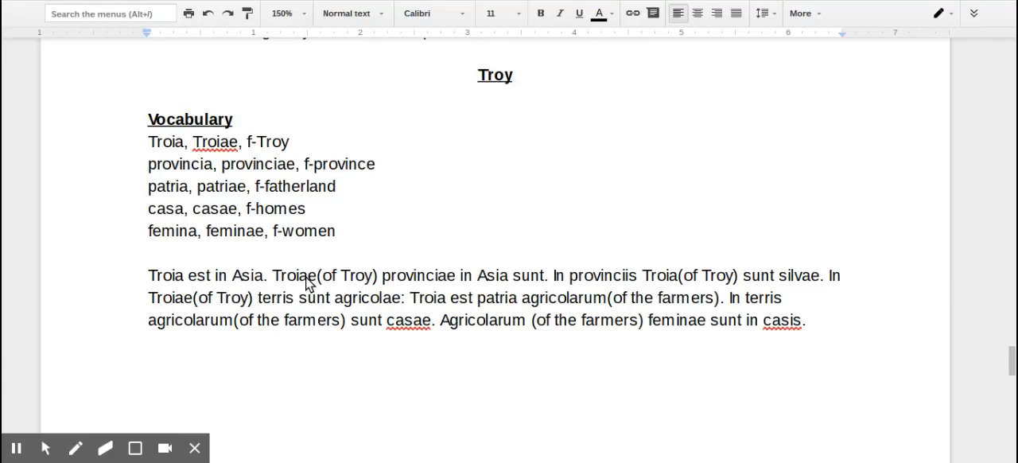
{"action": "mouse_move", "coordinate": [253, 270]}
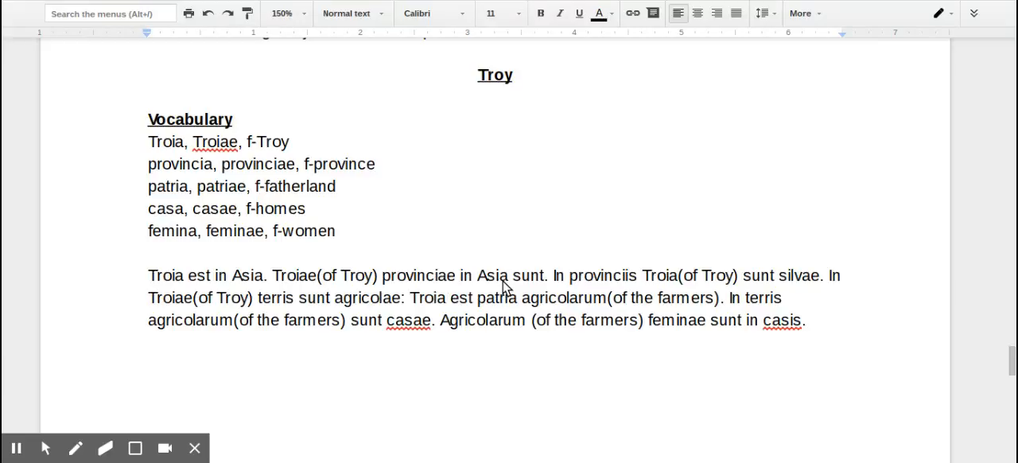
{"action": "mouse_move", "coordinate": [585, 283]}
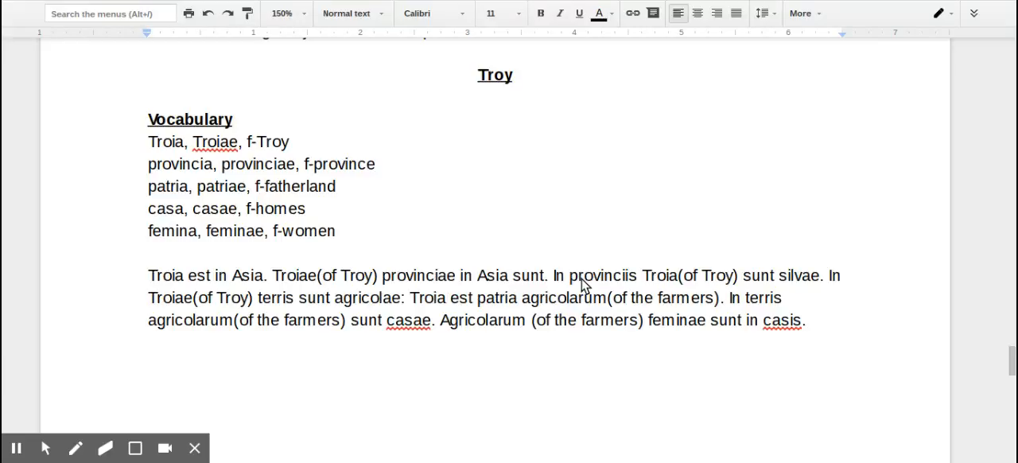
{"action": "mouse_move", "coordinate": [659, 287]}
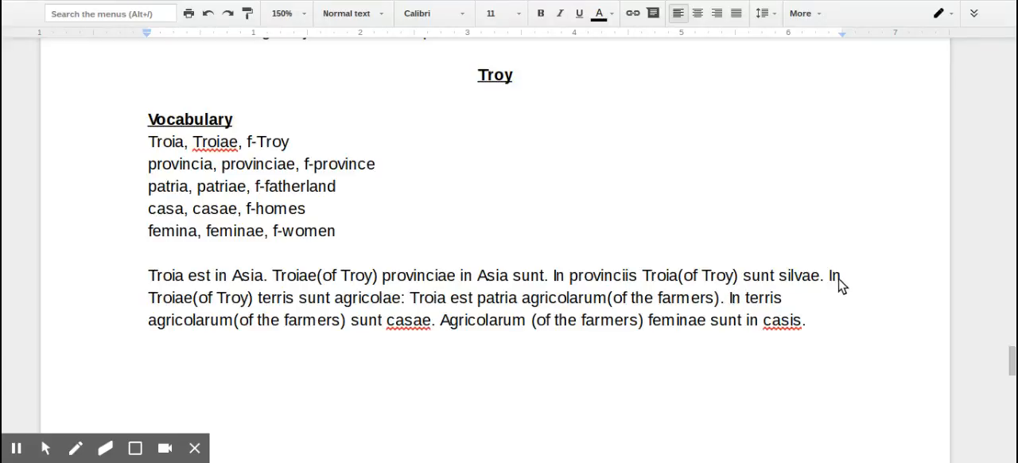
{"action": "mouse_move", "coordinate": [181, 305]}
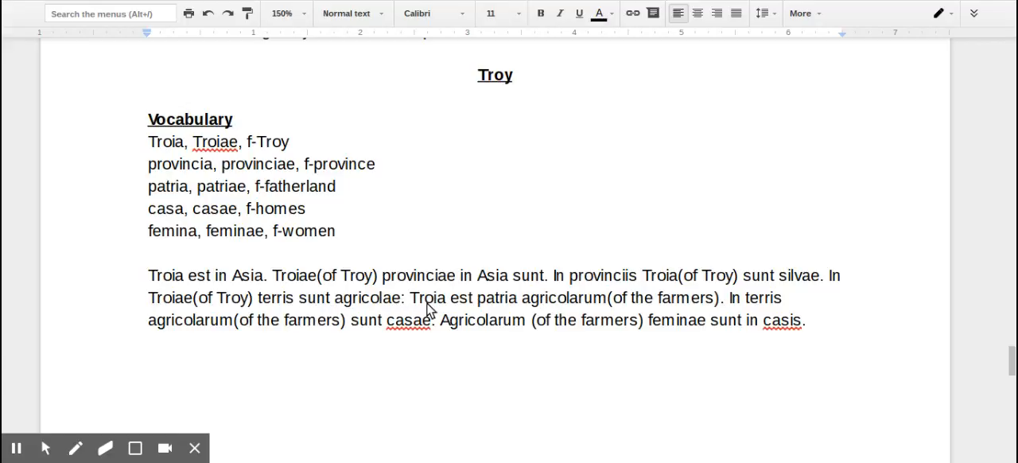
{"action": "mouse_move", "coordinate": [458, 310]}
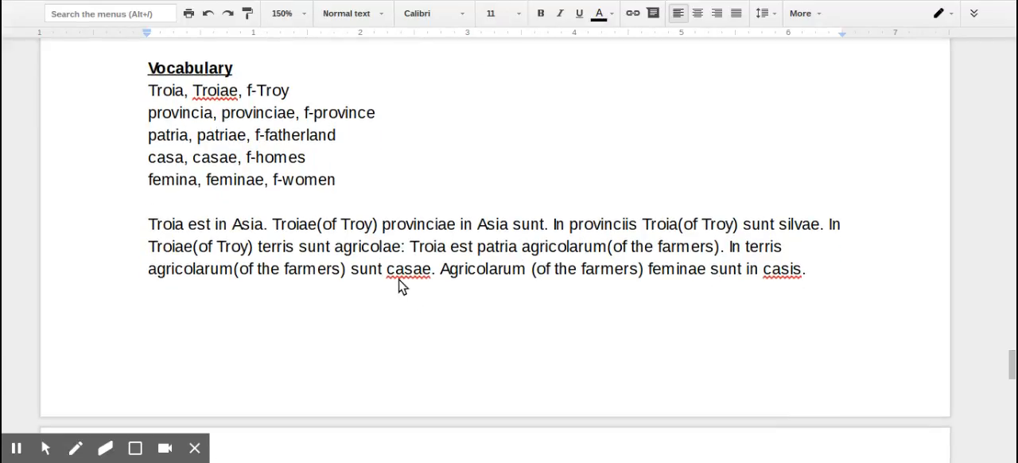
{"action": "mouse_move", "coordinate": [683, 278]}
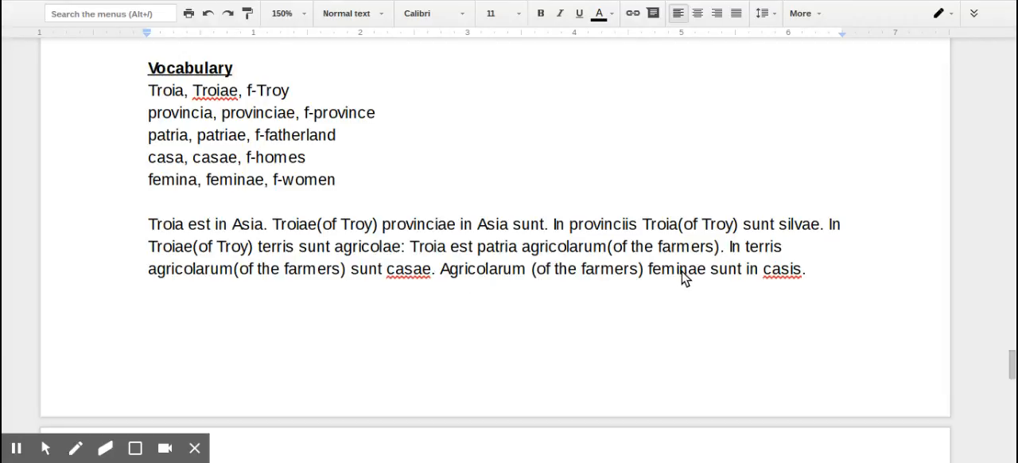
{"action": "mouse_move", "coordinate": [534, 280]}
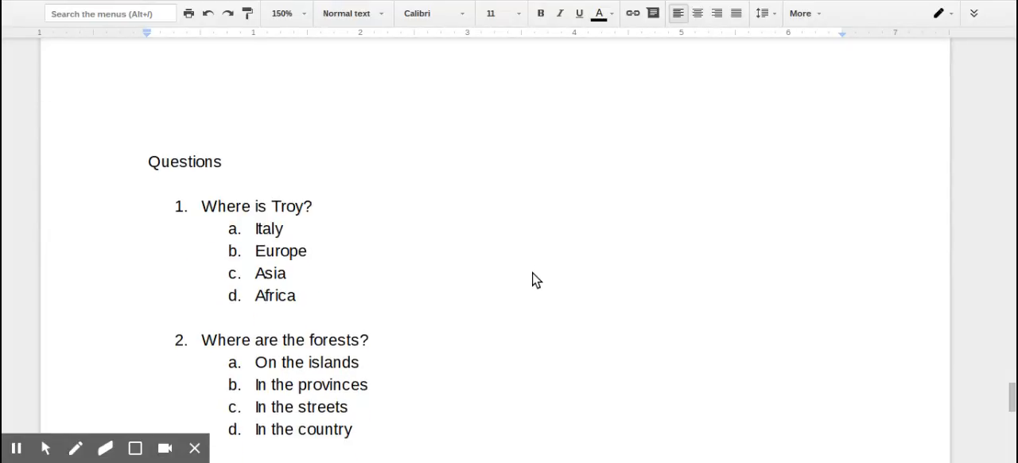
{"action": "scroll", "scroll_direction": "down", "scroll_amount": 3}
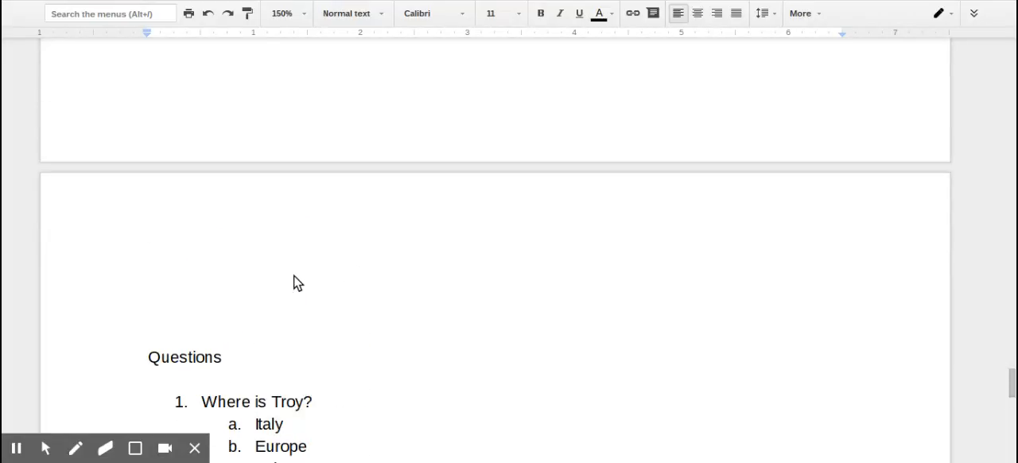
{"action": "scroll", "scroll_direction": "up", "scroll_amount": 3}
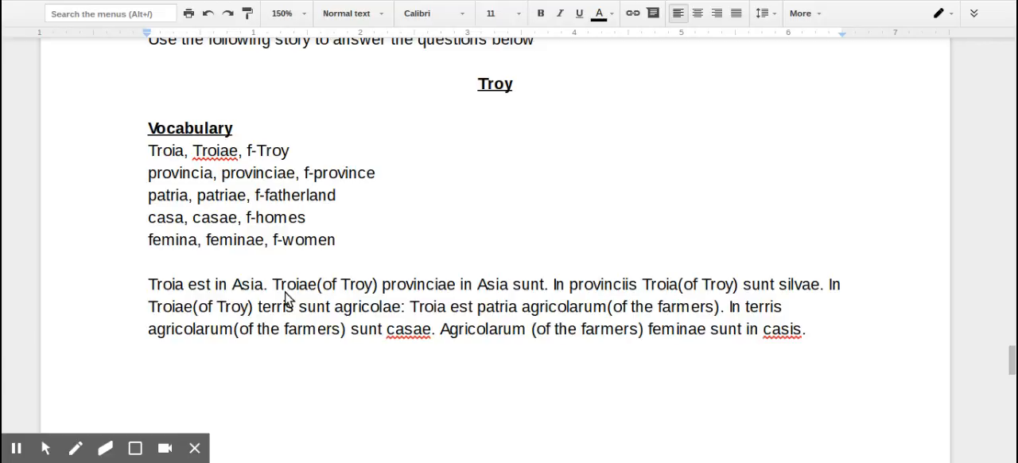
{"action": "scroll", "scroll_direction": "down", "scroll_amount": 3}
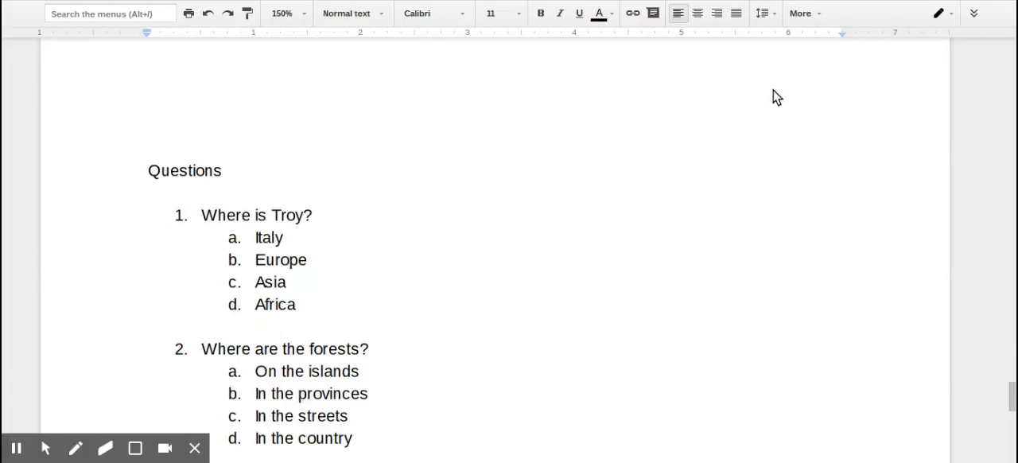
{"action": "scroll", "scroll_direction": "down", "scroll_amount": 3}
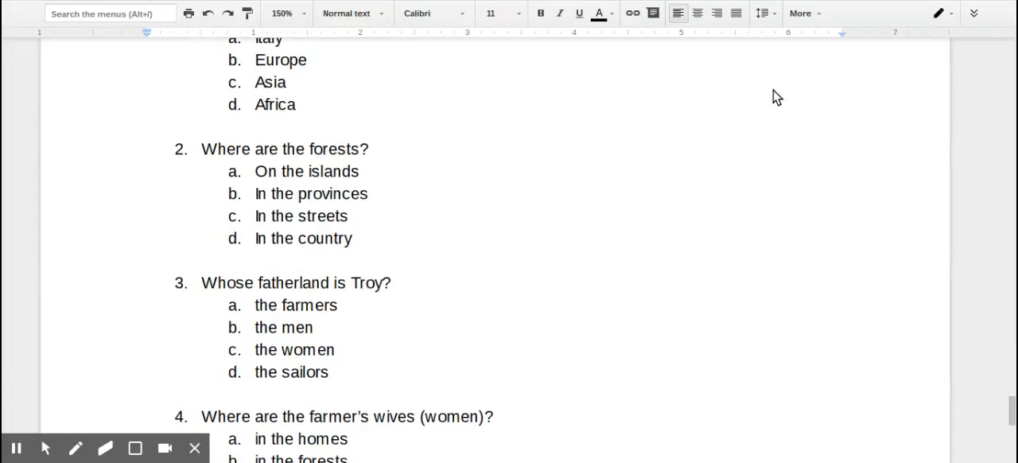
{"action": "scroll", "scroll_direction": "down", "scroll_amount": 3}
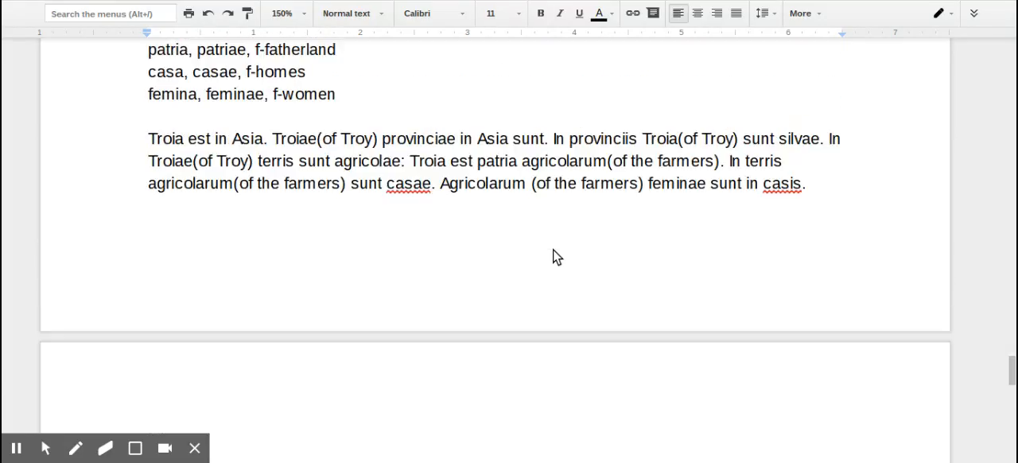
{"action": "scroll", "scroll_direction": "down", "scroll_amount": 3}
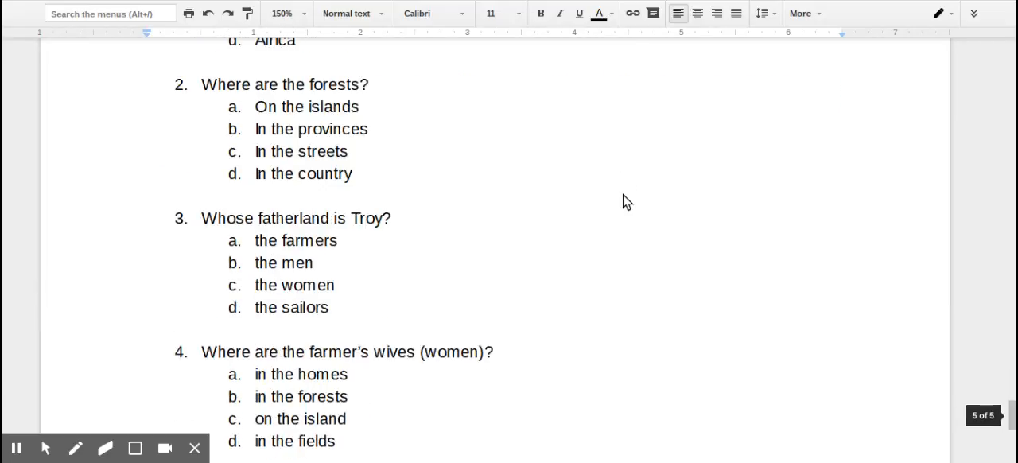
{"action": "scroll", "scroll_direction": "down", "scroll_amount": 3}
{"action": "type", "text": "3382"}
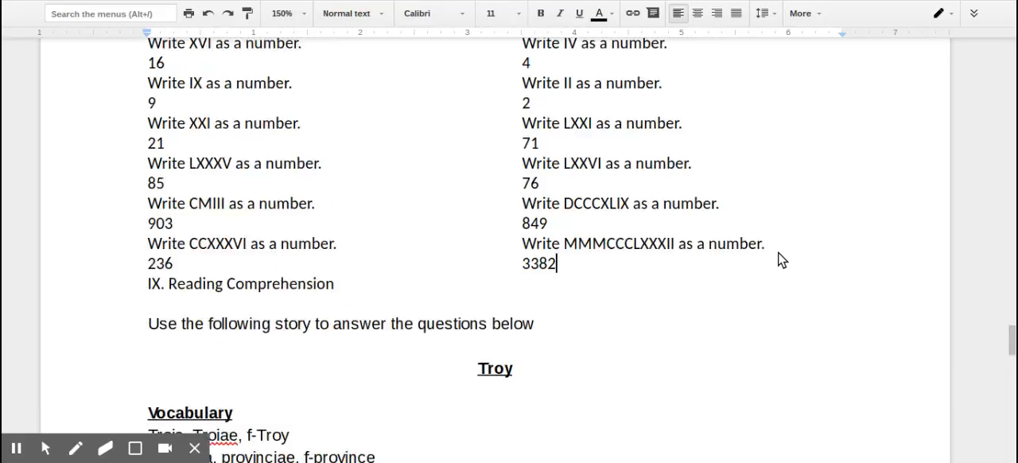
{"action": "scroll", "scroll_direction": "down", "scroll_amount": 3}
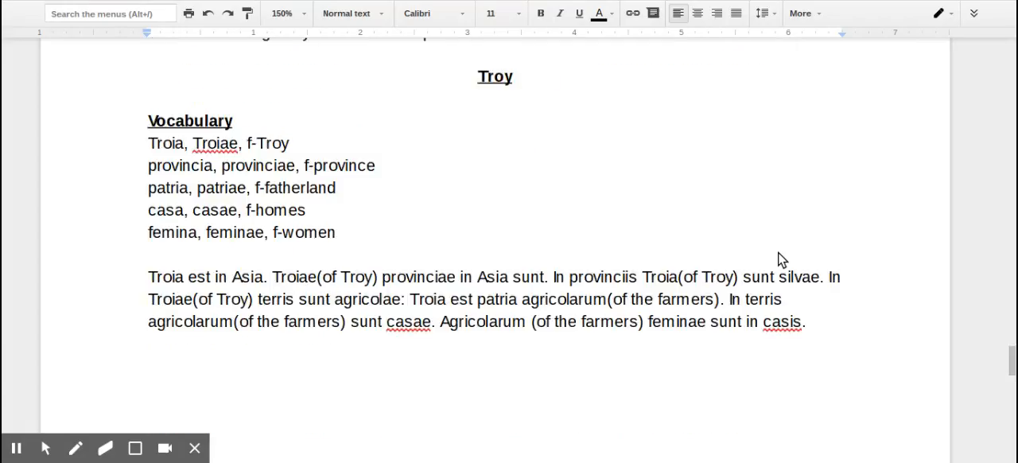
{"action": "scroll", "scroll_direction": "down", "scroll_amount": 3}
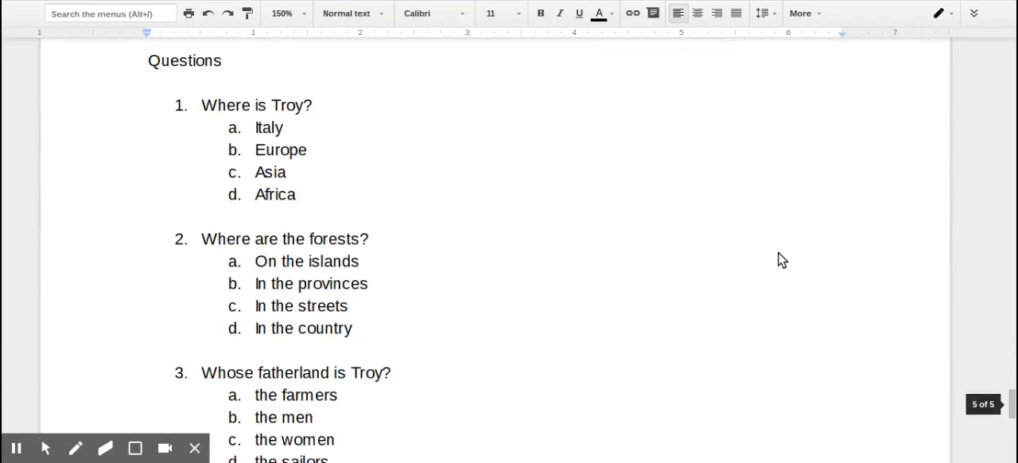
{"action": "scroll", "scroll_direction": "down", "scroll_amount": 3}
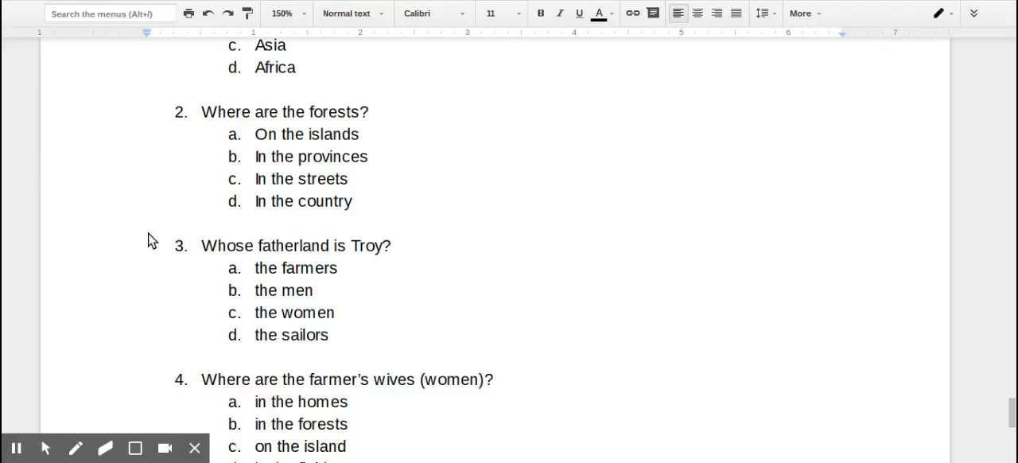
{"action": "mouse_move", "coordinate": [44, 367]}
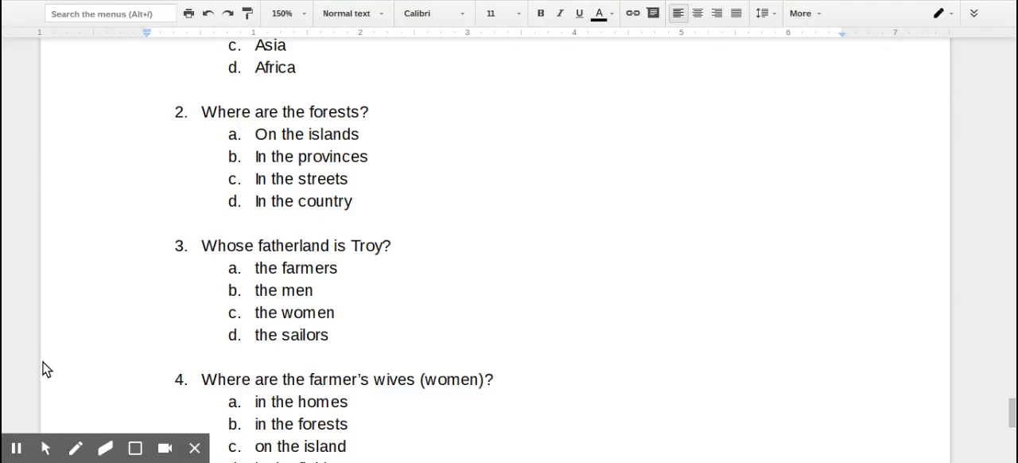